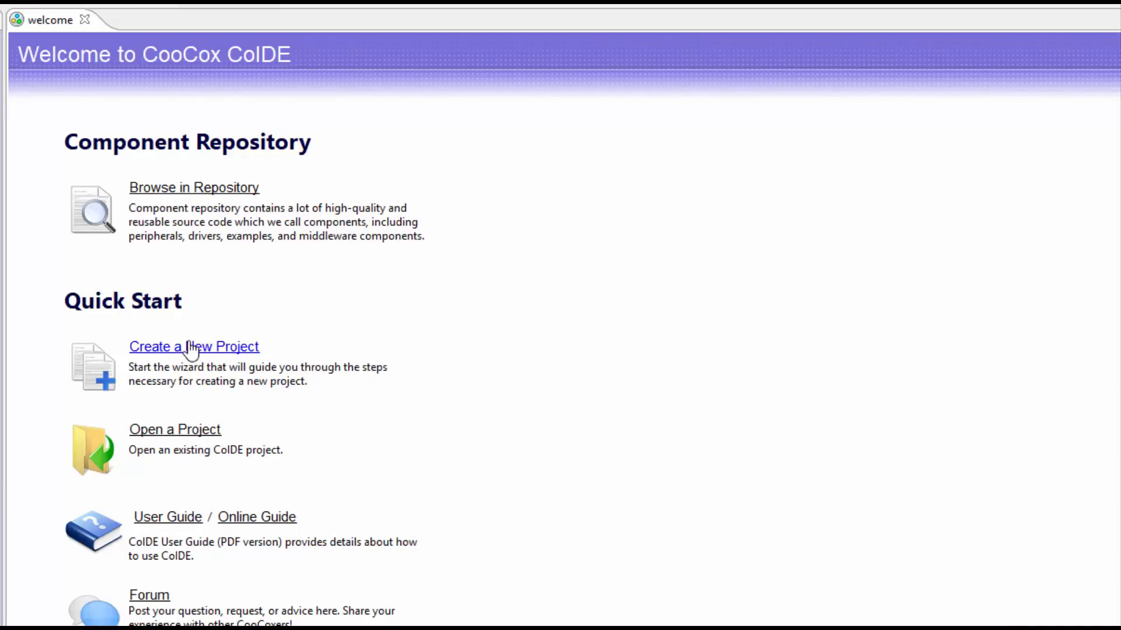
Step: Create the project ExternalInterruptButtonPress for the ST STM32F030R8T6 chip
click(193, 187)
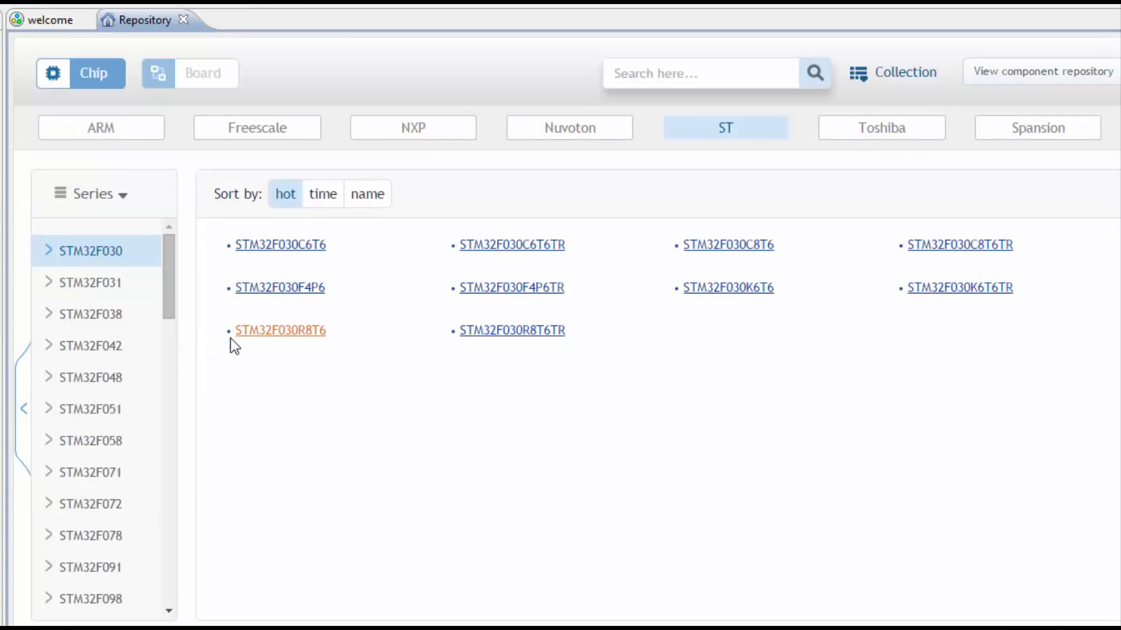
mouse_move(319, 341)
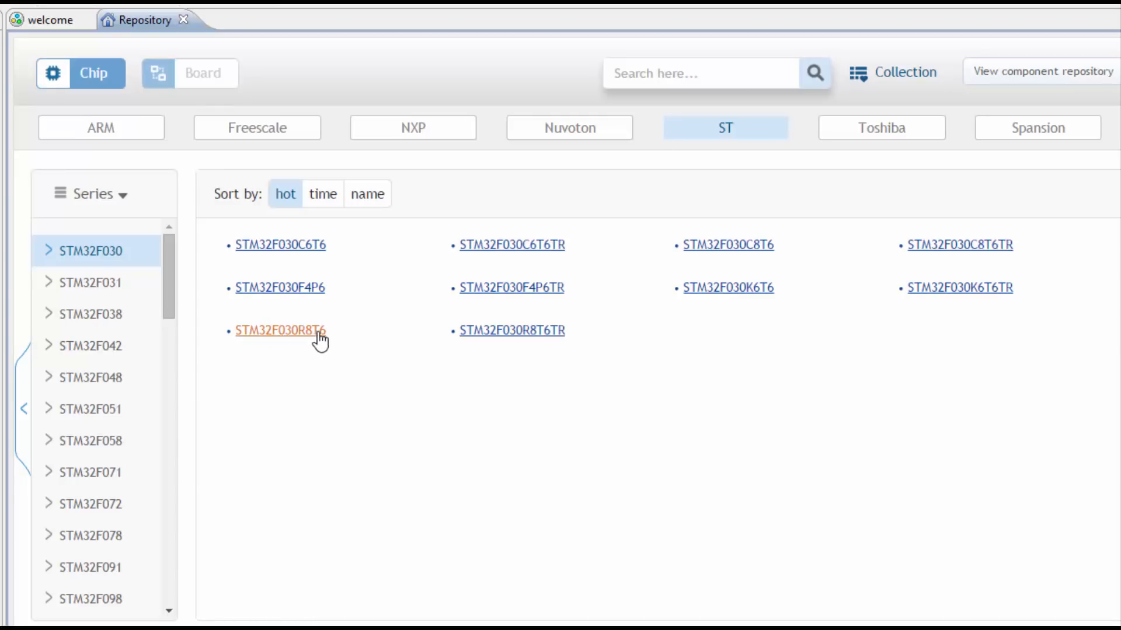
click(282, 330)
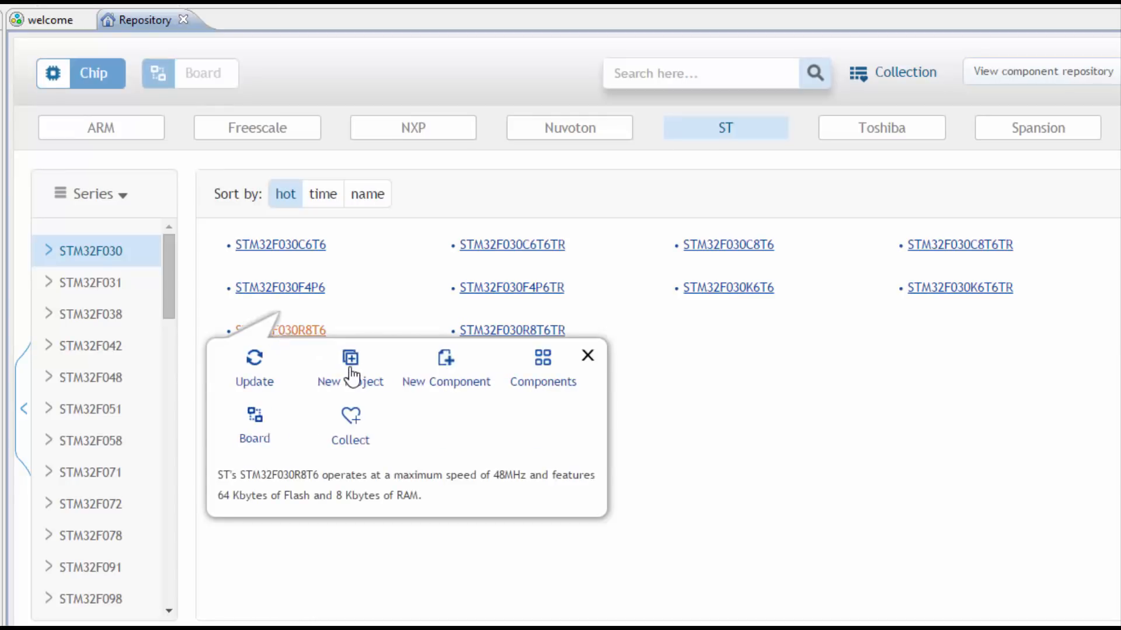
click(349, 367)
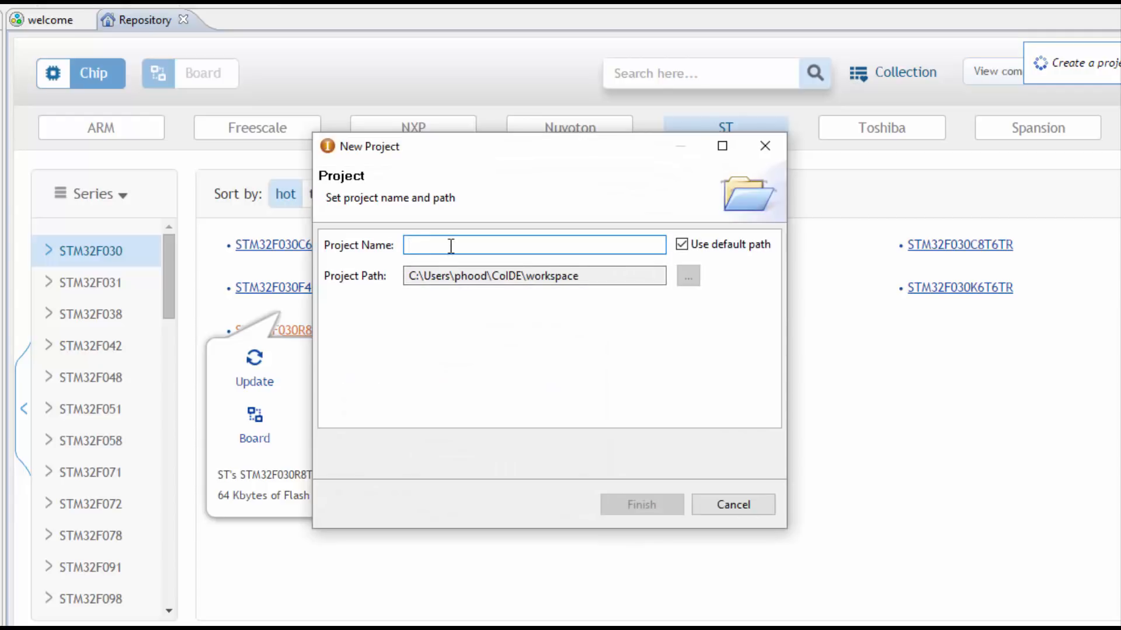
text(ExternalInterruptButtonPress)
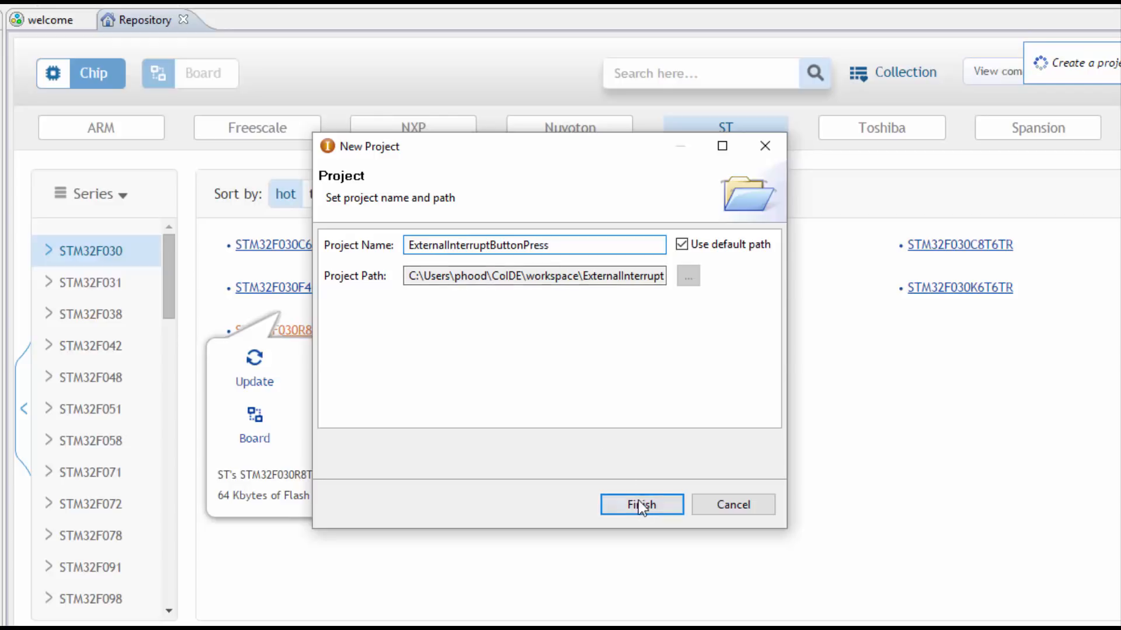
click(640, 504)
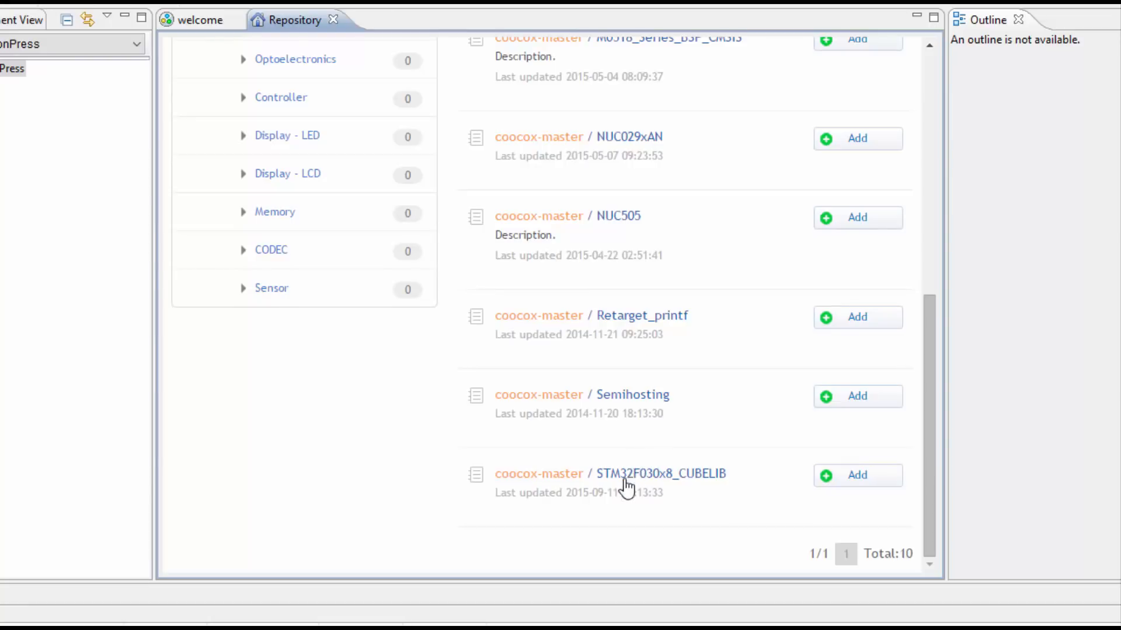
mouse_move(672, 480)
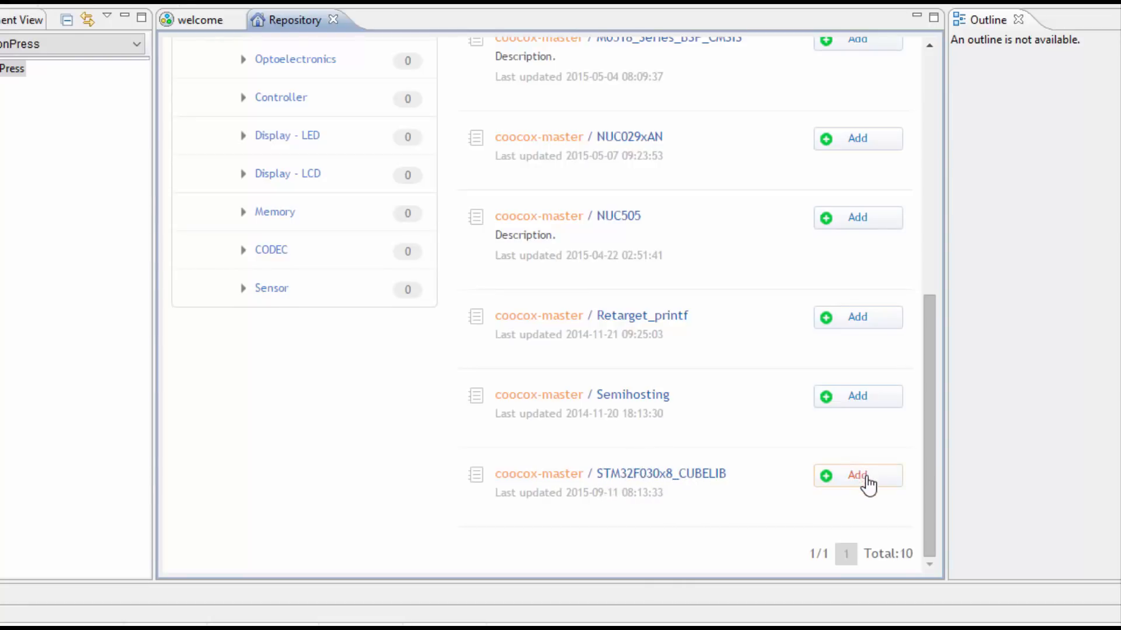
Step: Add STM32F030x8_CUBELIB and C_library from the Repository, then leave the repository view
click(857, 475)
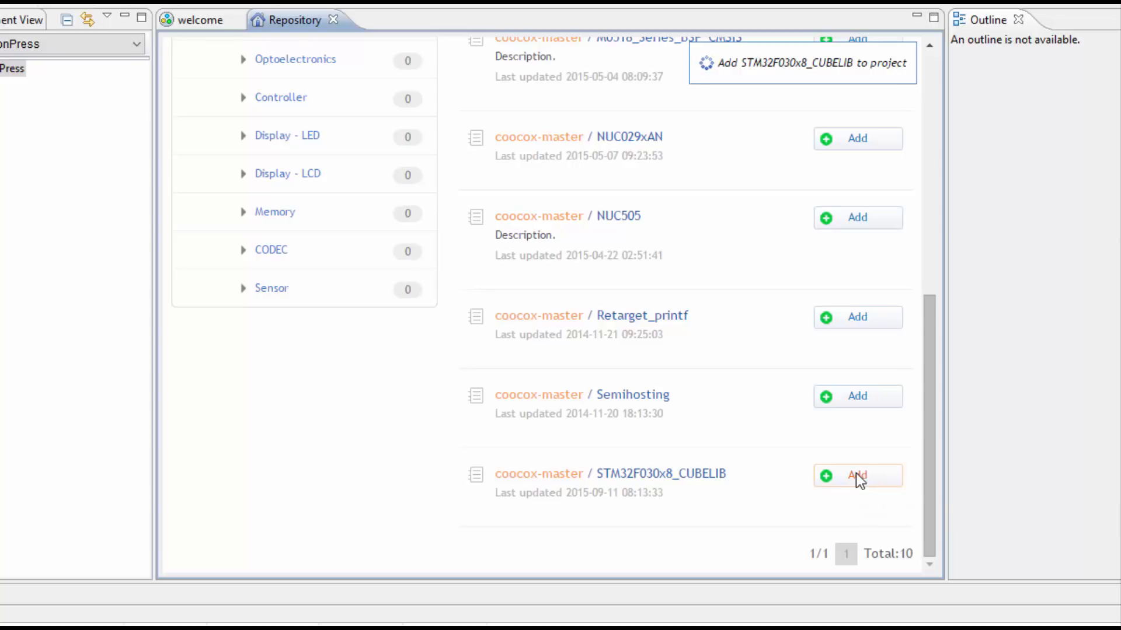
click(857, 475)
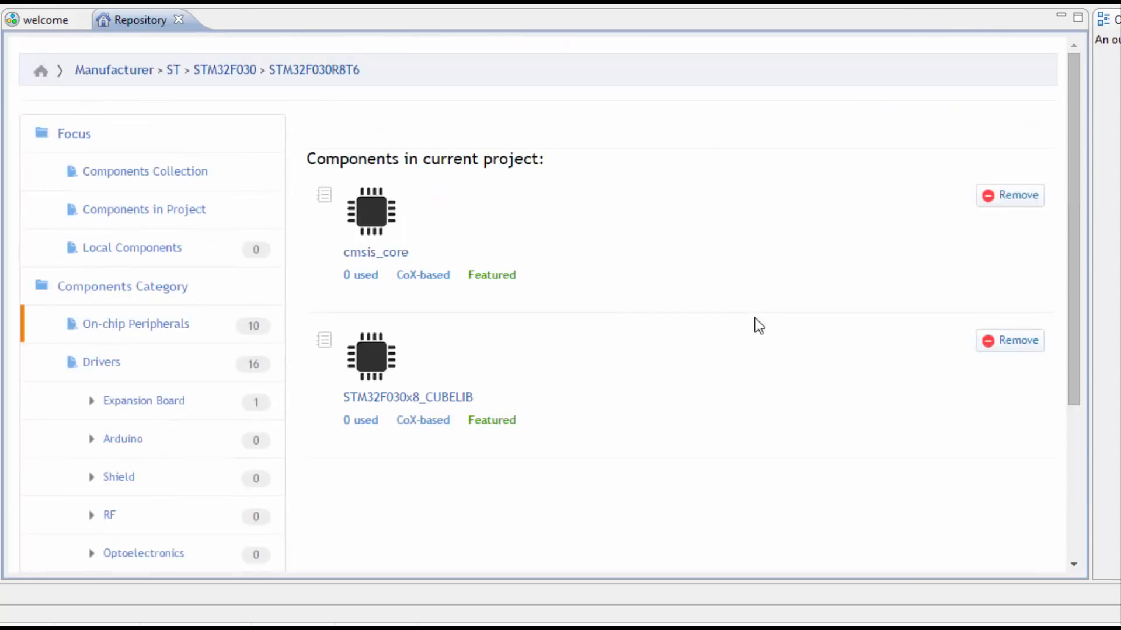
mouse_move(389, 257)
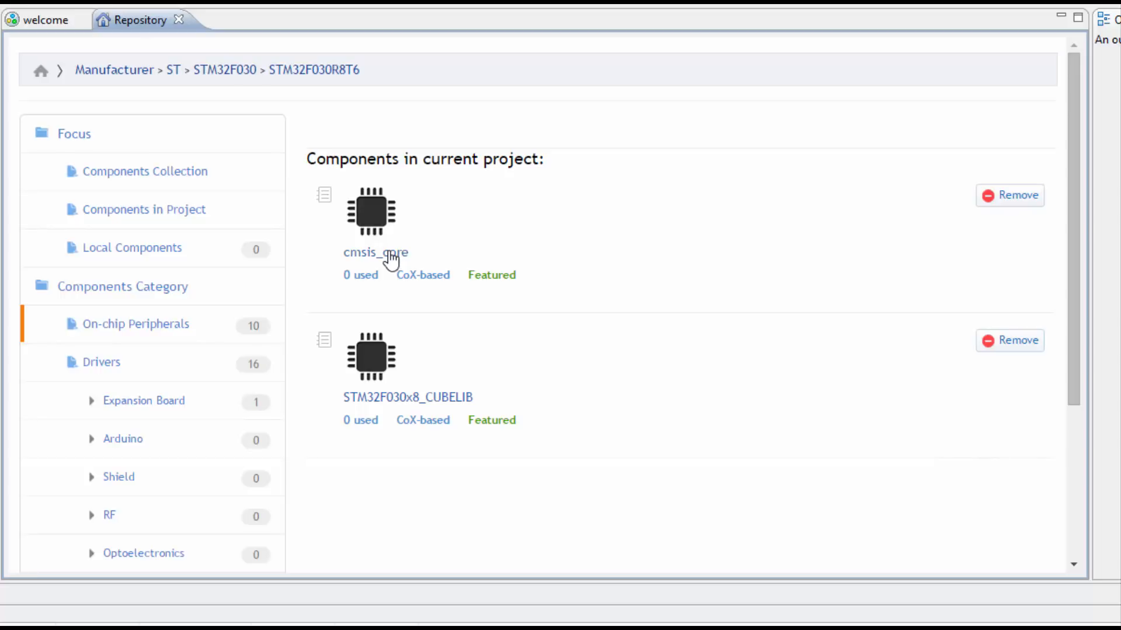
mouse_move(324, 75)
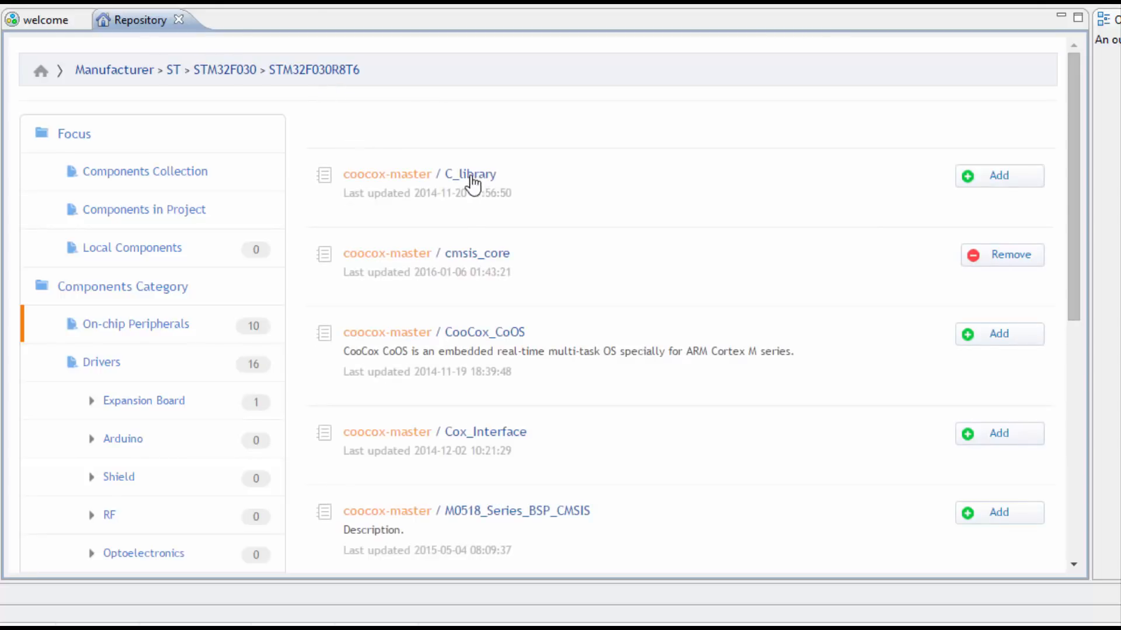
mouse_move(1000, 177)
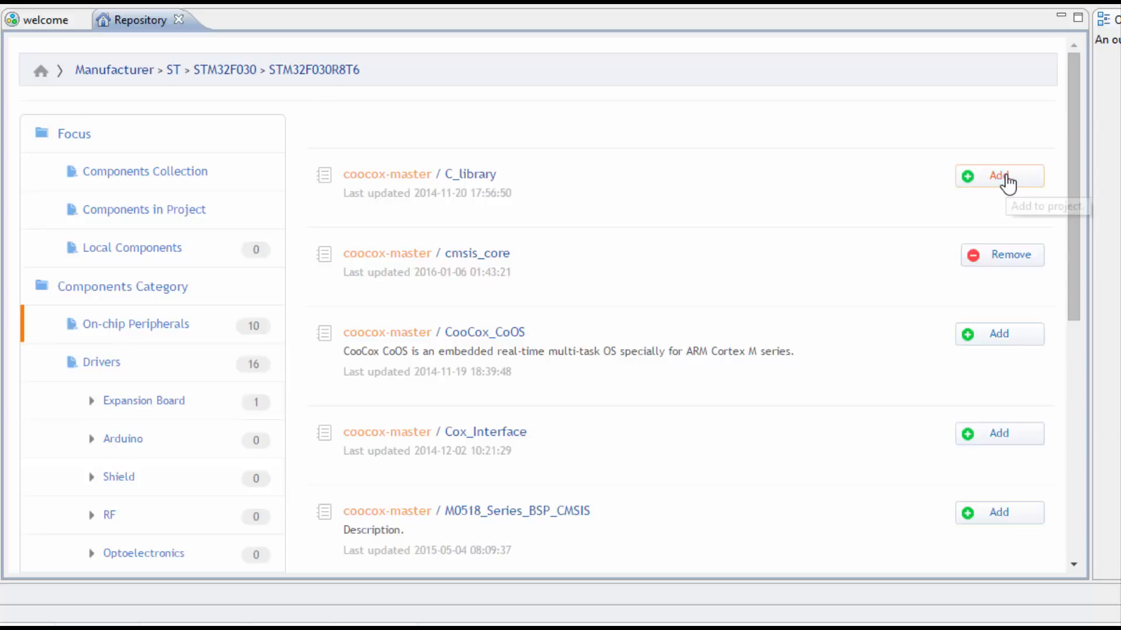
mouse_move(1005, 179)
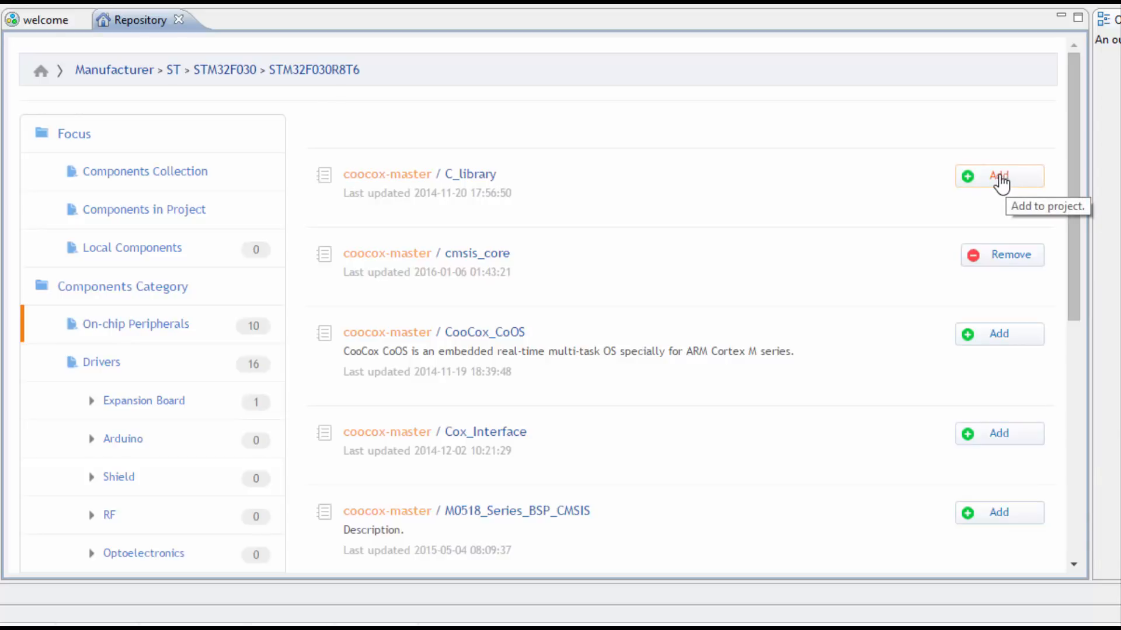
click(998, 176)
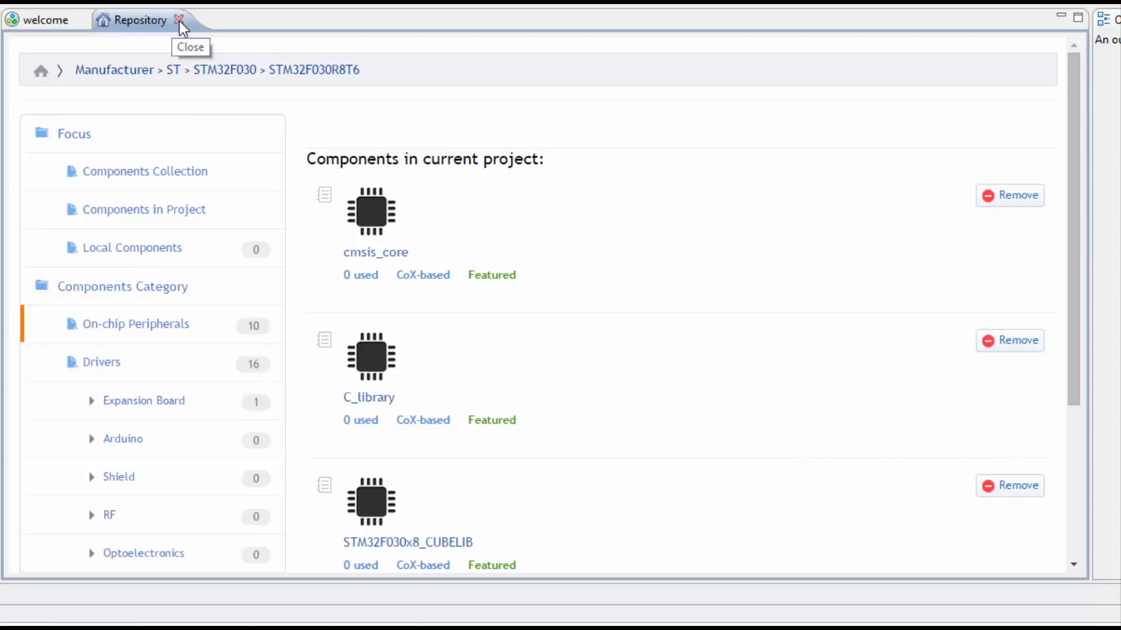
click(180, 20)
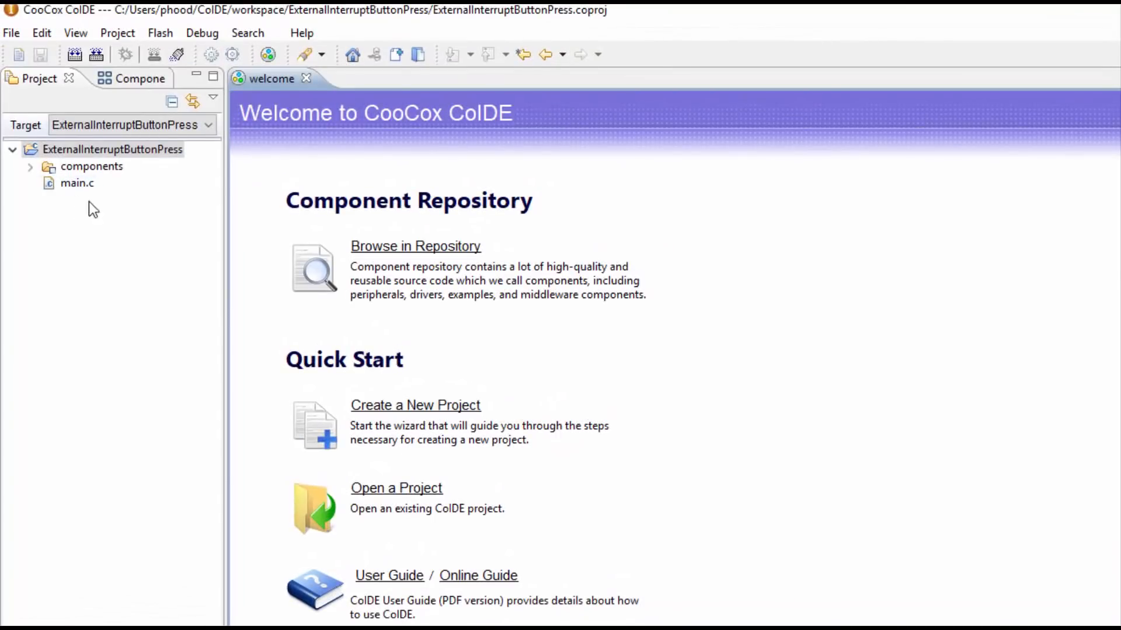
Step: Begin main.c with the directive #include "stm32f0xx" on its first line
double_click(77, 183)
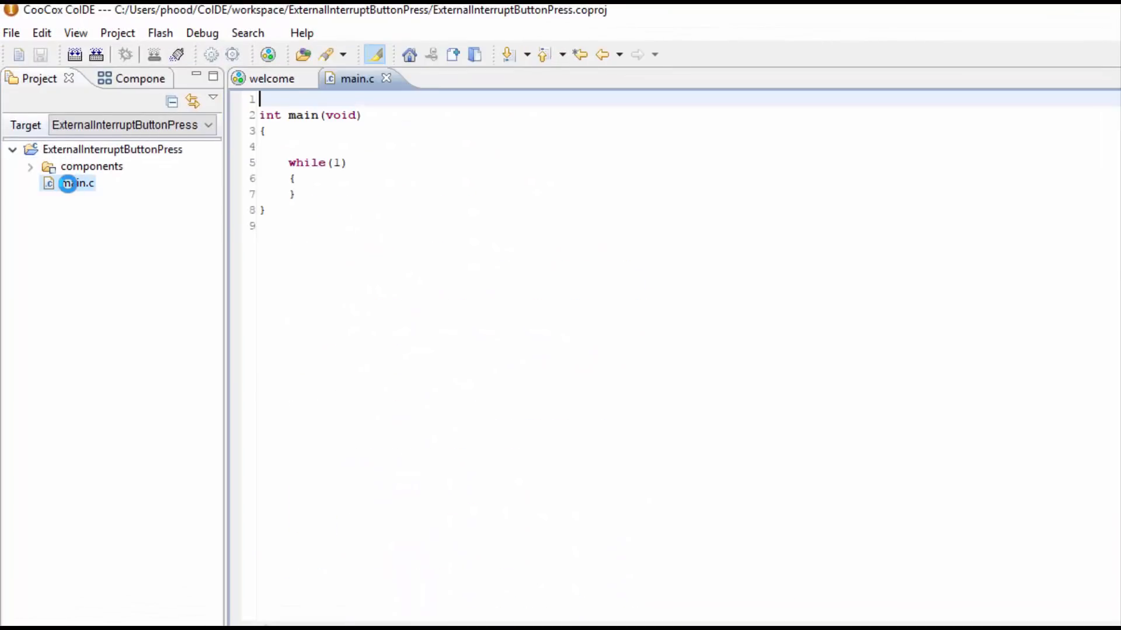
click(299, 79)
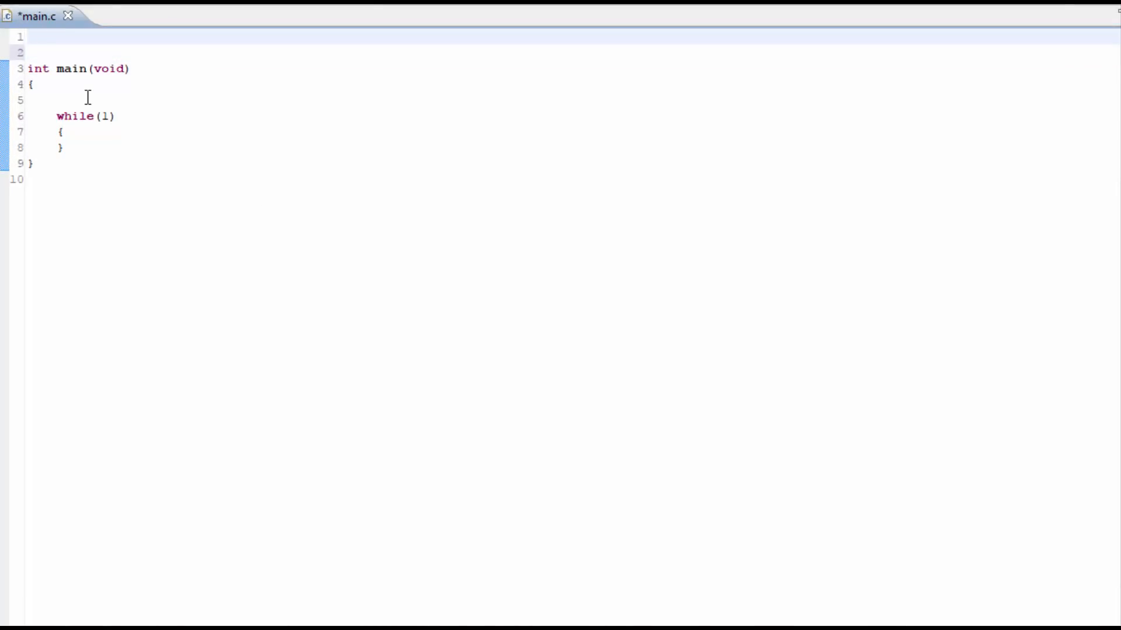
text(#include)
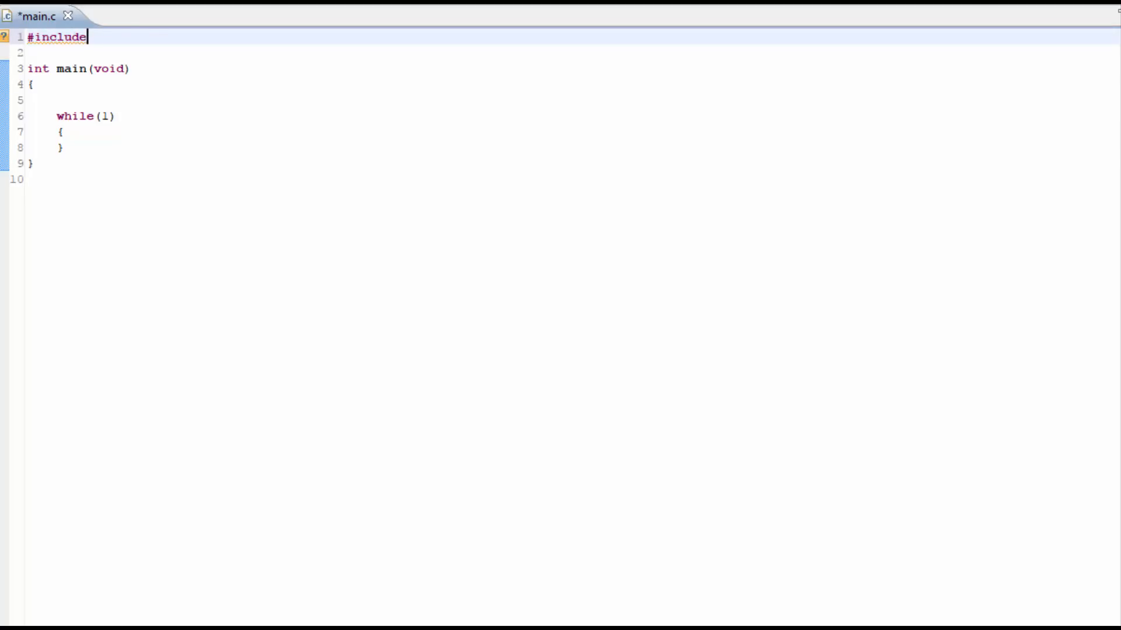
text("stm32f0xx")
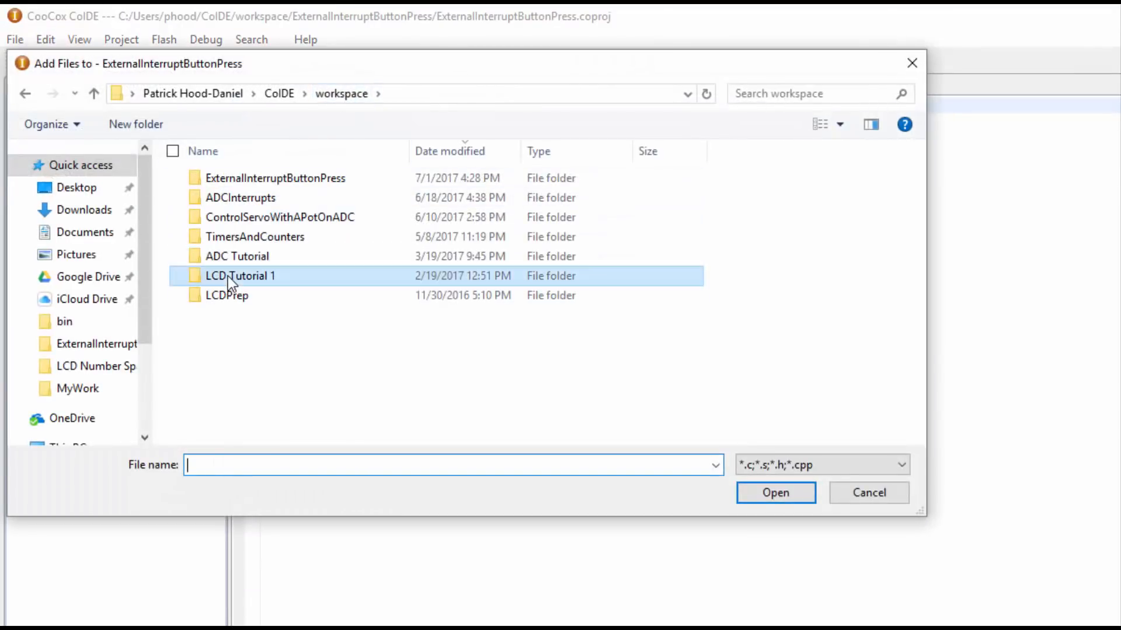
Step: Look inside the LCD Tutorial 1 folder and cancel the Add Files dialog
double_click(241, 276)
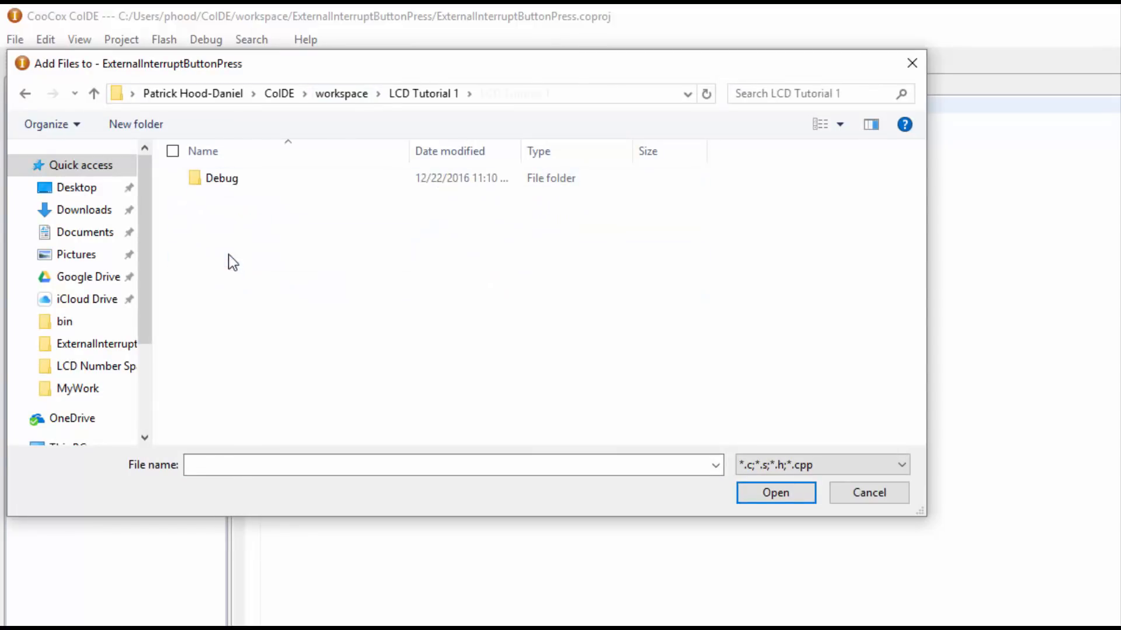
click(868, 492)
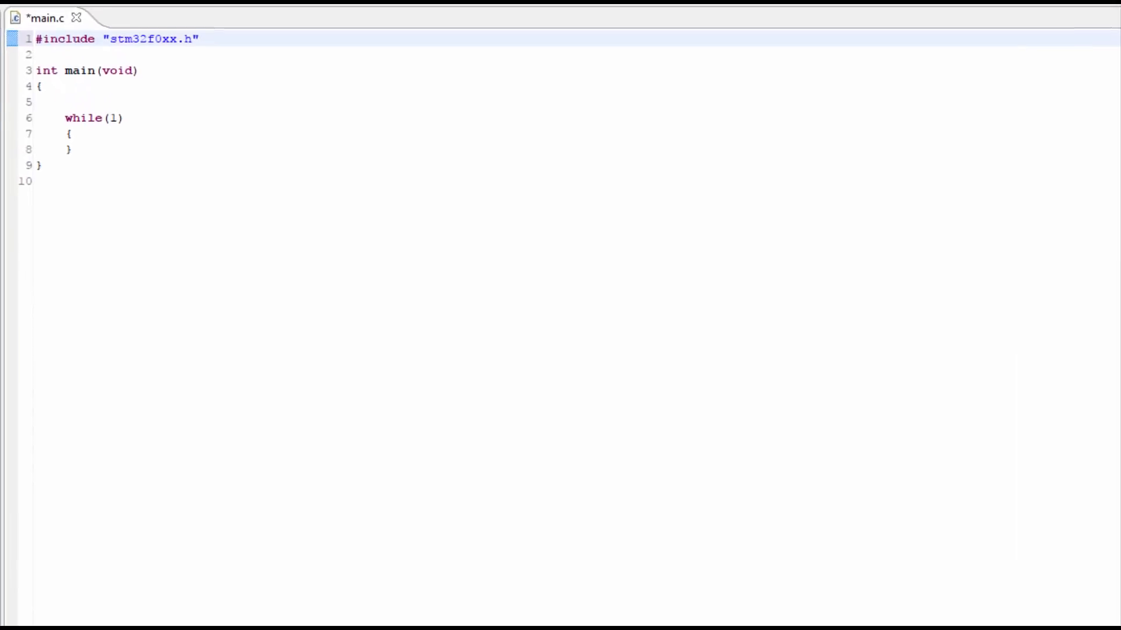
Step: Add #include "LCDFunctions.h" on line 2 and start a new line inside main
text(#incl)
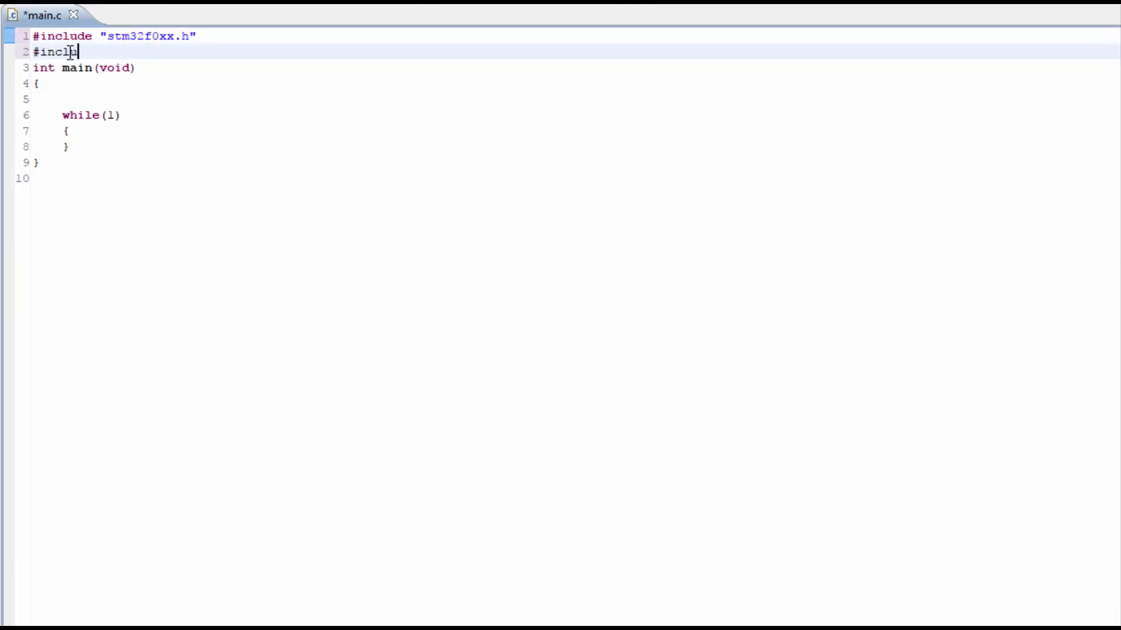
text(ude "LCDFunctions.h")
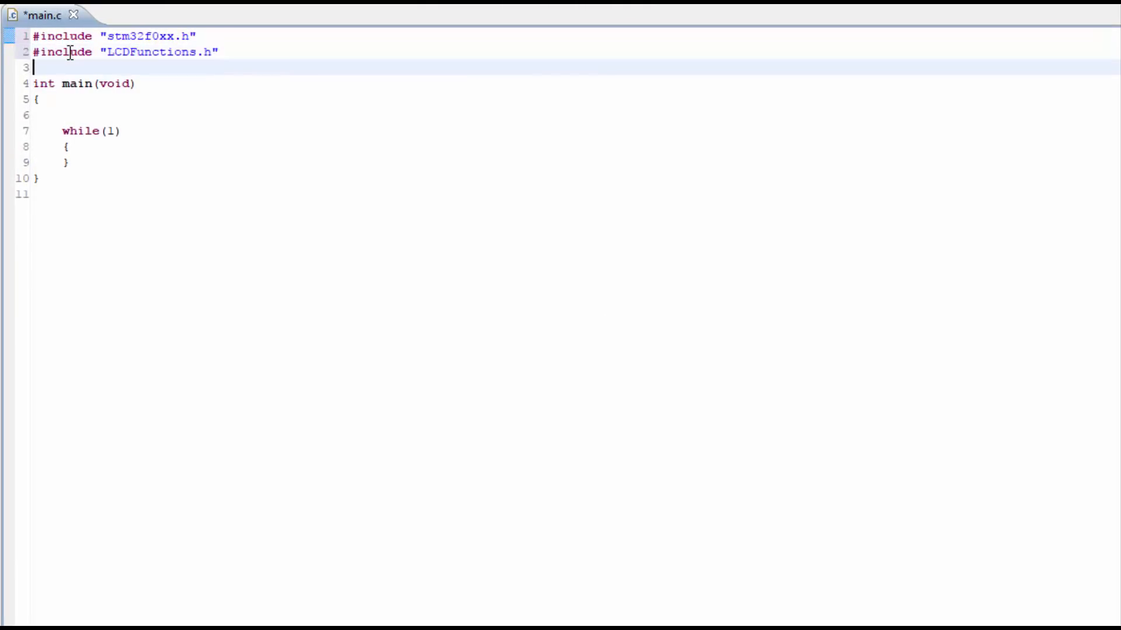
click(64, 100)
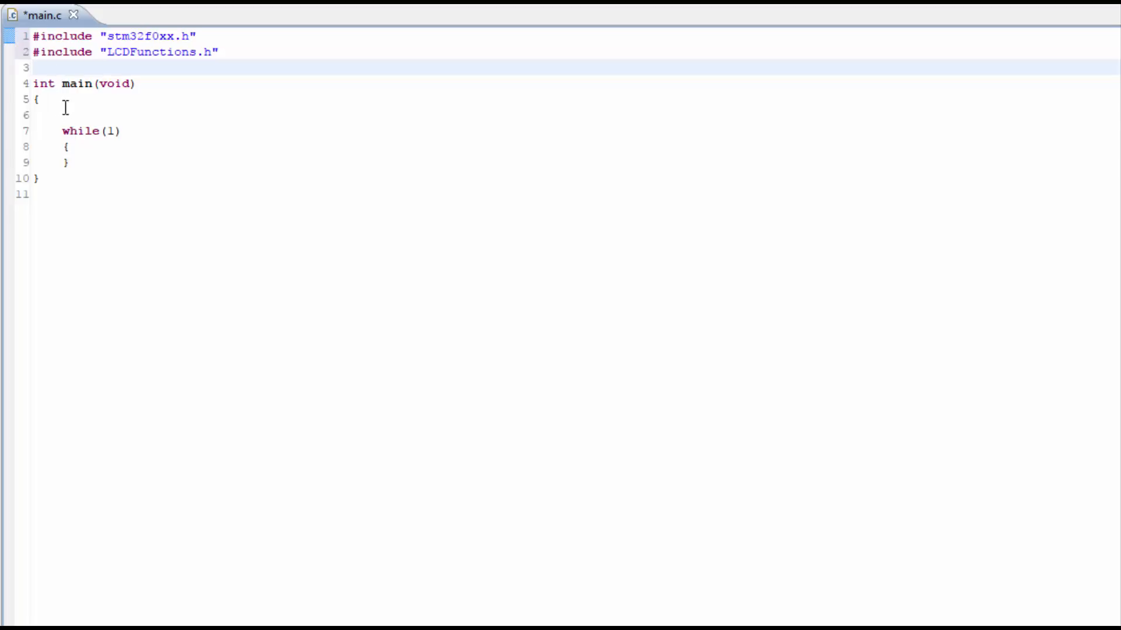
click(64, 115)
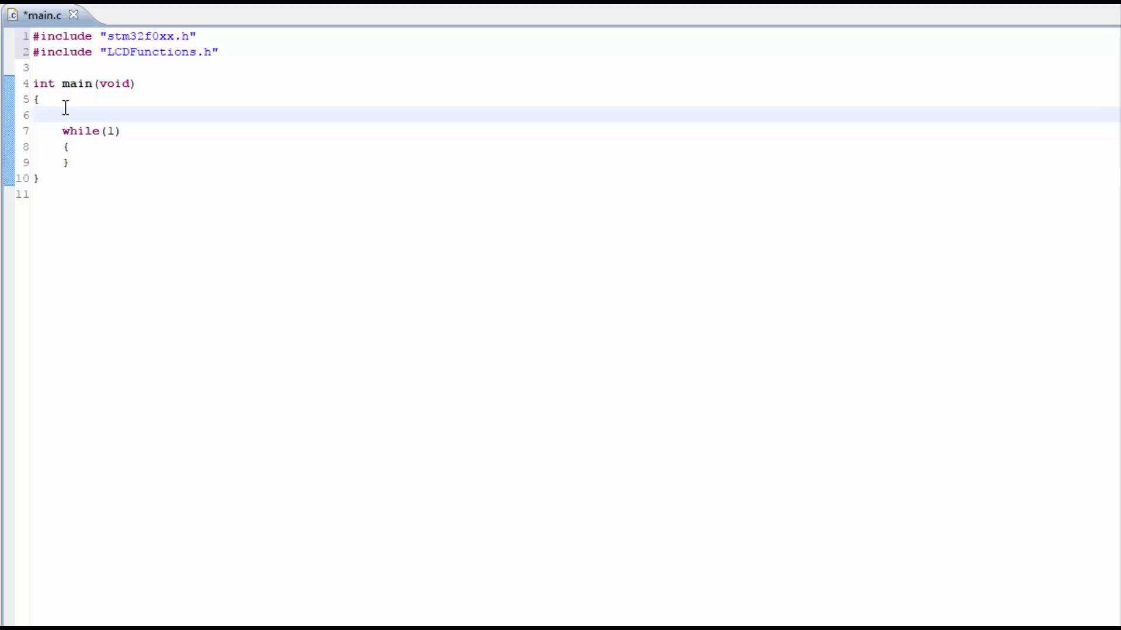
key(Return)
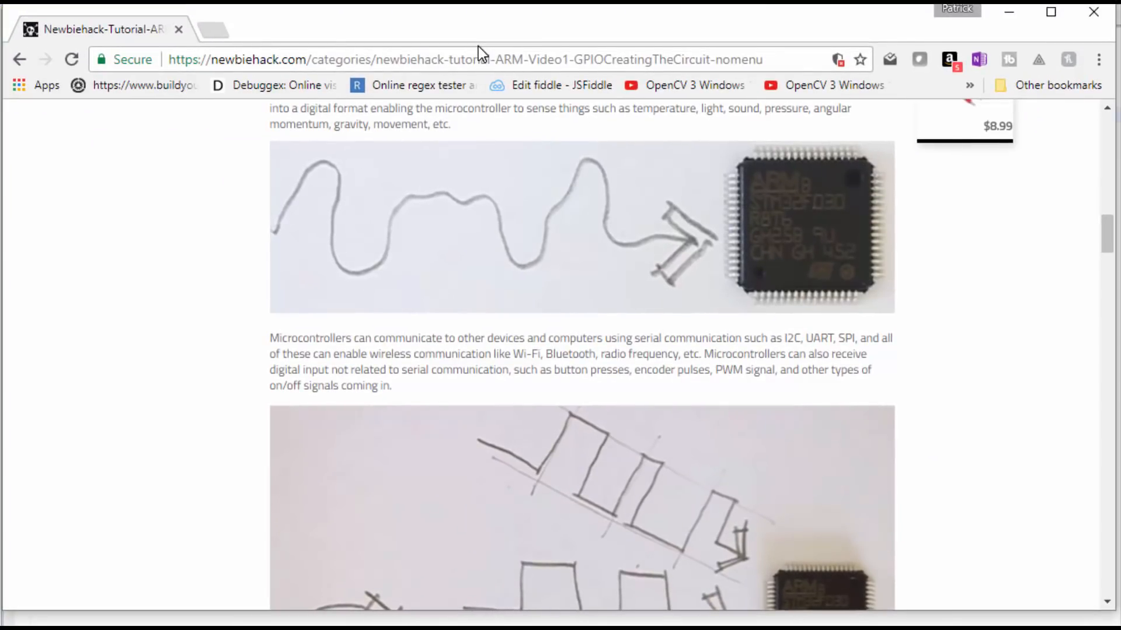
Step: Scroll the ARM tutorials list to the push-button GPIO input entries 10–12
scroll(up, 3)
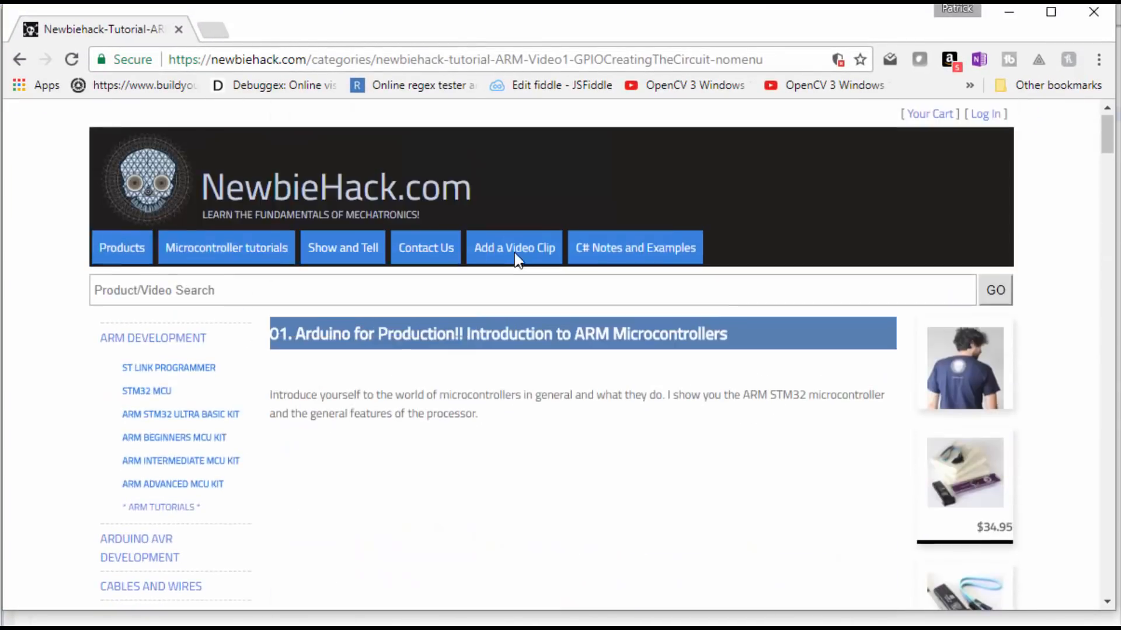
mouse_move(149, 507)
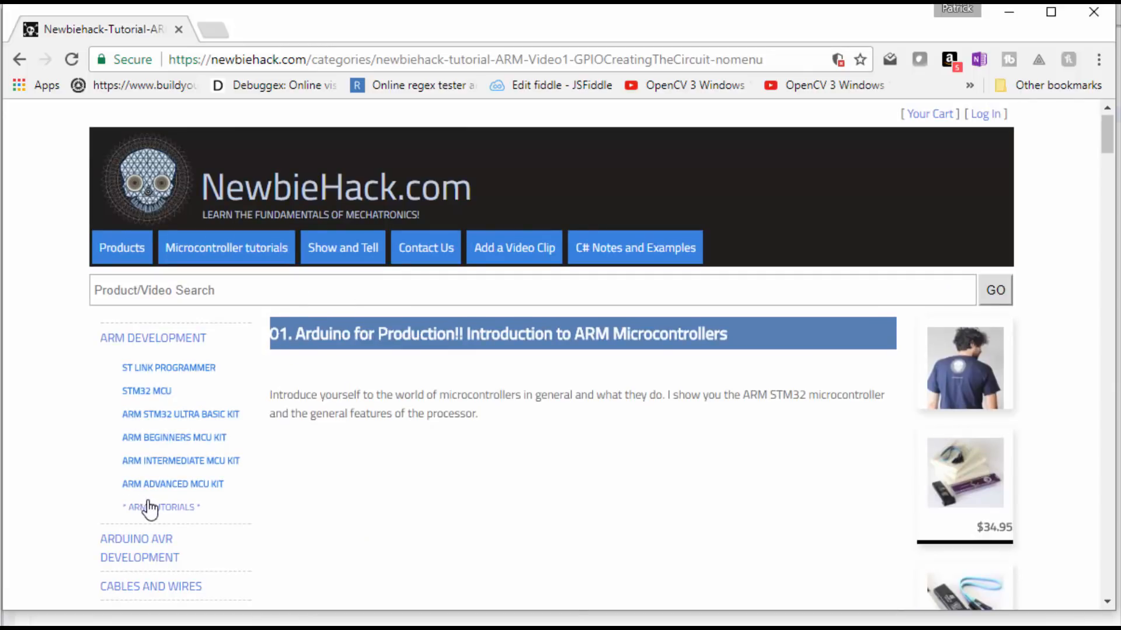
click(160, 507)
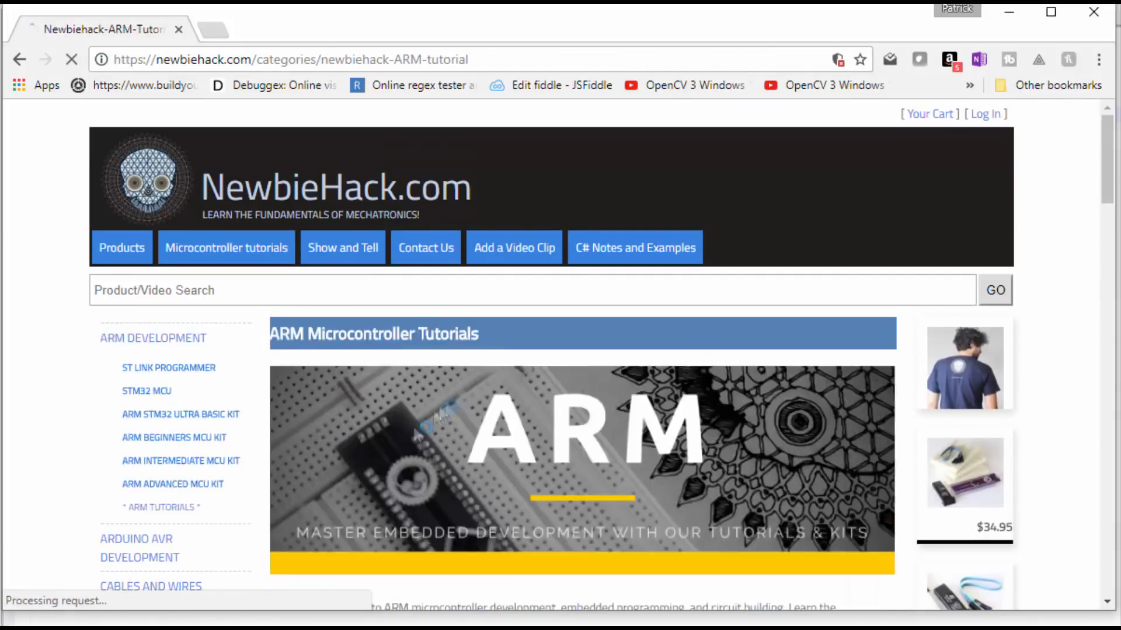
scroll(down, 3)
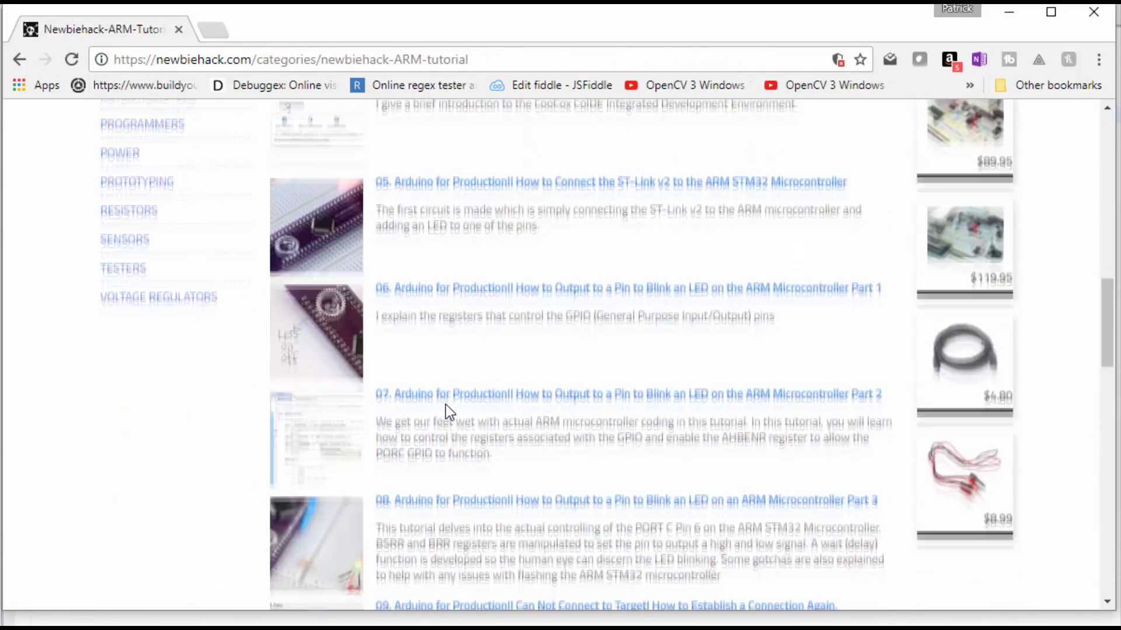
scroll(down, 3)
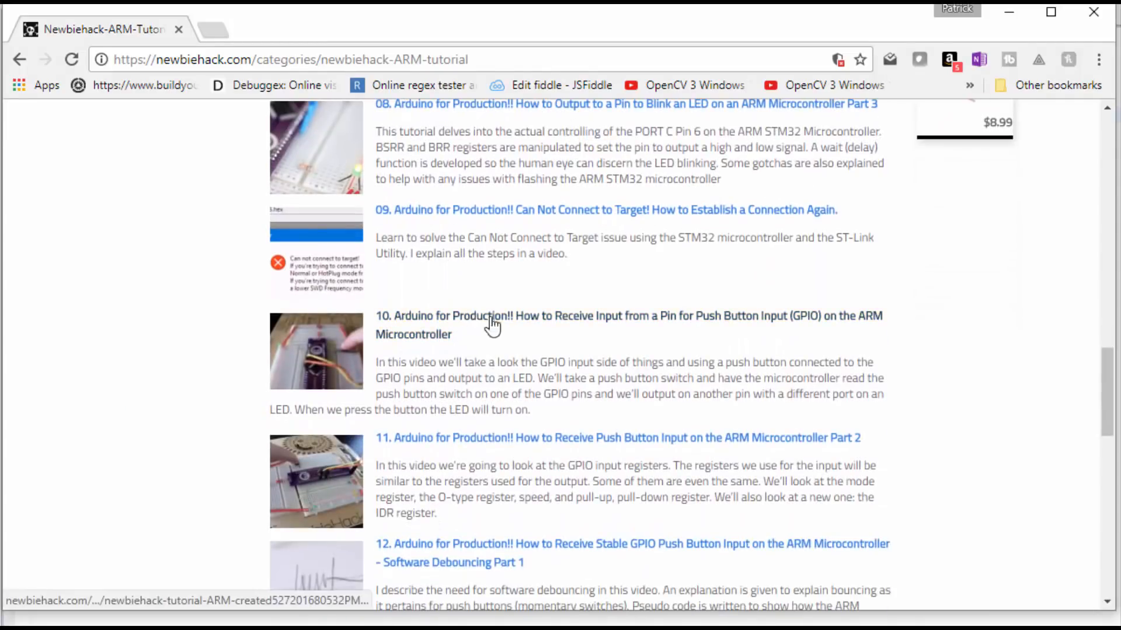
mouse_move(828, 322)
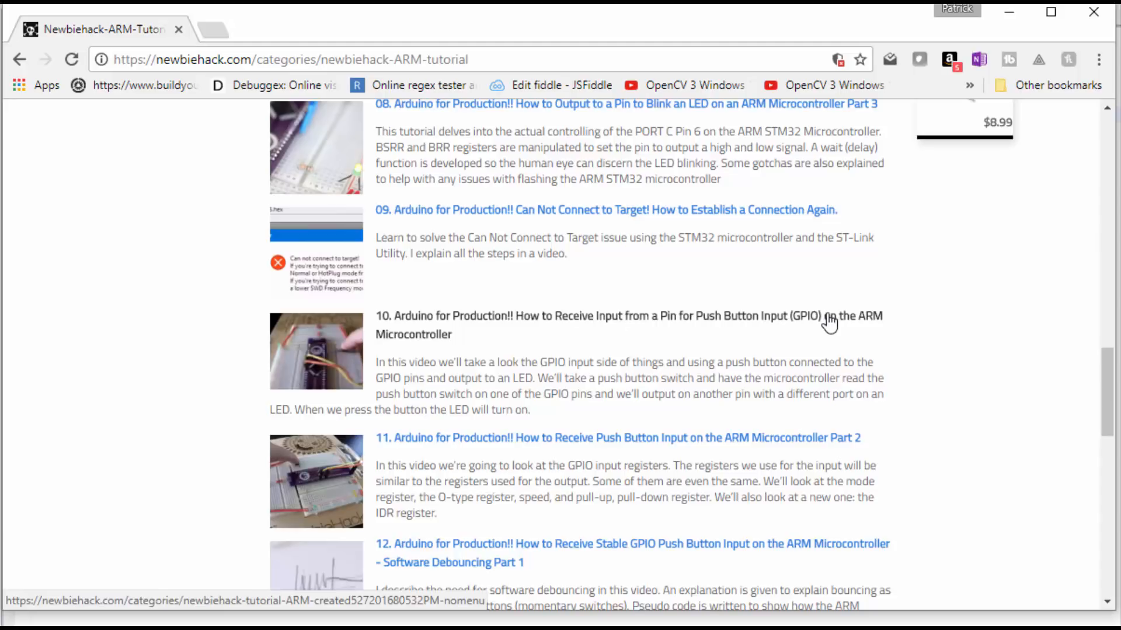
mouse_move(425, 323)
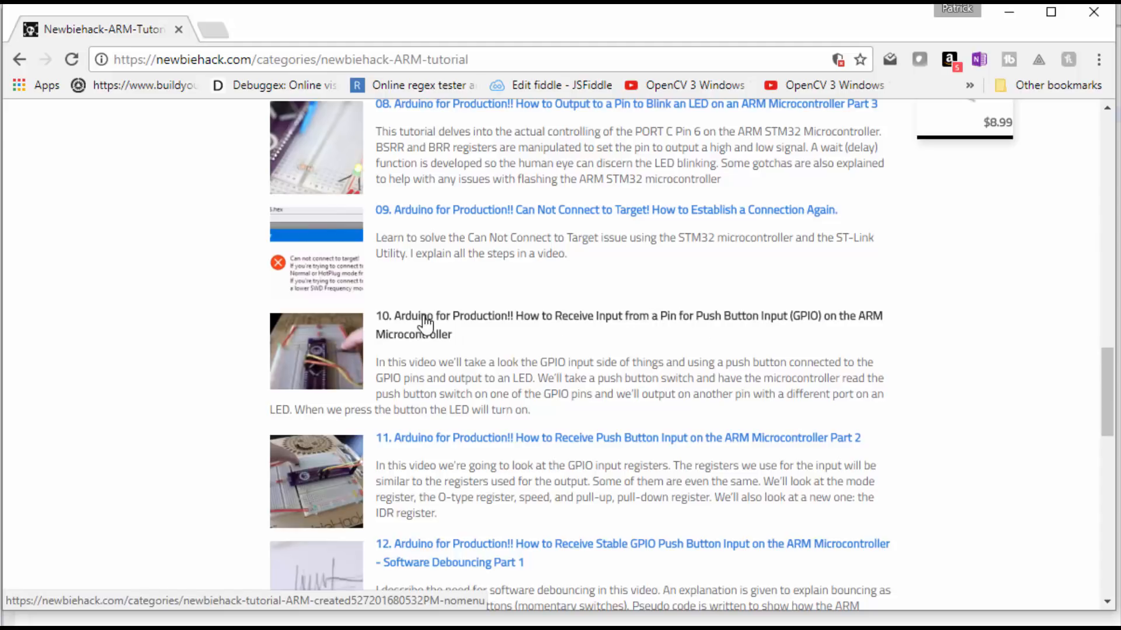
mouse_move(536, 343)
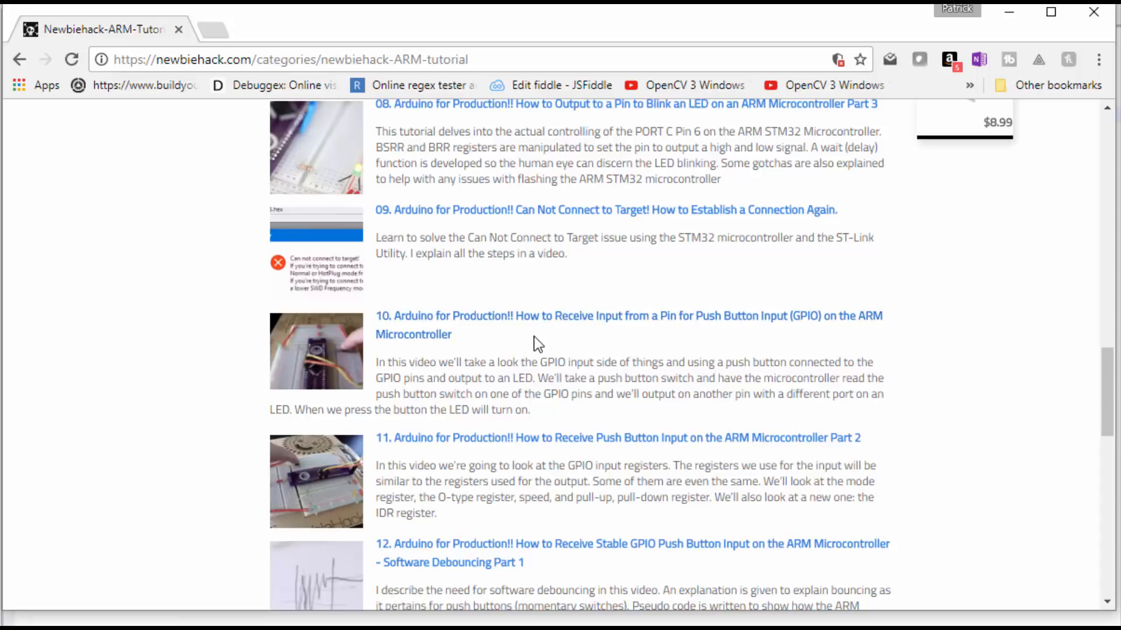
mouse_move(469, 367)
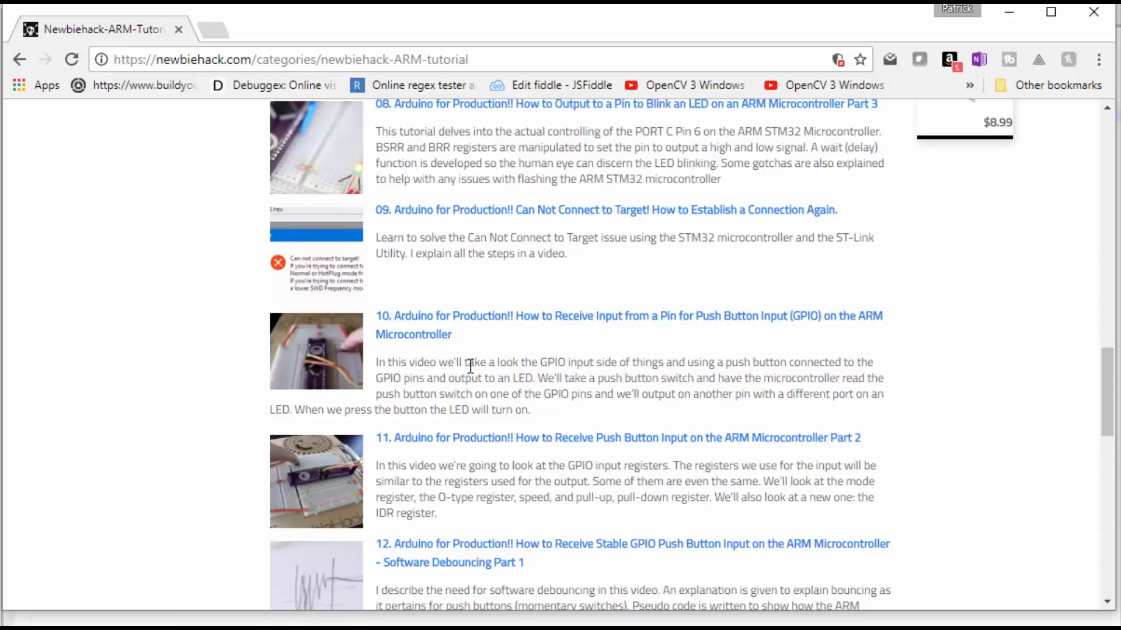
mouse_move(479, 377)
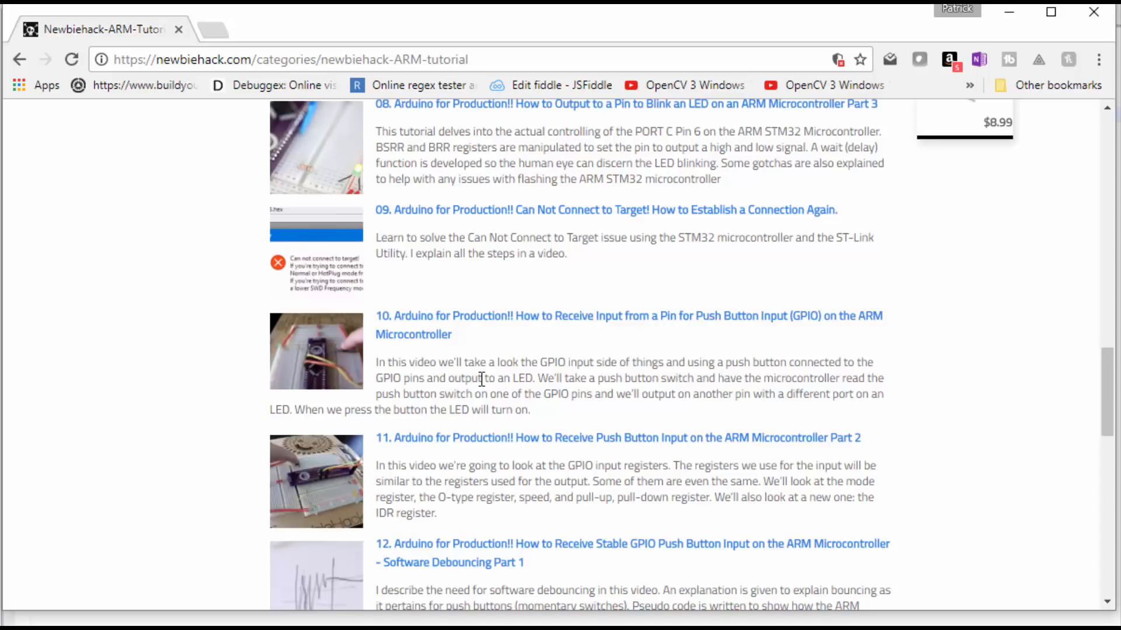
mouse_move(418, 315)
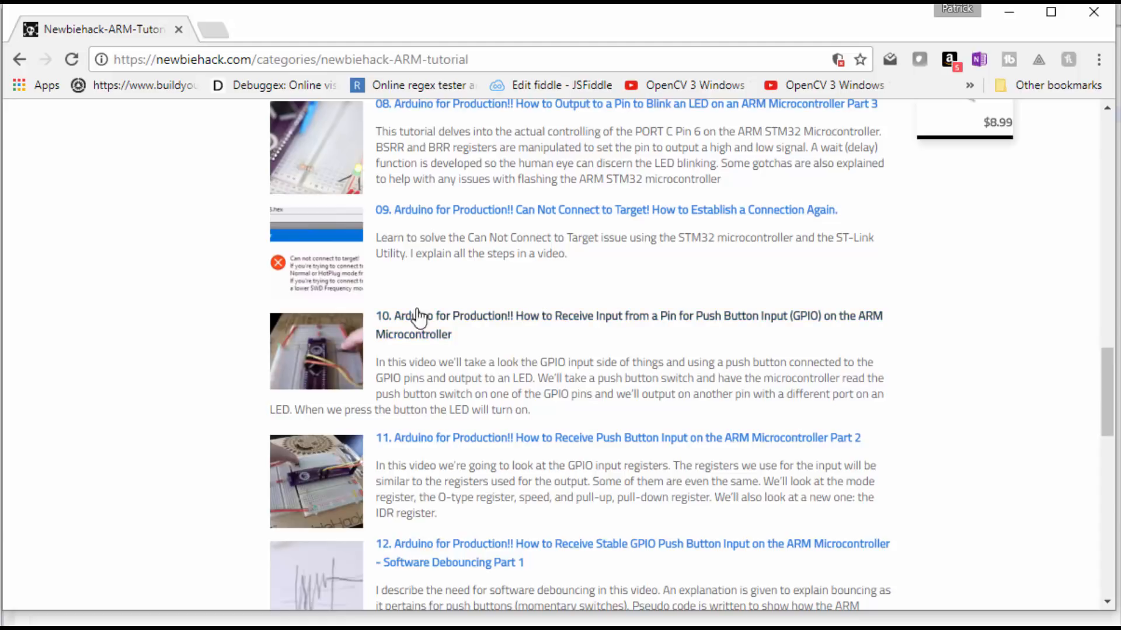
mouse_move(413, 443)
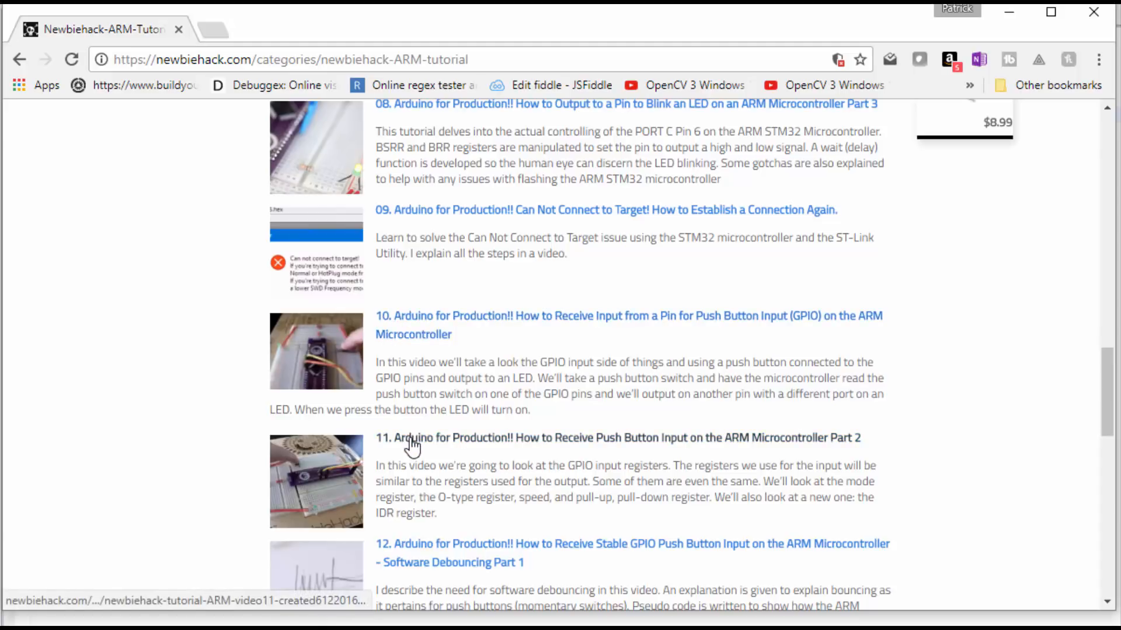
mouse_move(489, 351)
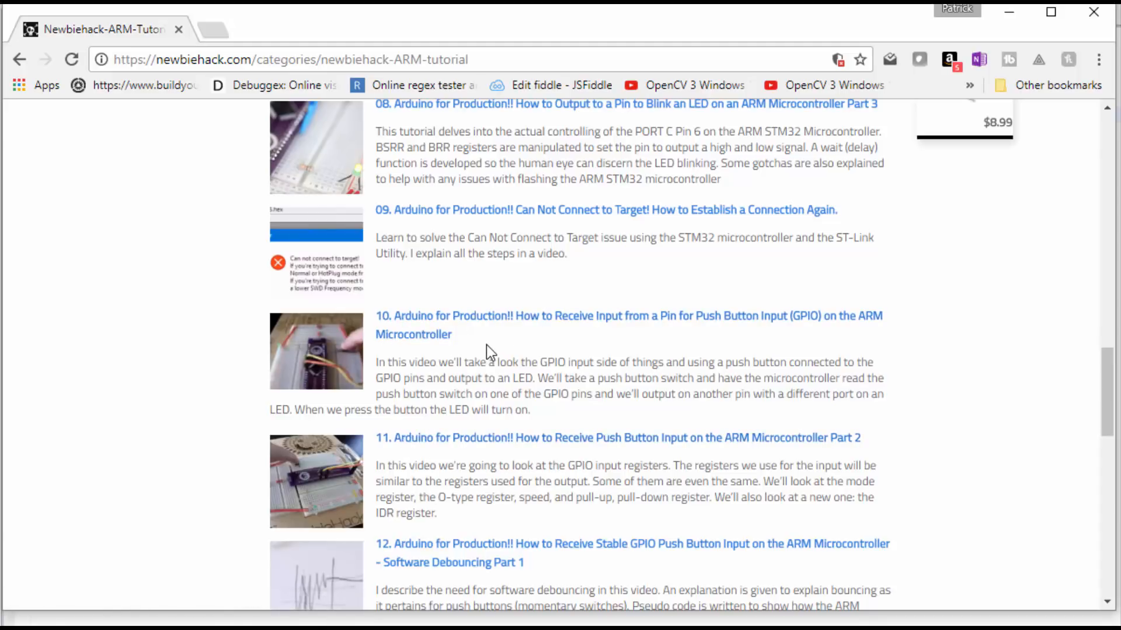
mouse_move(755, 442)
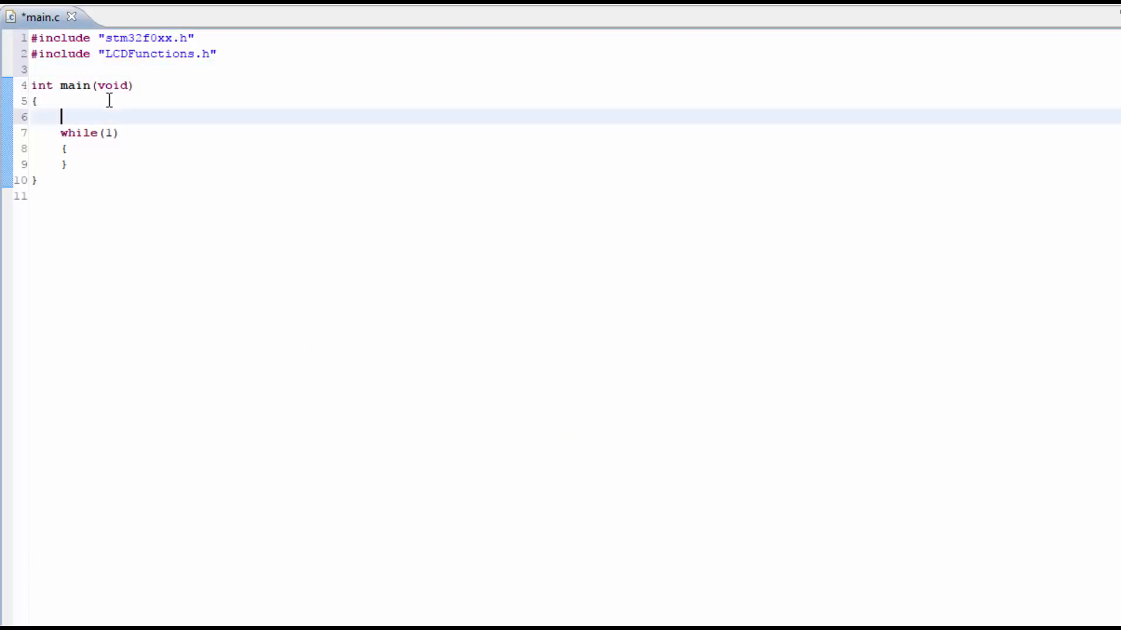
Step: Enable the GPIOA clock through RCC->AHBENR in main
key(Return)
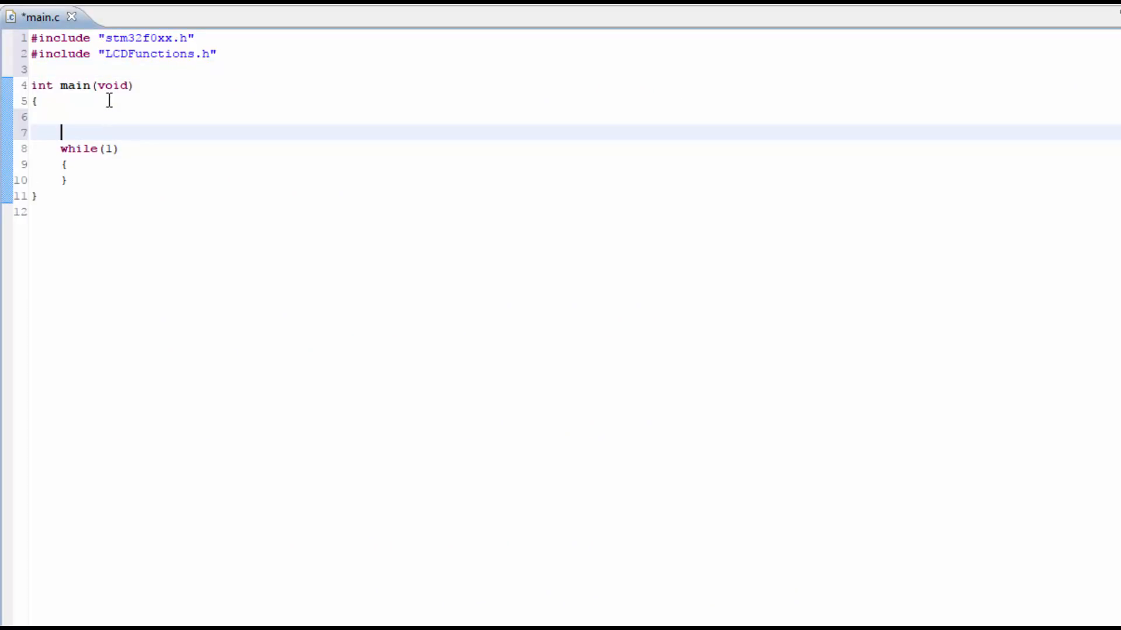
text(RCC->A)
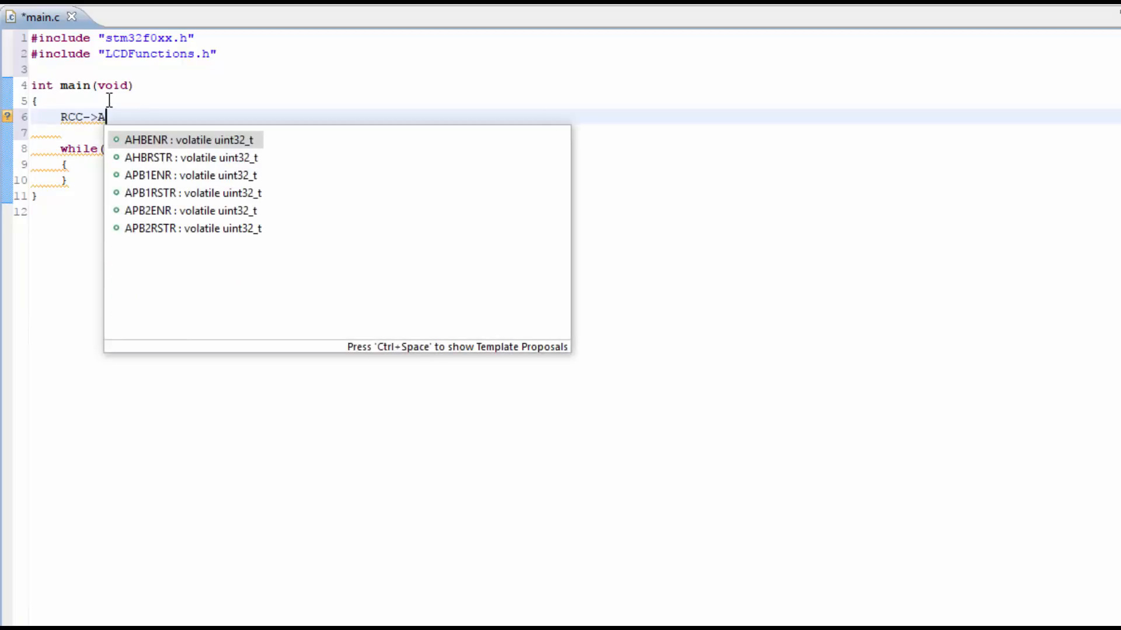
text(HB)
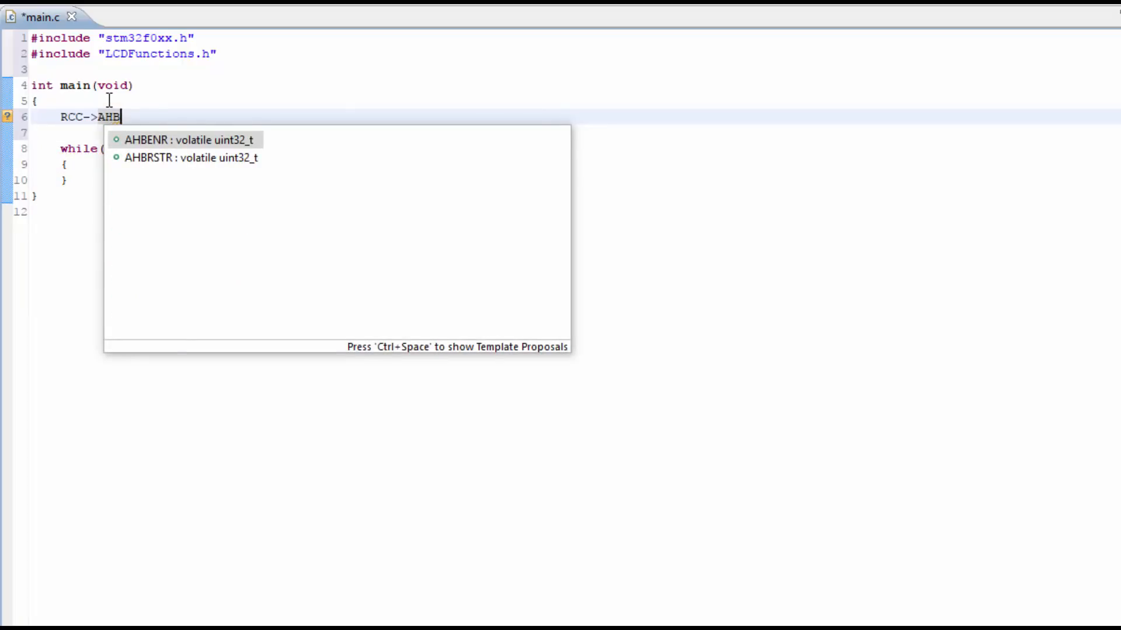
mouse_move(684, 85)
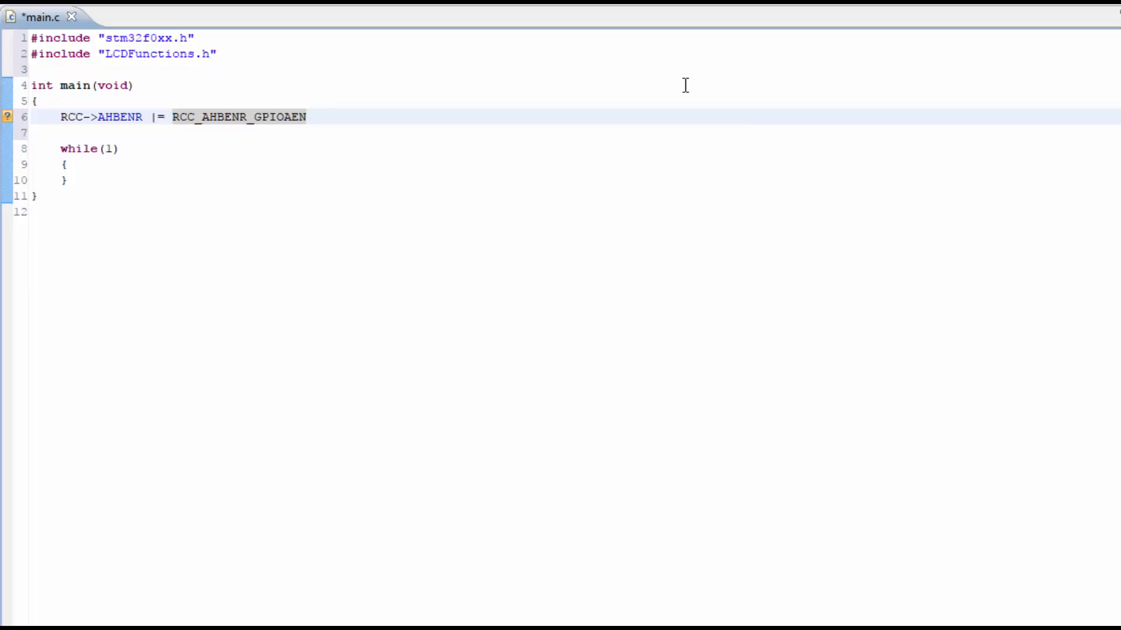
text(;)
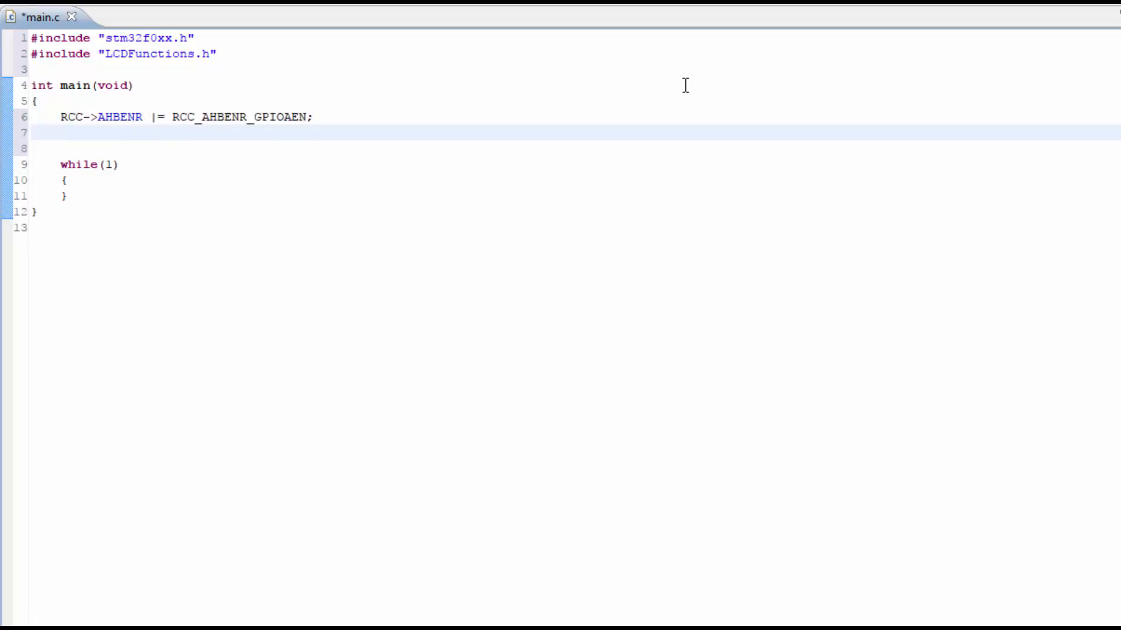
Step: Clear PA15's GPIOA->MODER and GPIOA->PUPDR bits to make it a plain input
text(GPIOA->MODER)
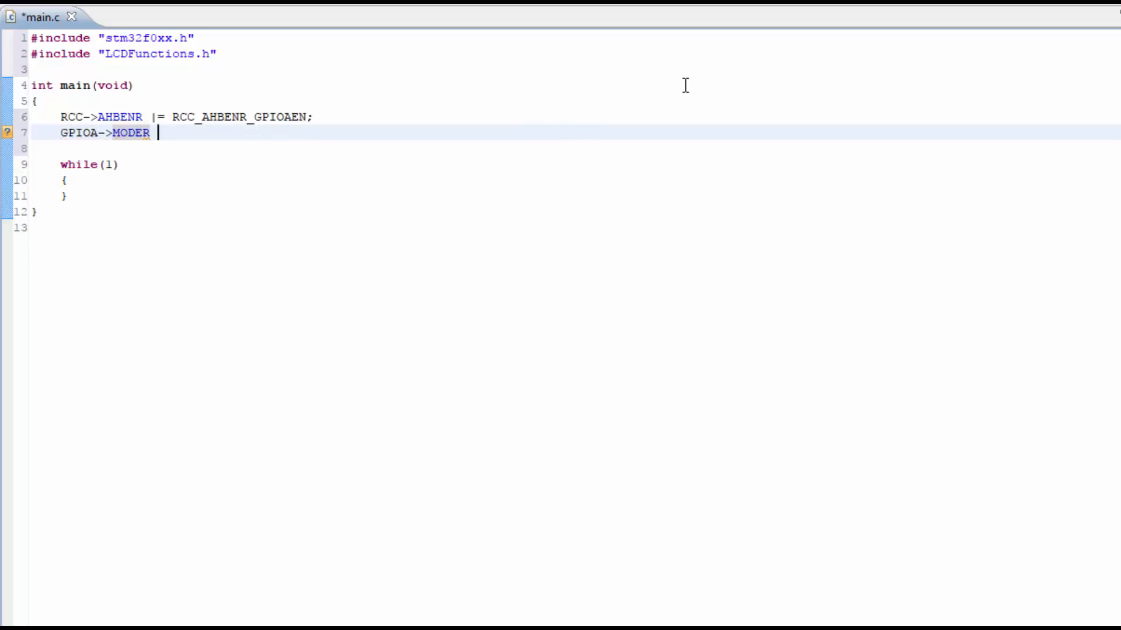
text(&= ~)
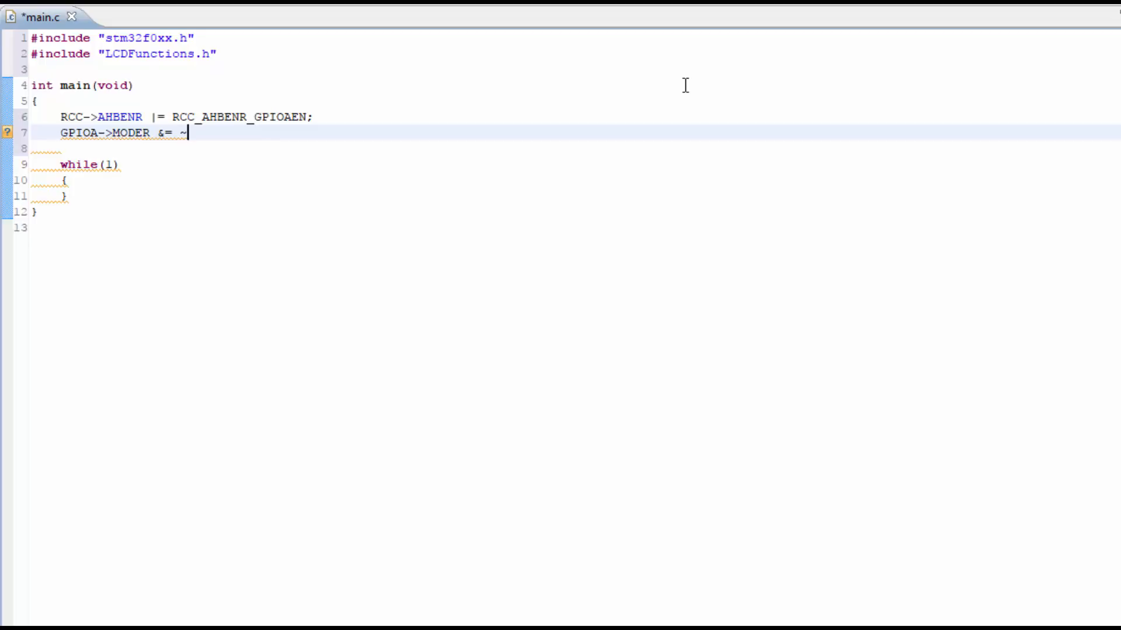
text(GPIO_MODER_MODER15)
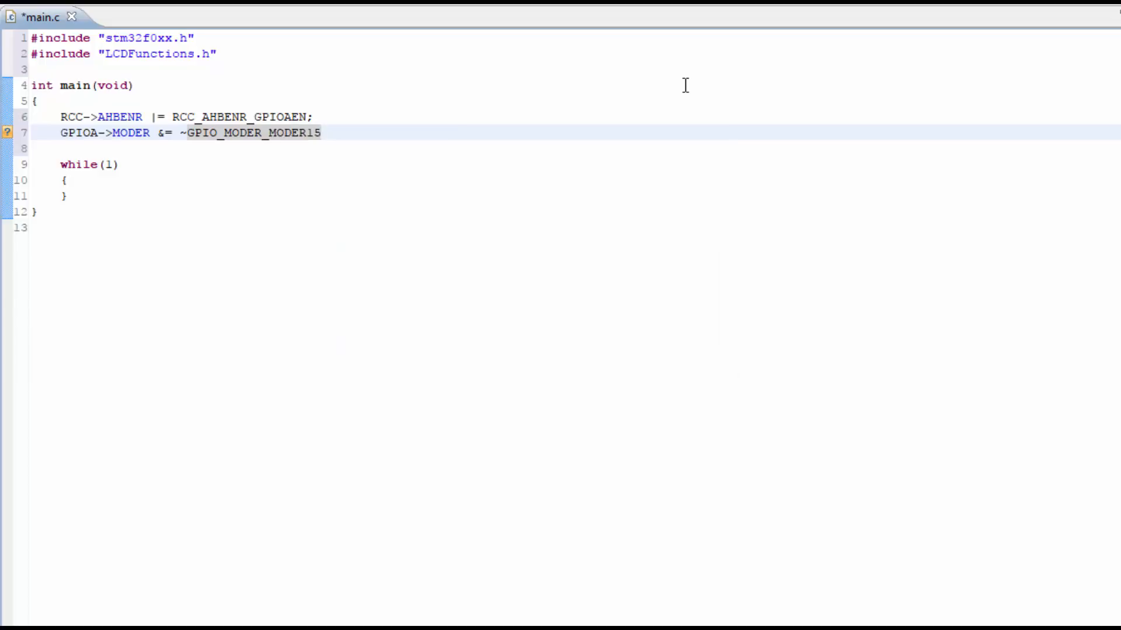
text(GPIO)
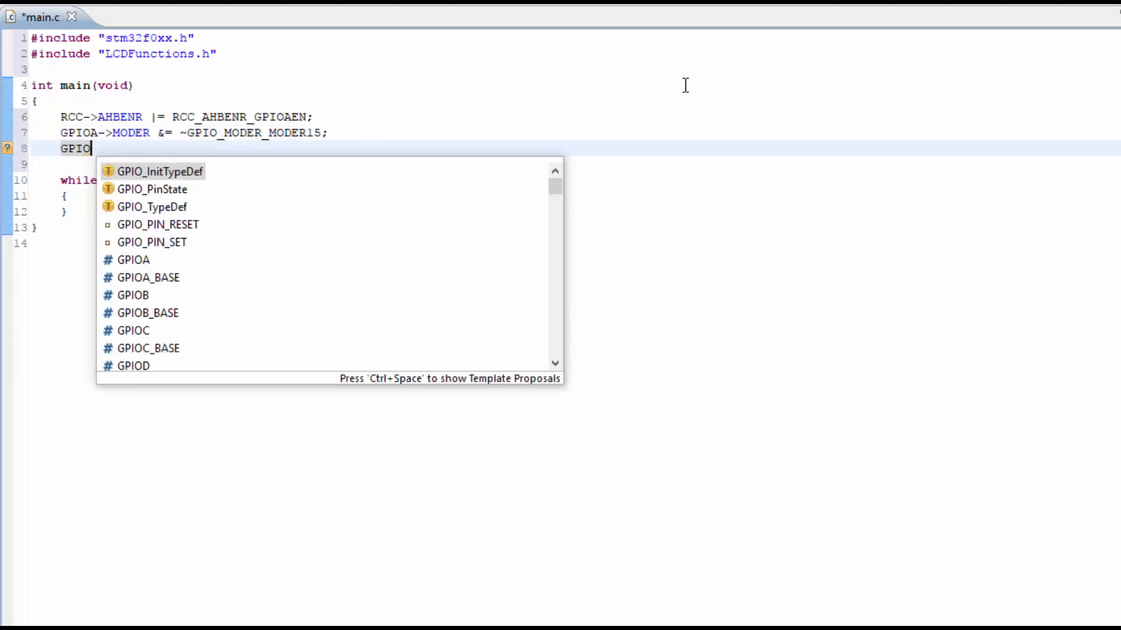
text(A->)
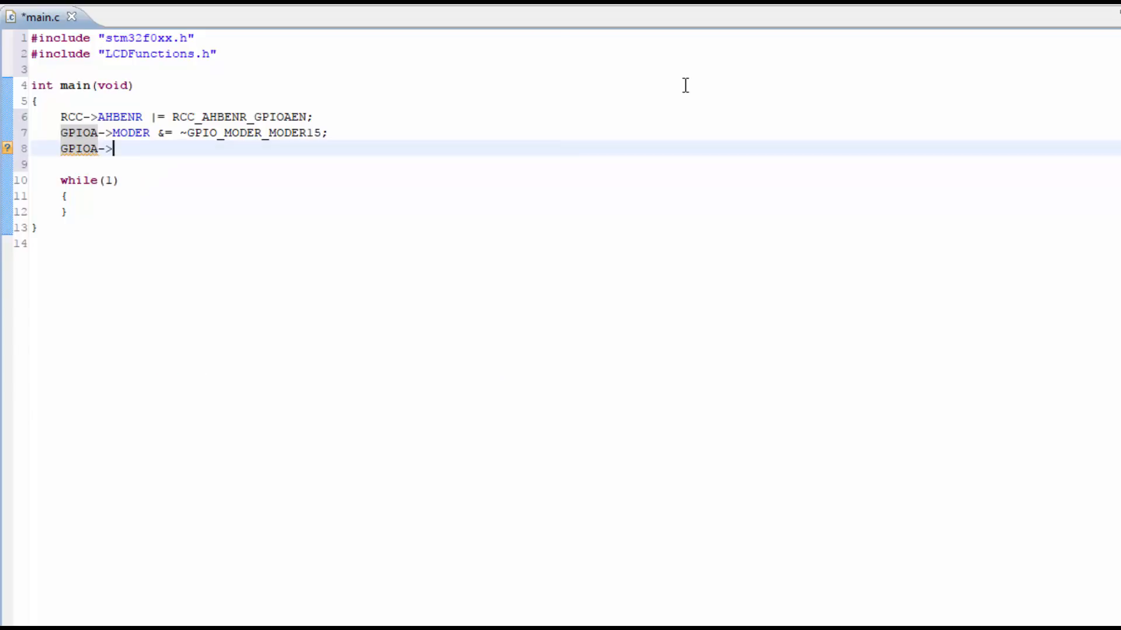
text(PU)
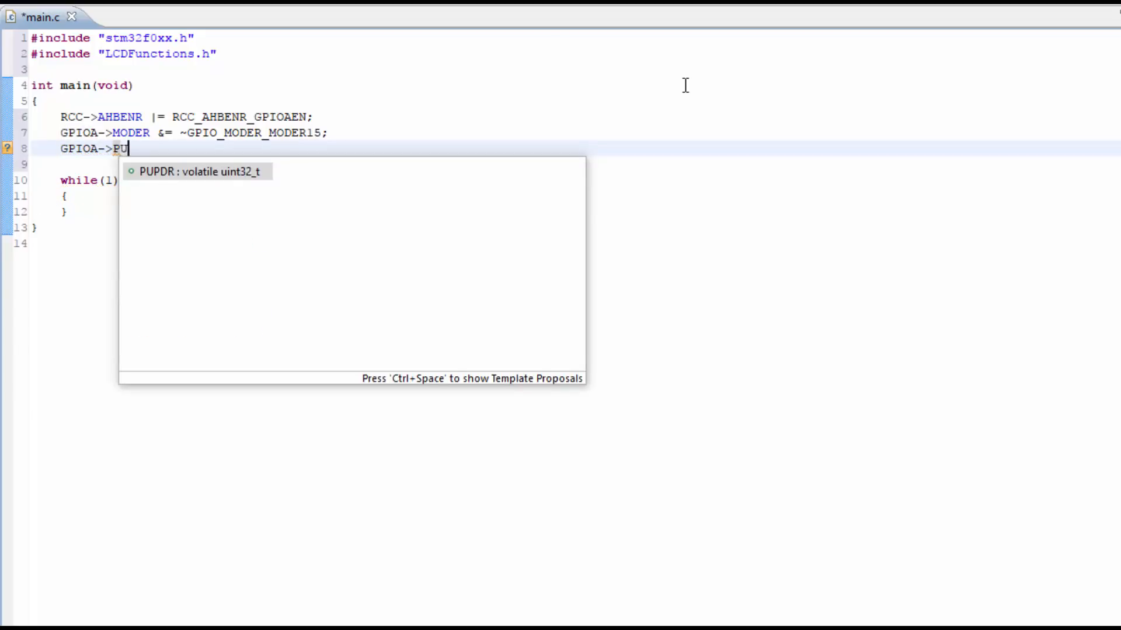
text(PDR &= ~GPIO_PUPDR_PUPDR15;)
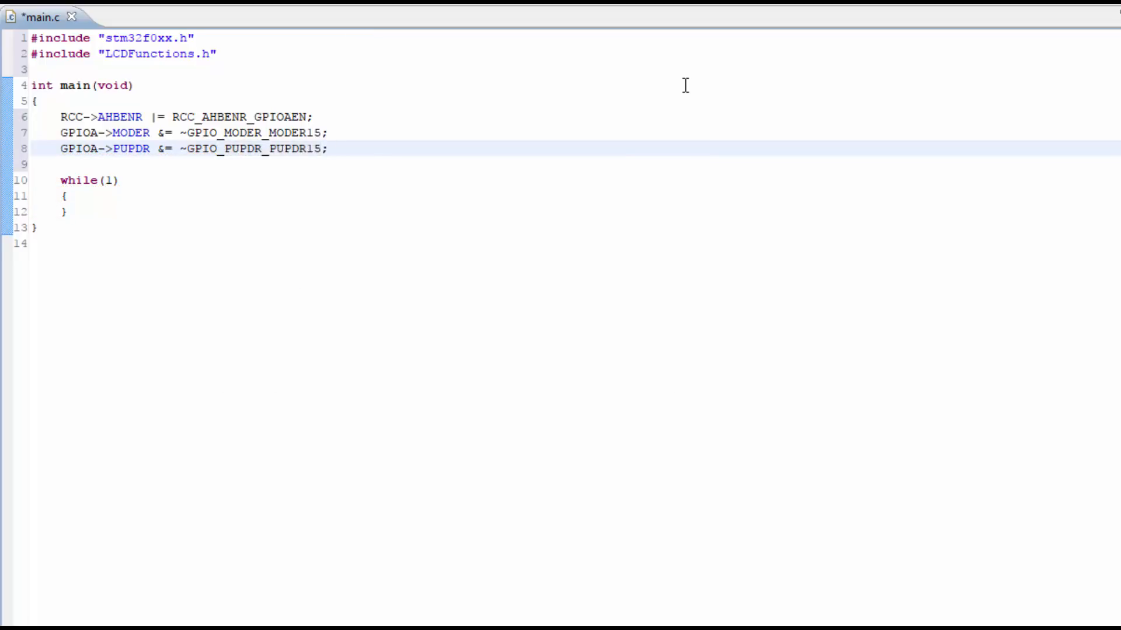
key(Return)
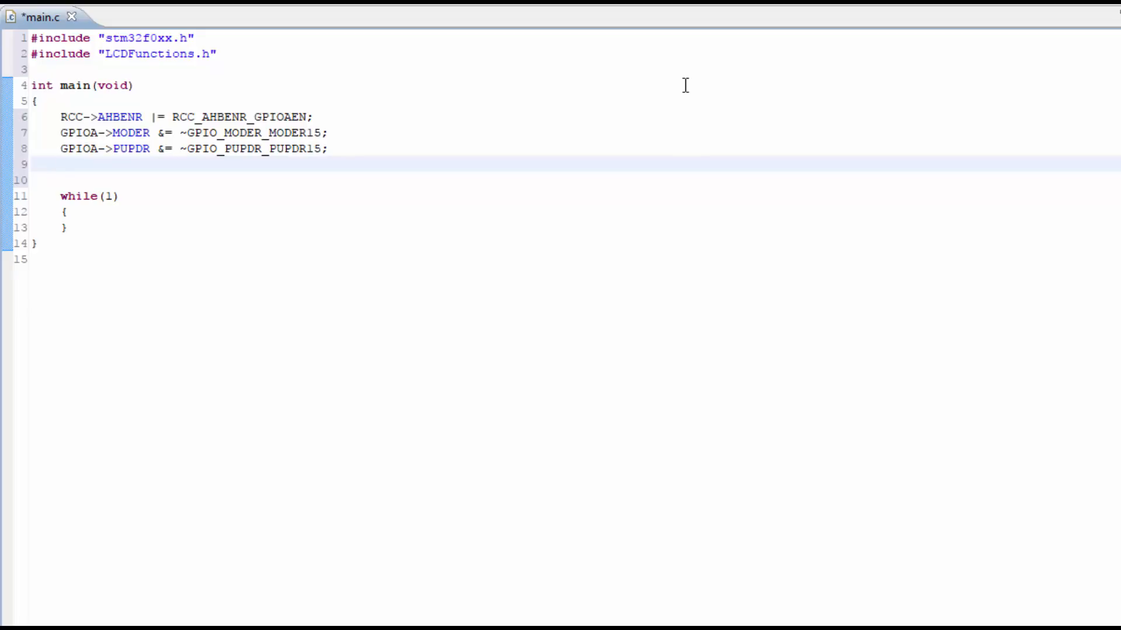
Step: Add notExactTimeDelay(10000); followed by an LCDInitialize() call at the start of main
text(LCDInitialize();)
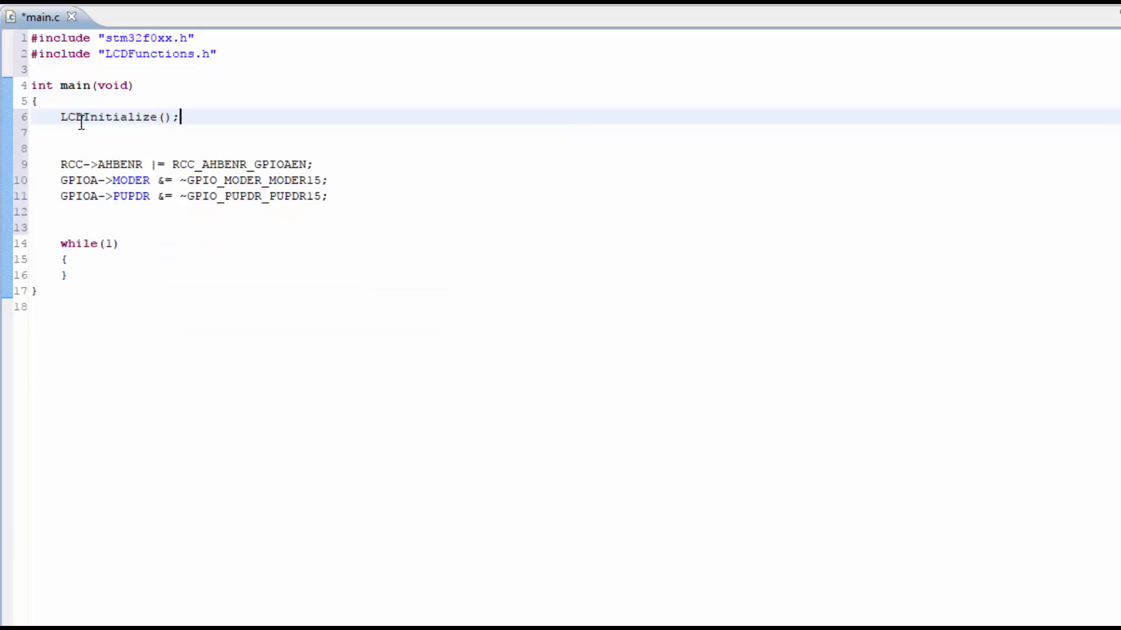
key(Return)
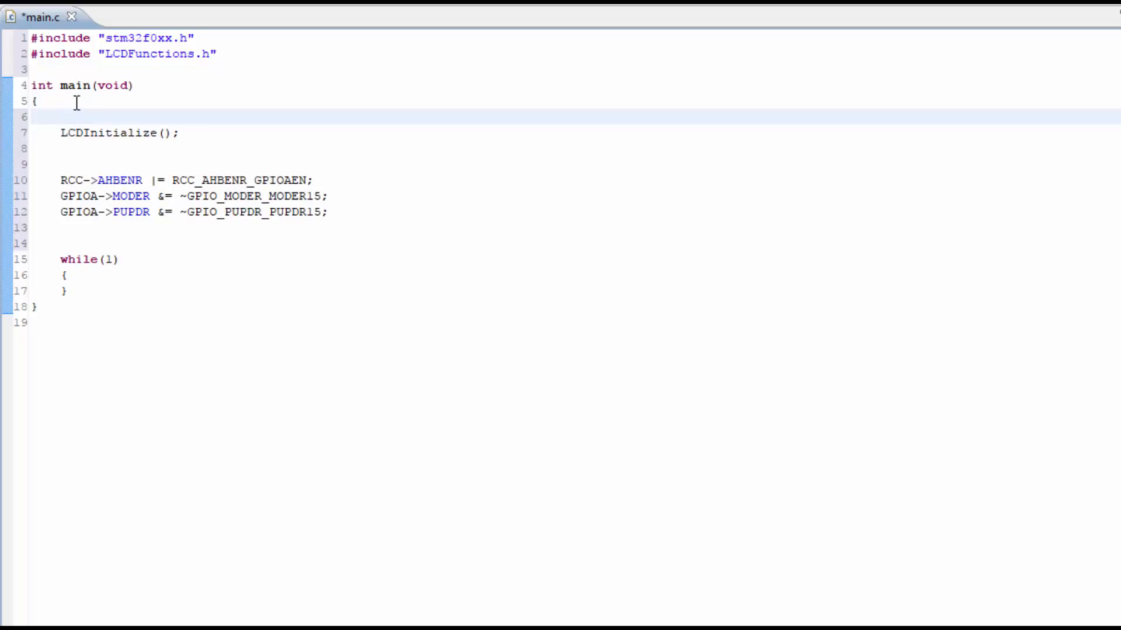
text(notExactTimeDelay()
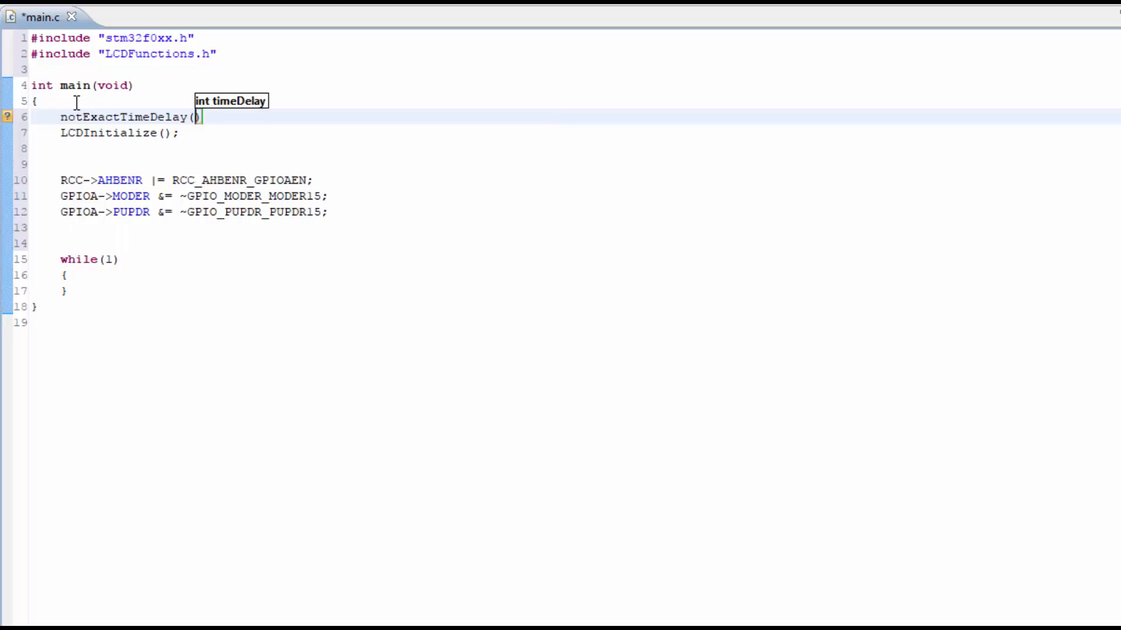
text(10000)
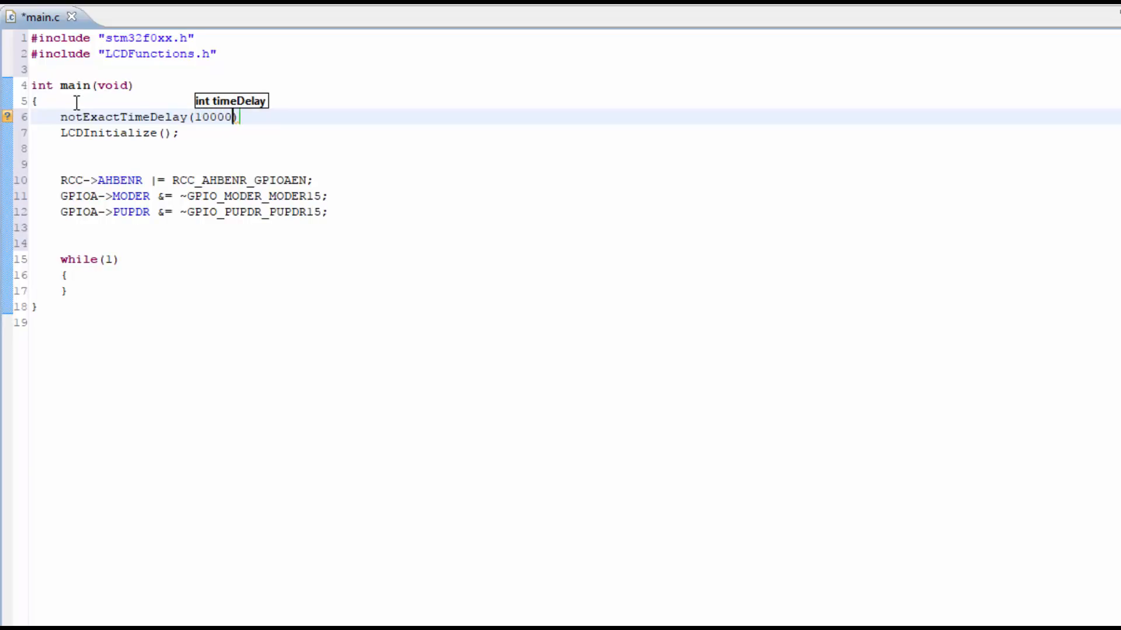
text();)
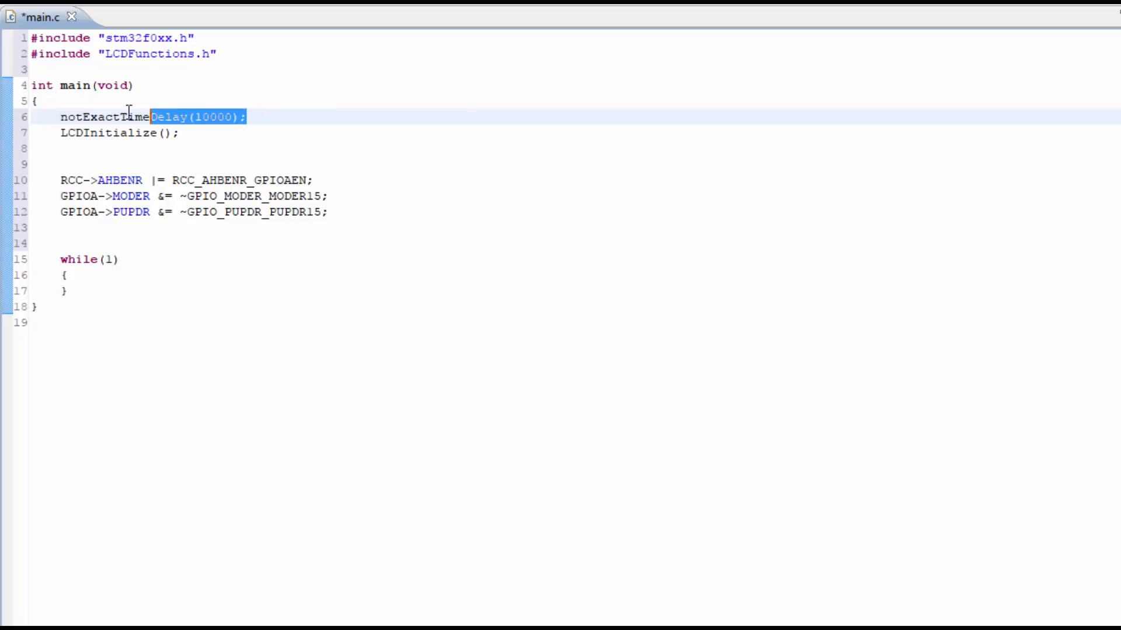
Step: Start a new empty line directly after the LCDInitialize(); call
click(113, 133)
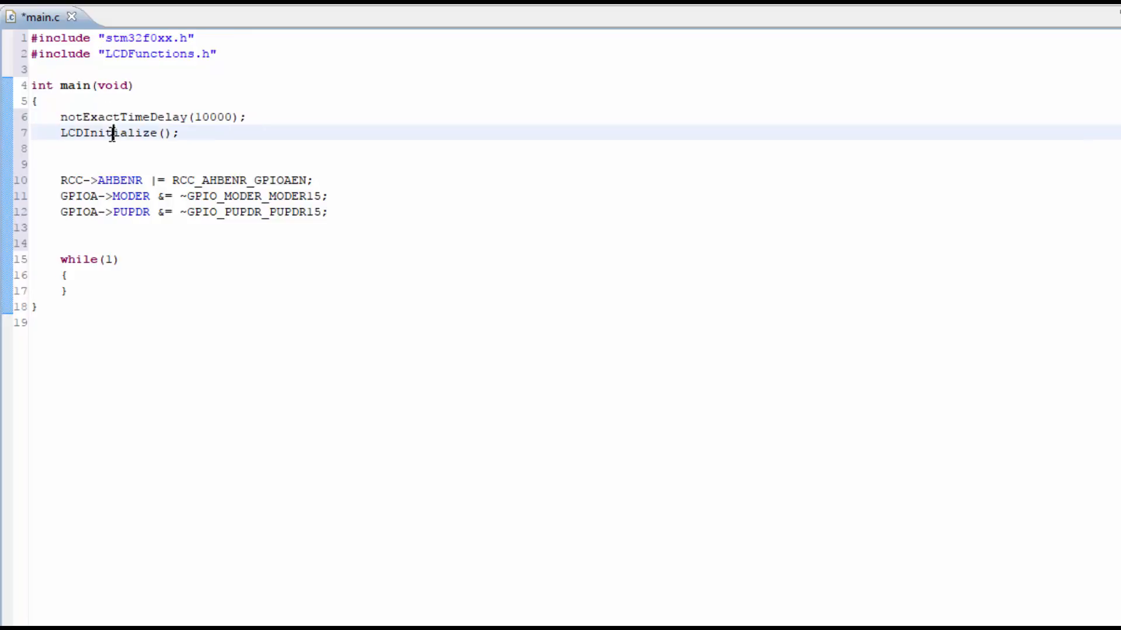
mouse_move(108, 133)
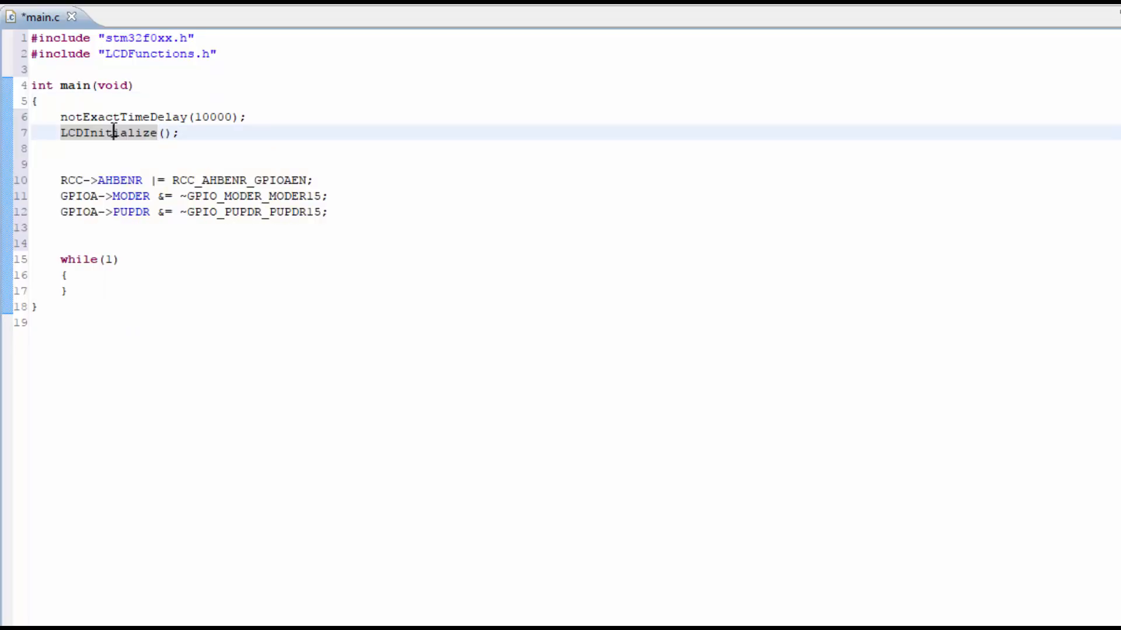
mouse_move(142, 133)
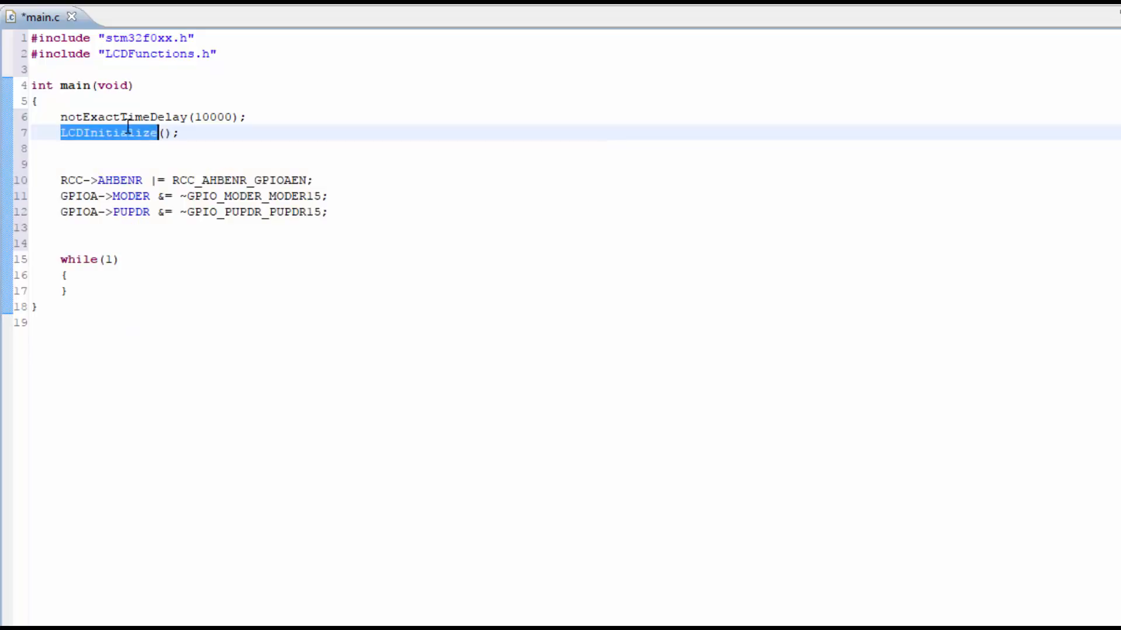
click(182, 133)
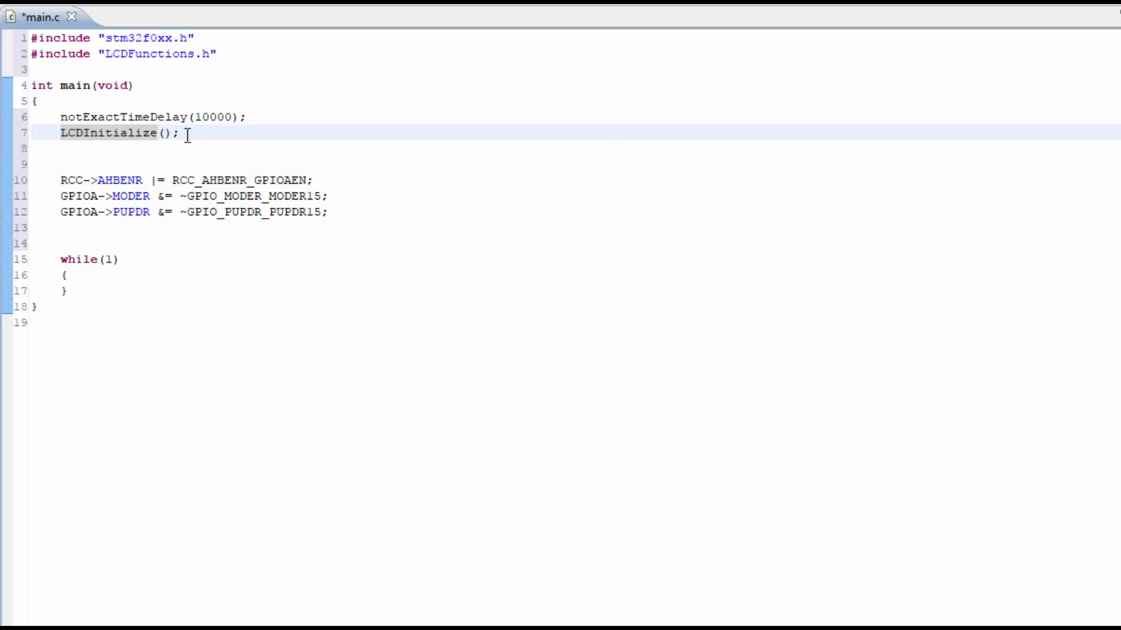
mouse_move(238, 126)
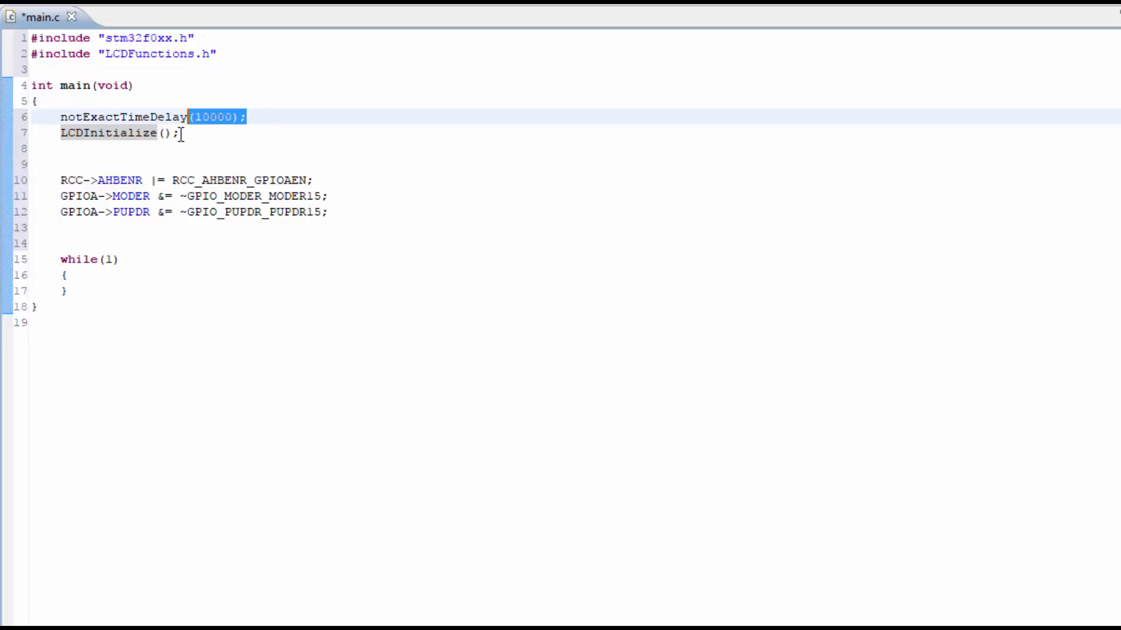
click(182, 133)
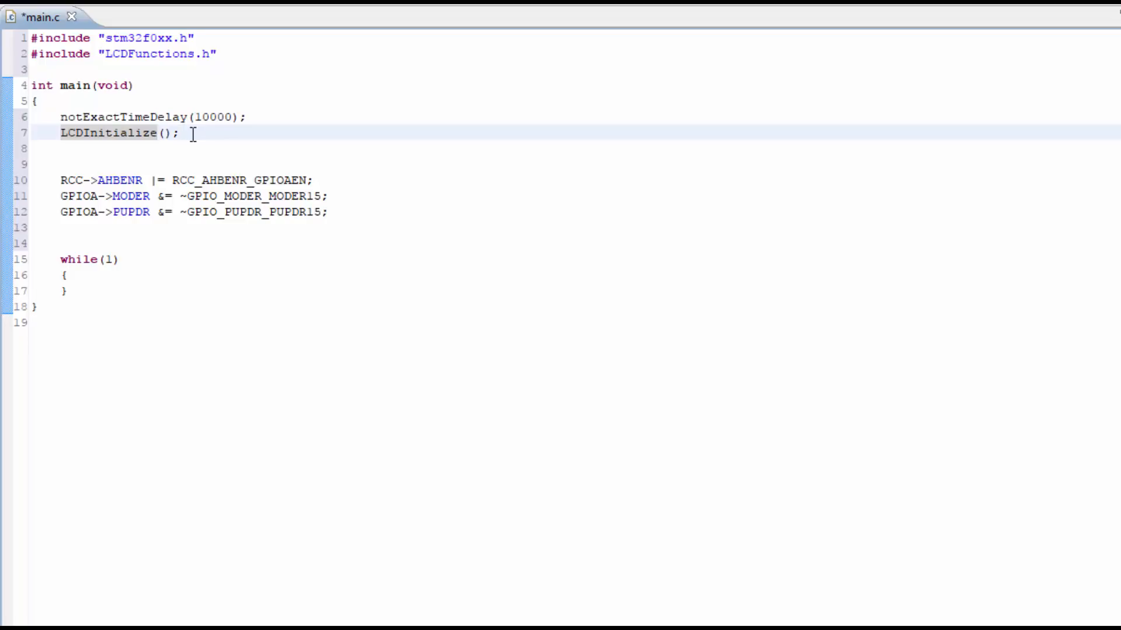
key(Return)
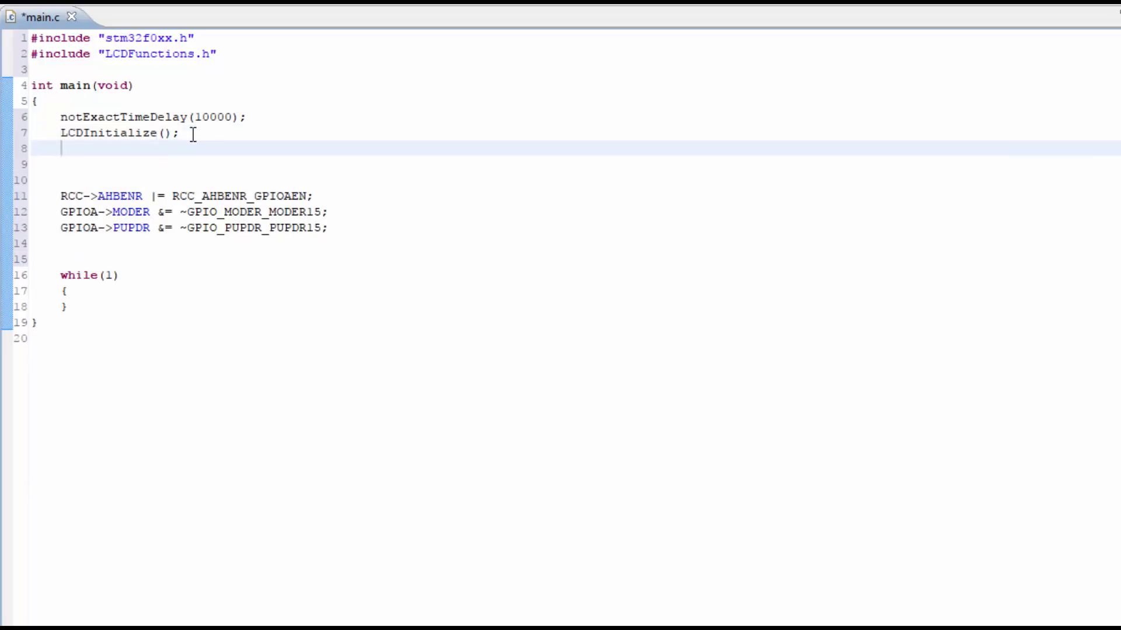
Step: Call LCDSetupDisplay() and LCDSend2LinesOfStringsWithDelay(0, "A 15:", ""), leaving blank lines for more code
text(LCDSetupDisplay();)
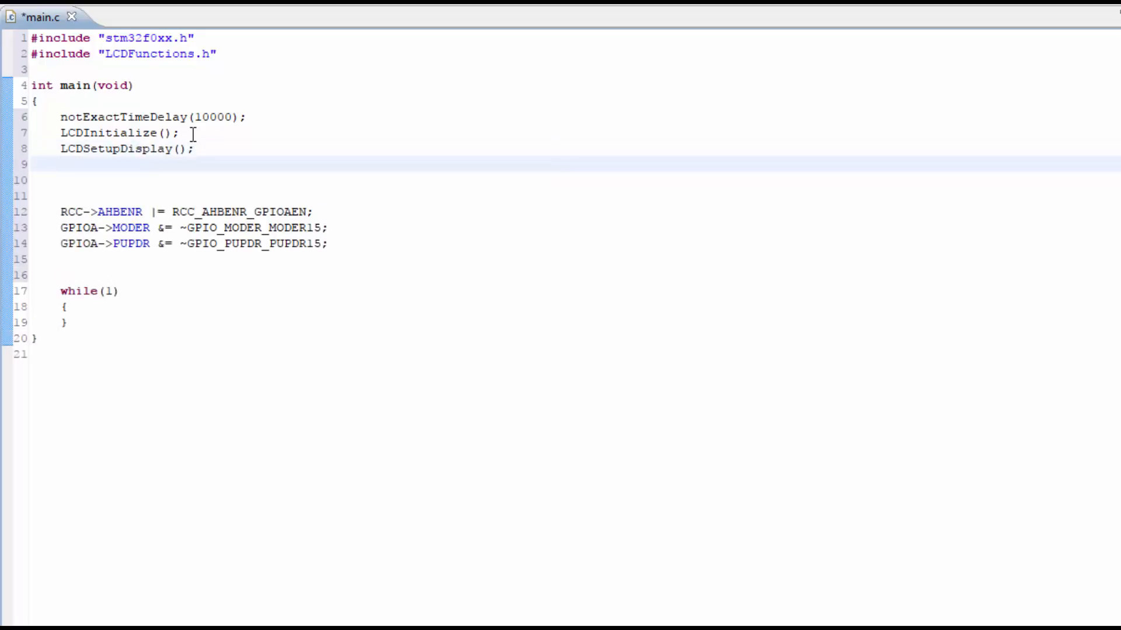
text(LCD)
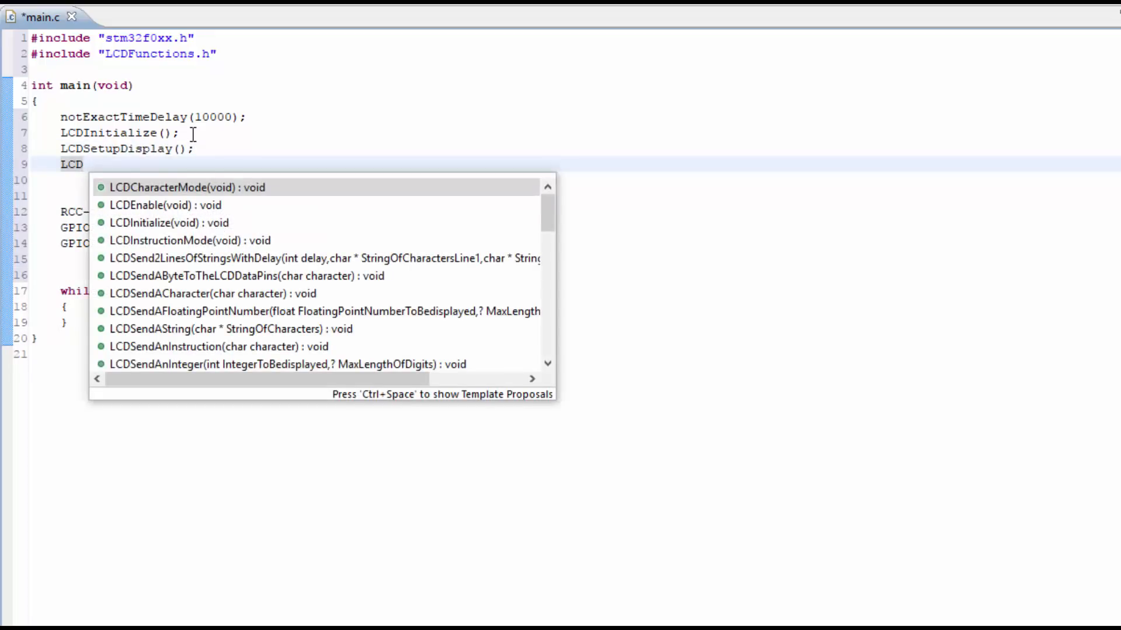
text(send)
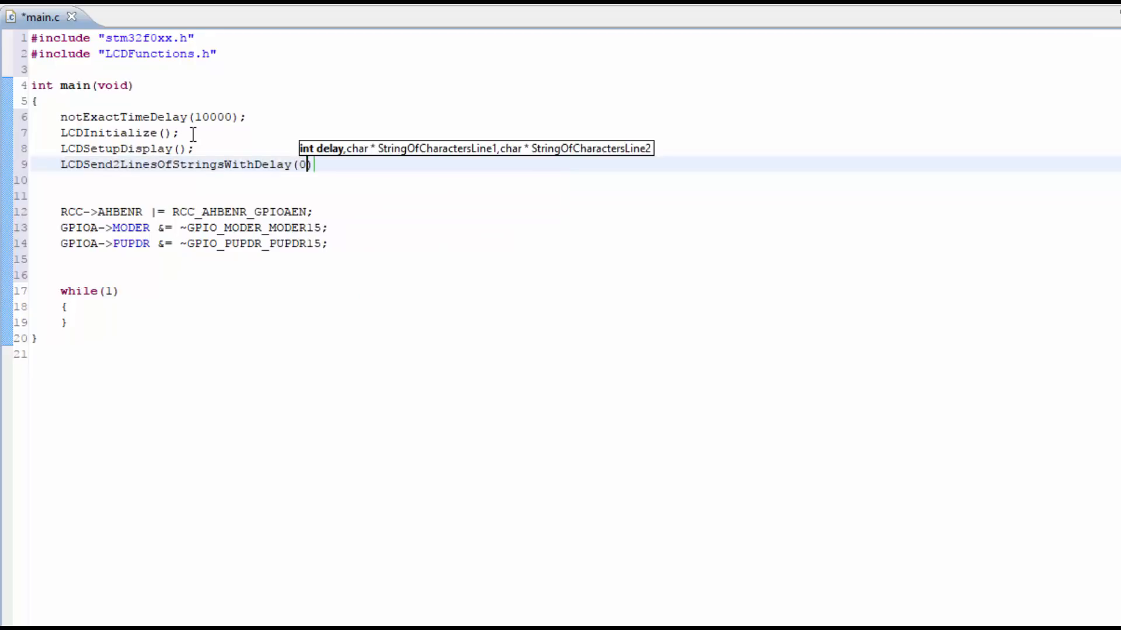
text(, "")
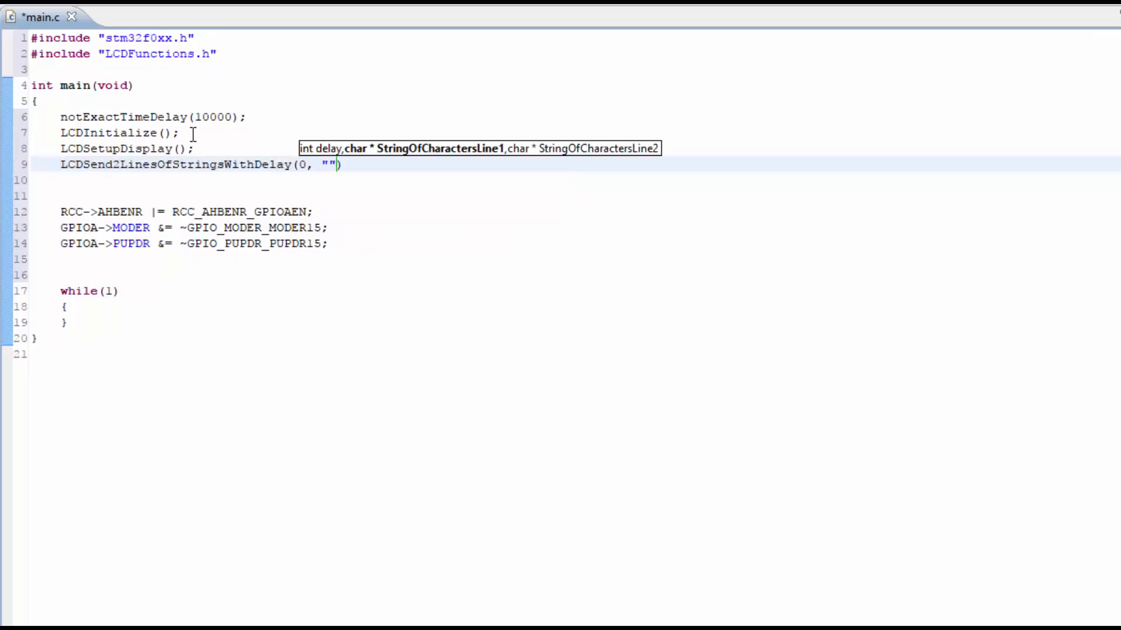
text(A 15:",)
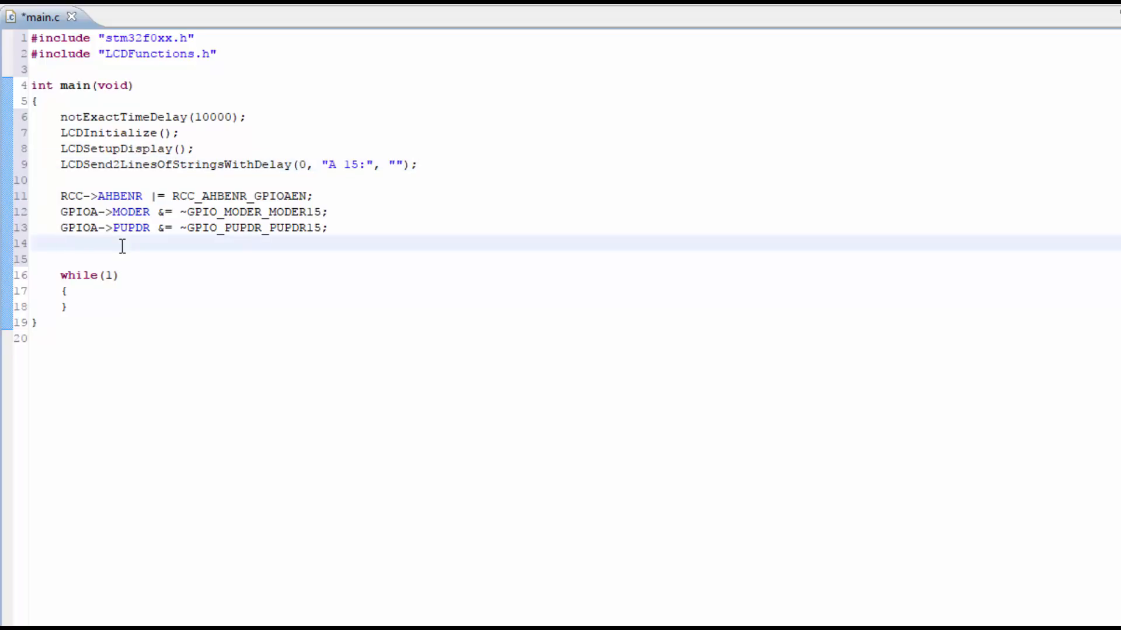
key(Return)
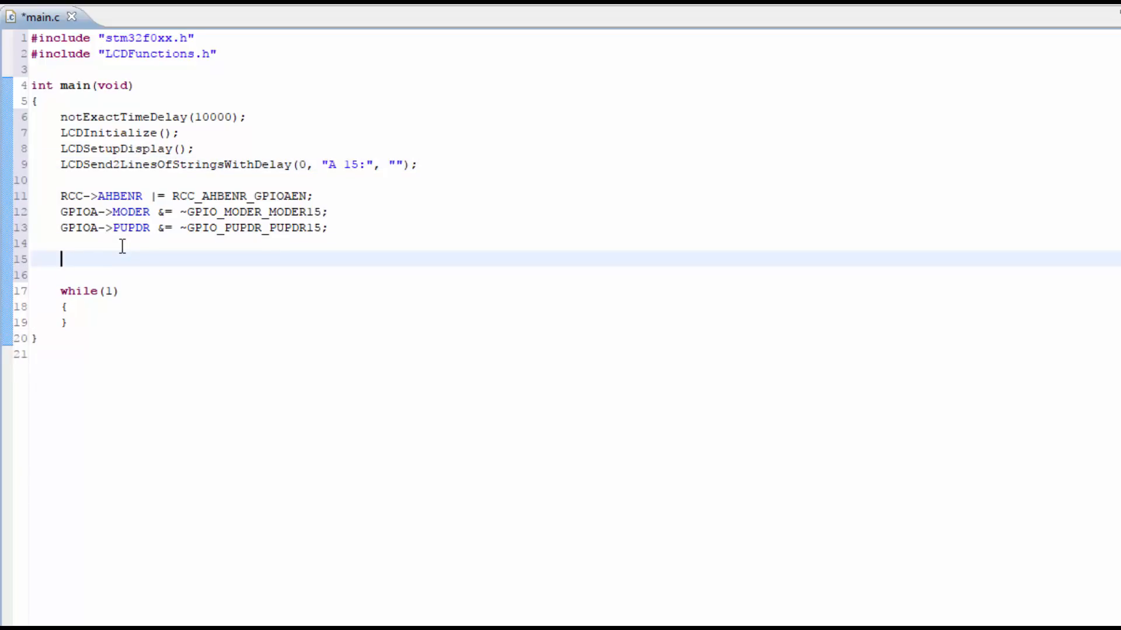
mouse_move(232, 131)
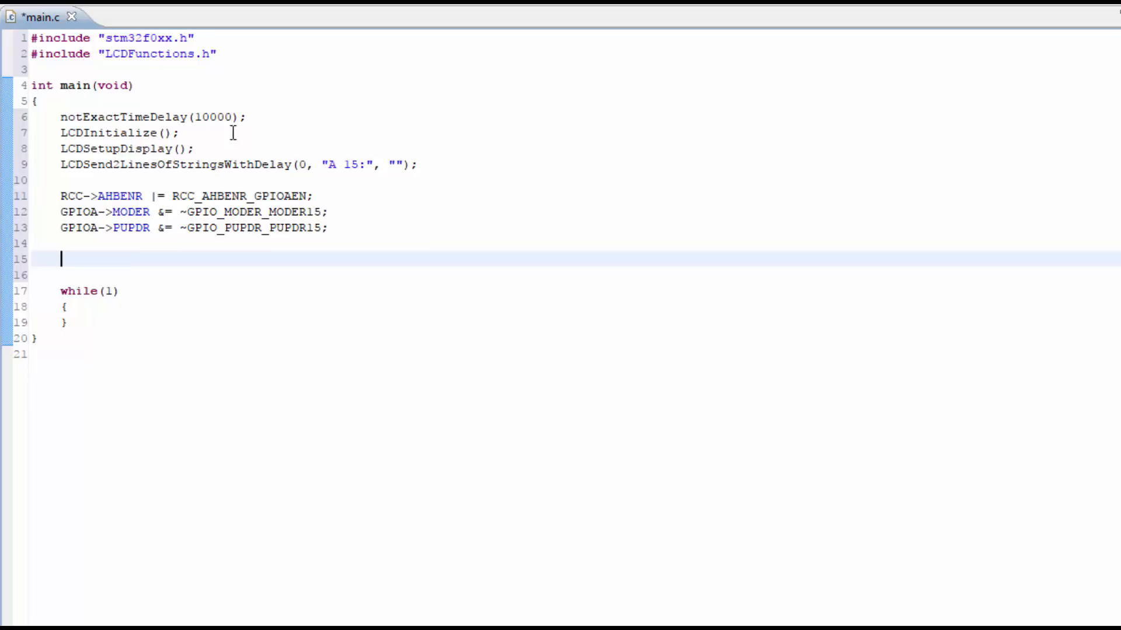
key(Enter)
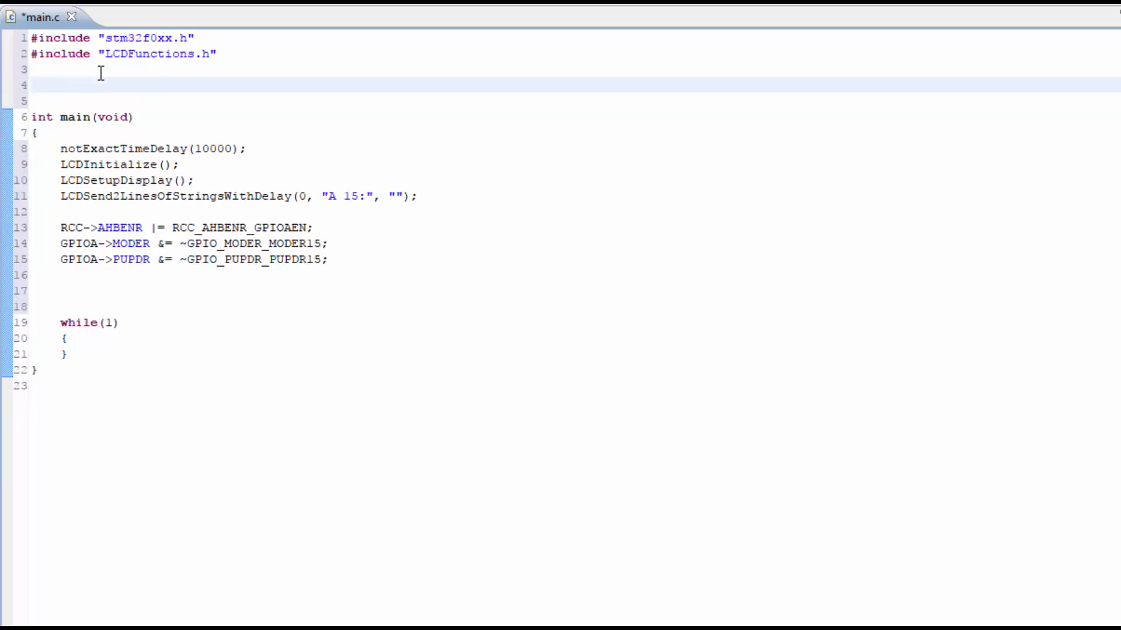
Step: Write NVIC_EnableIRQ(EXTI4_15_IRQn) before the while loop and begin an NVIC_SetPriority call
click(97, 289)
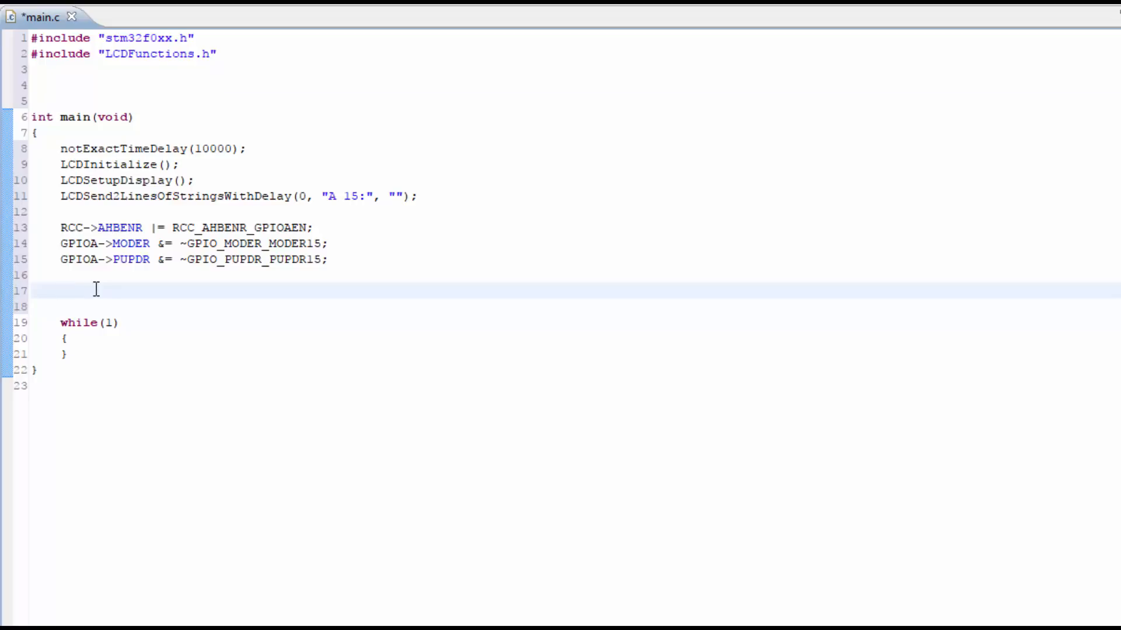
click(62, 290)
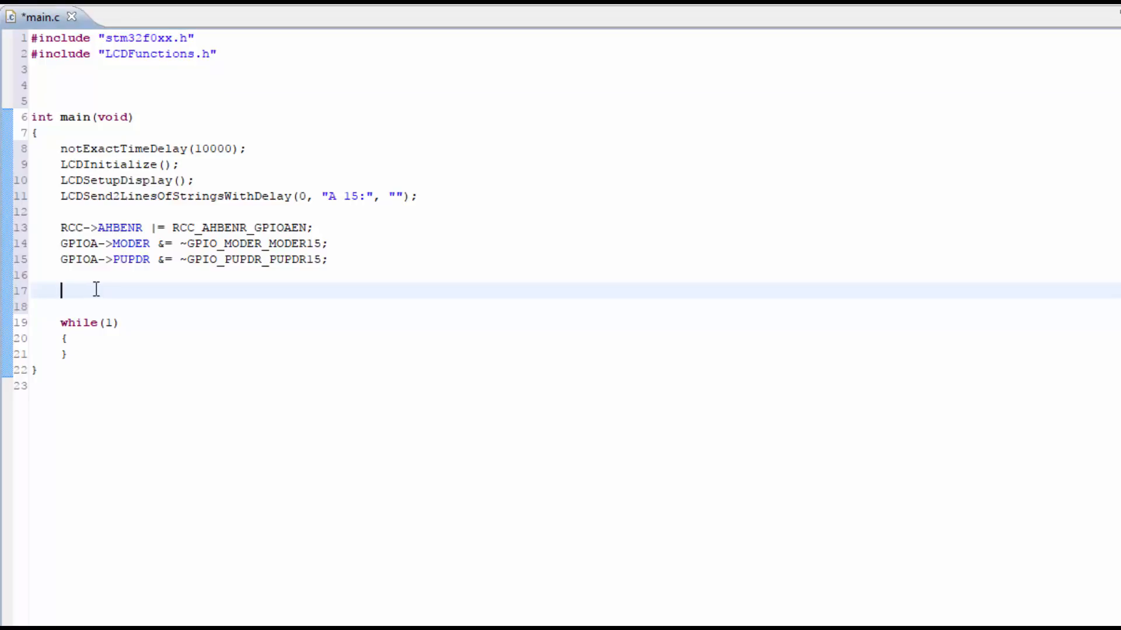
text(NV)
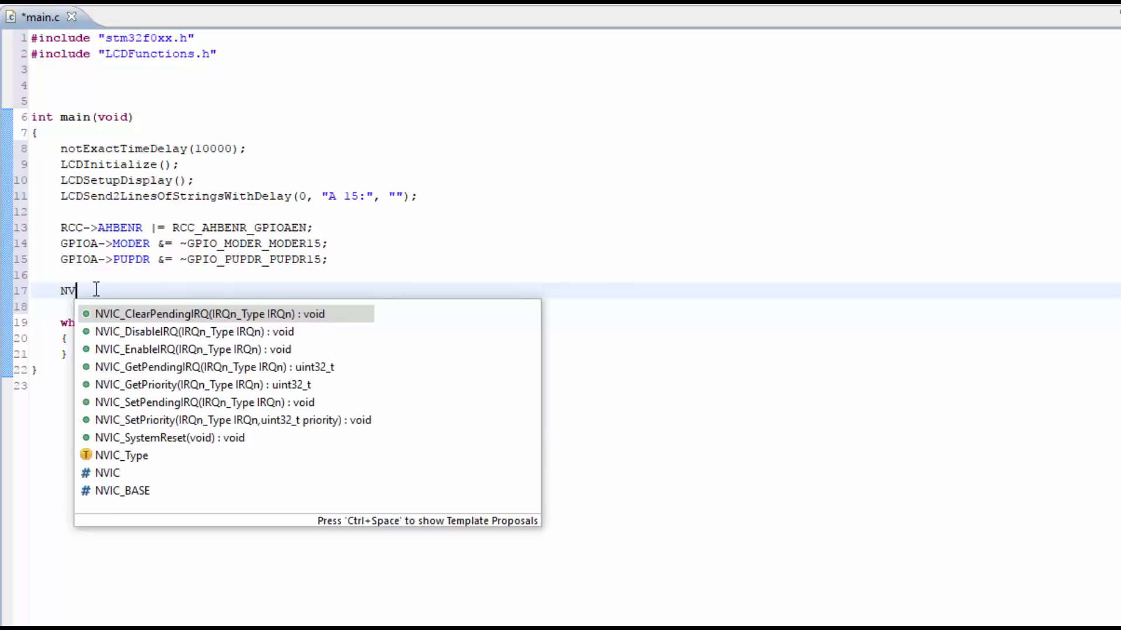
text(IC_EnableIRQ()
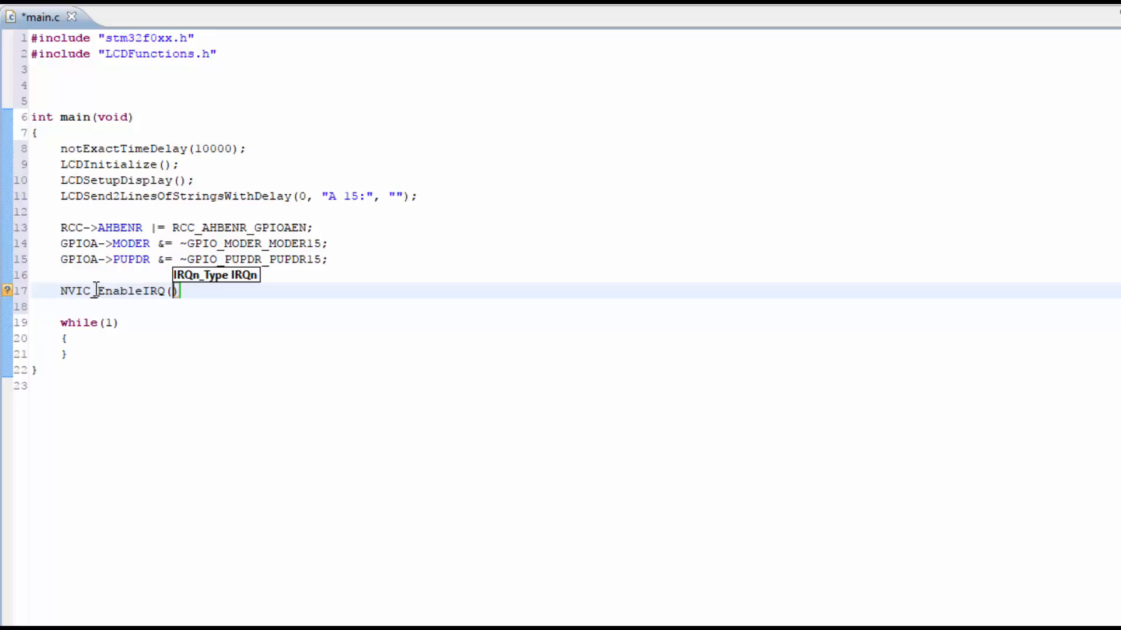
text(EXTI)
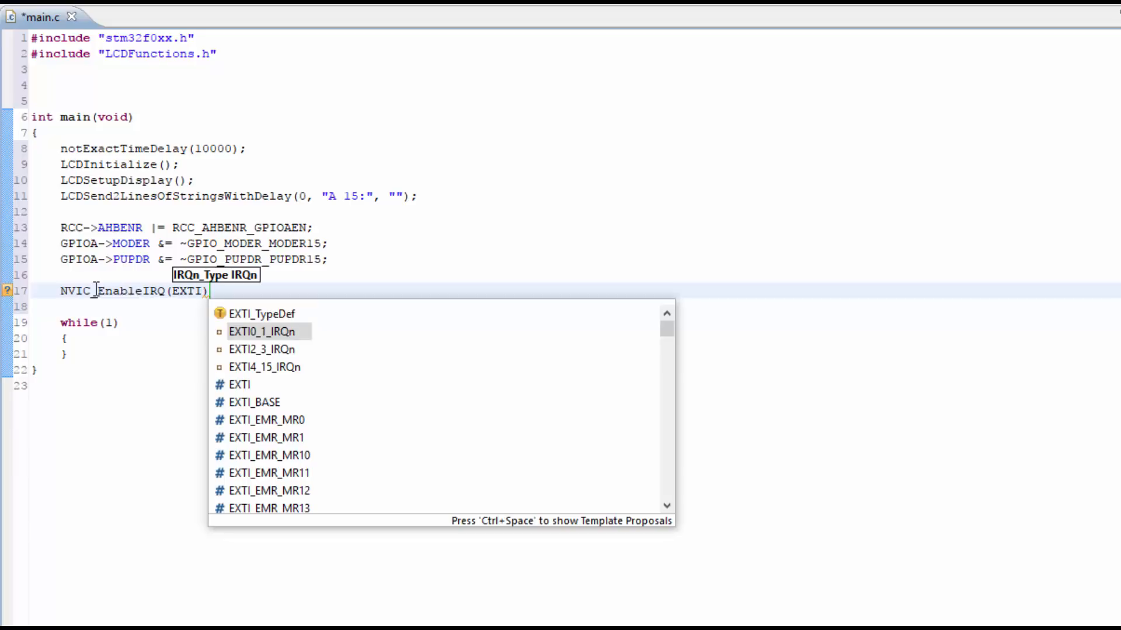
key(Down)
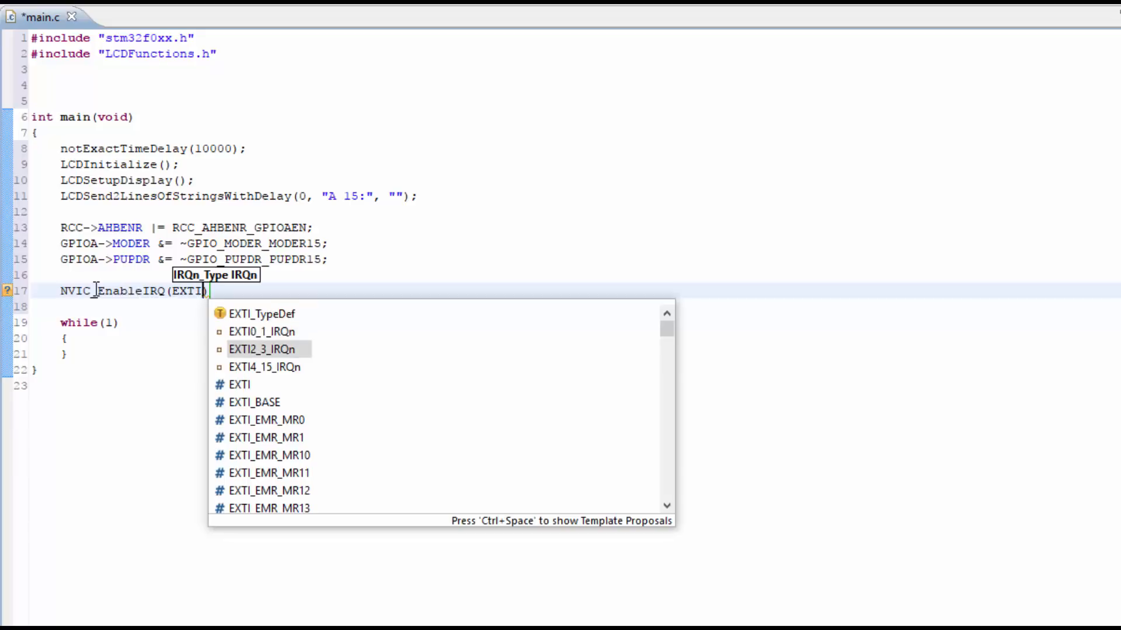
key(Down)
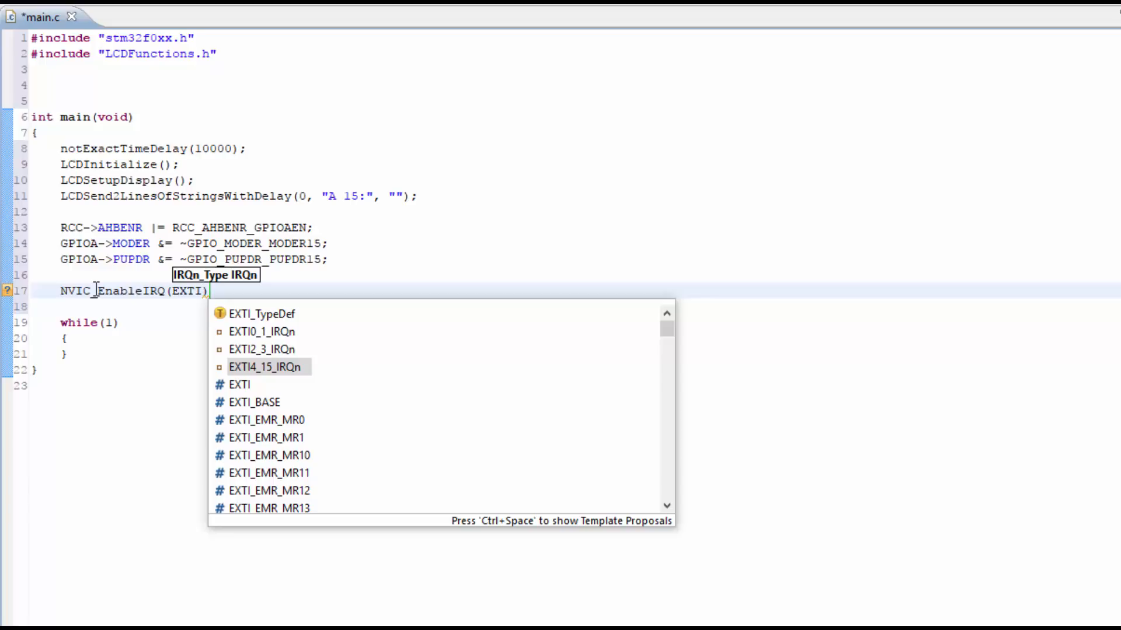
key(BackSpace)
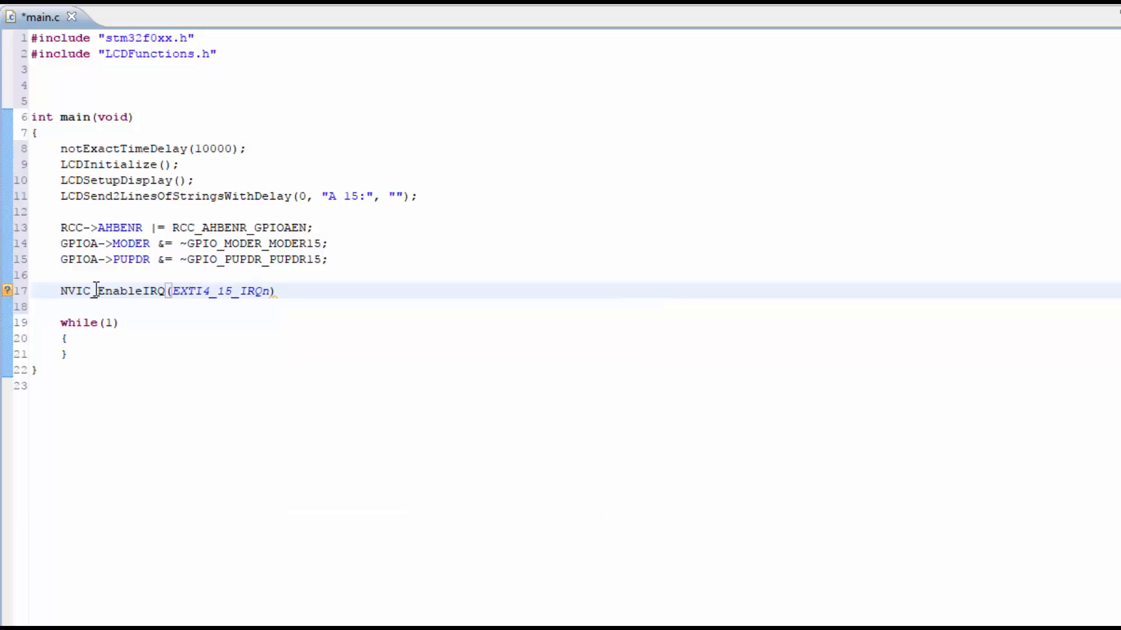
text(NVIC_SetPriority()
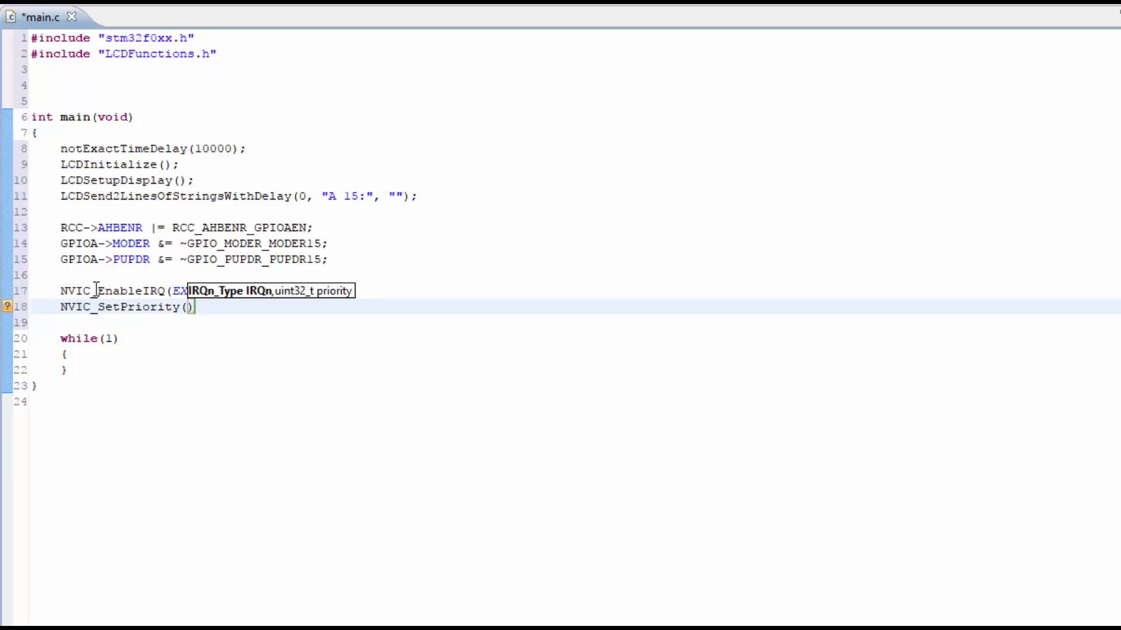
Step: Terminate NVIC_EnableIRQ with a semicolon and add NVIC_SetPriority(EXTI4_15_IRQn, 0);
text(EXTI4_15_IRQn, 0)
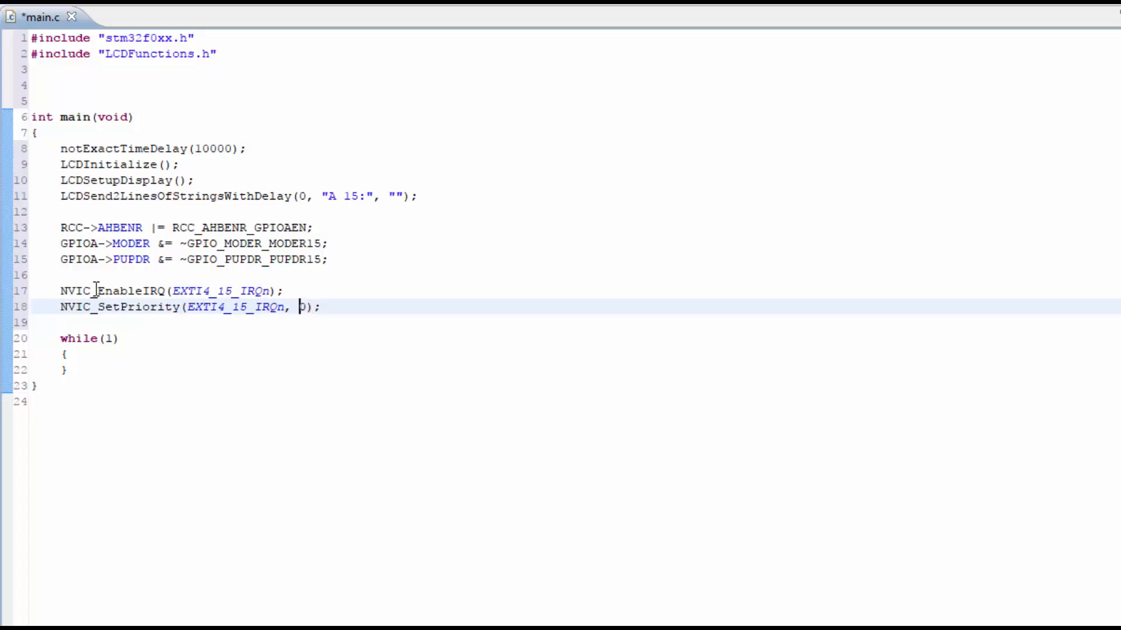
double_click(301, 307)
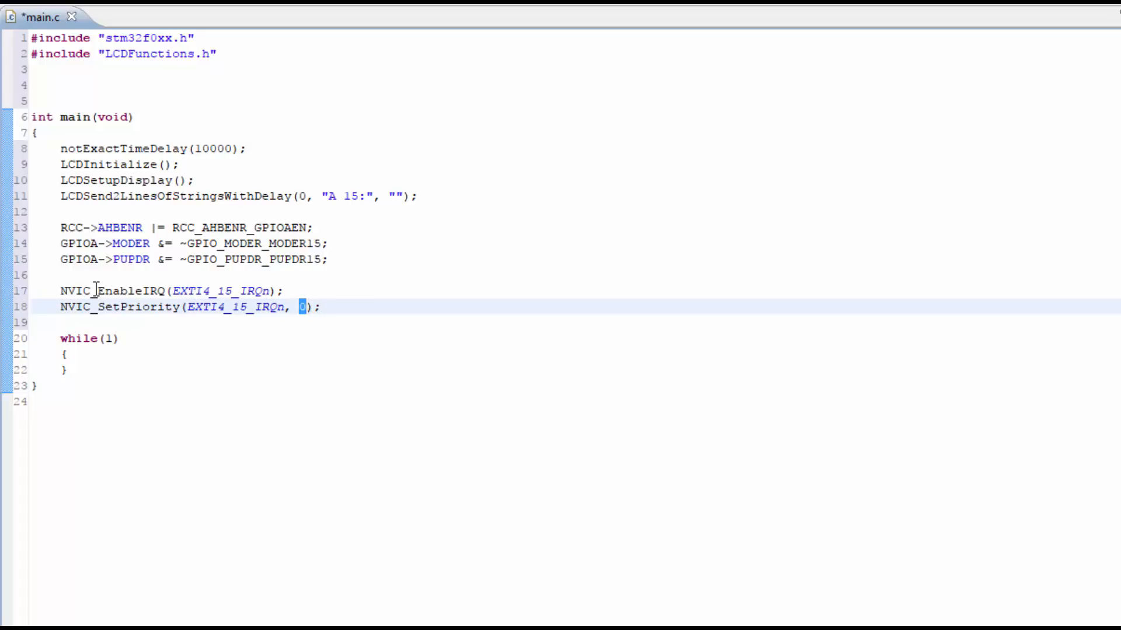
click(304, 307)
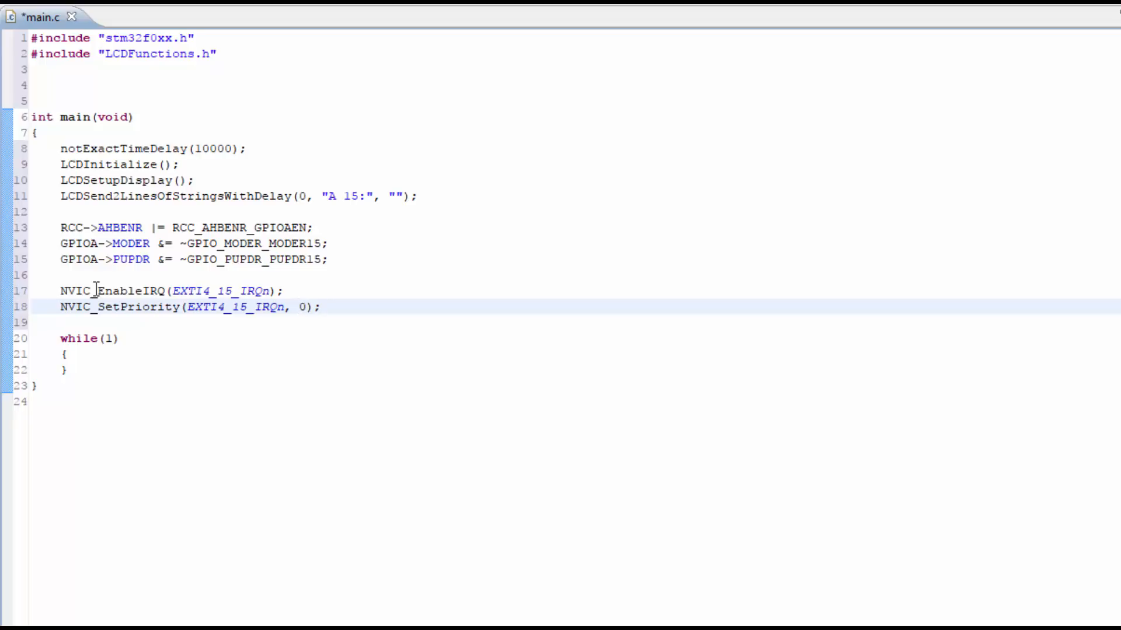
double_click(304, 307)
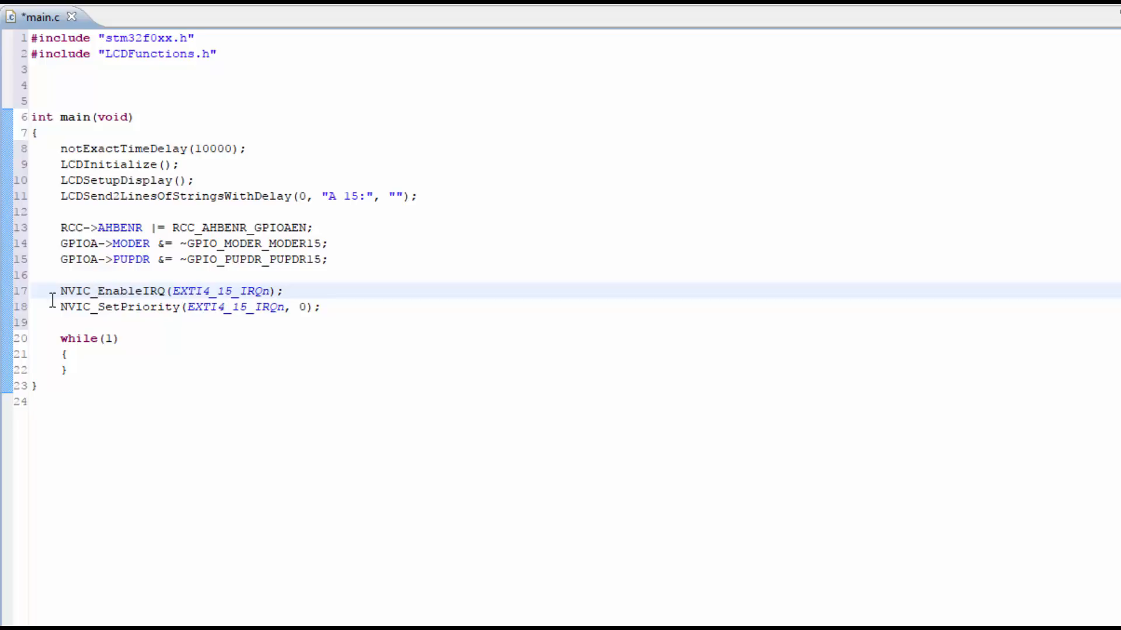
Step: Write void EXTI4_15_IRQHandler(void) on the empty line above main
click(85, 86)
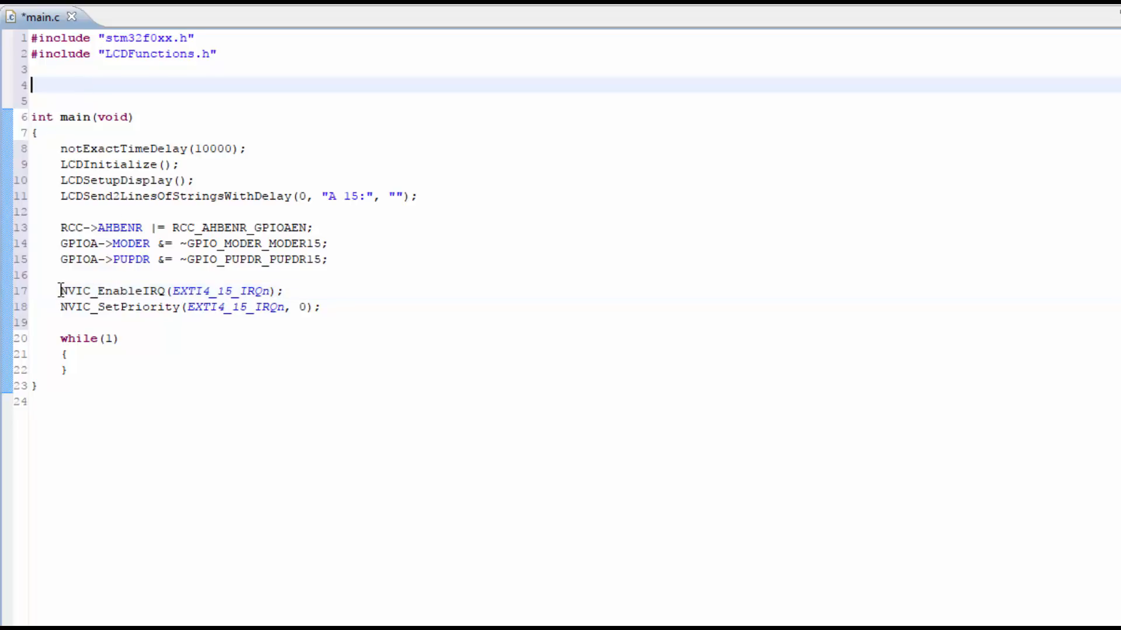
click(203, 291)
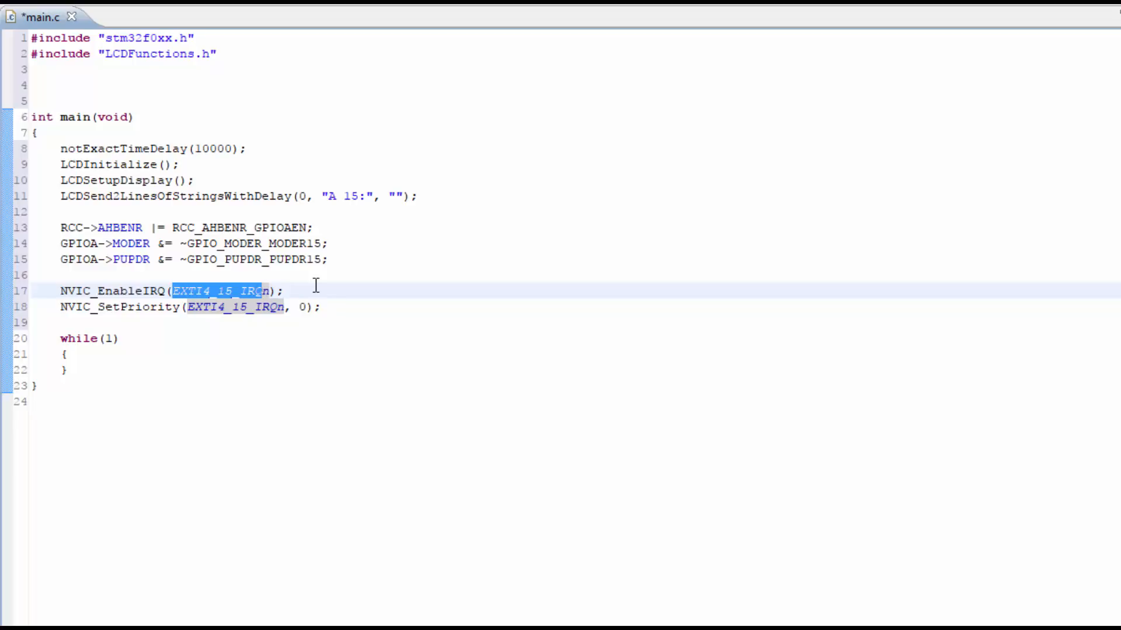
click(91, 84)
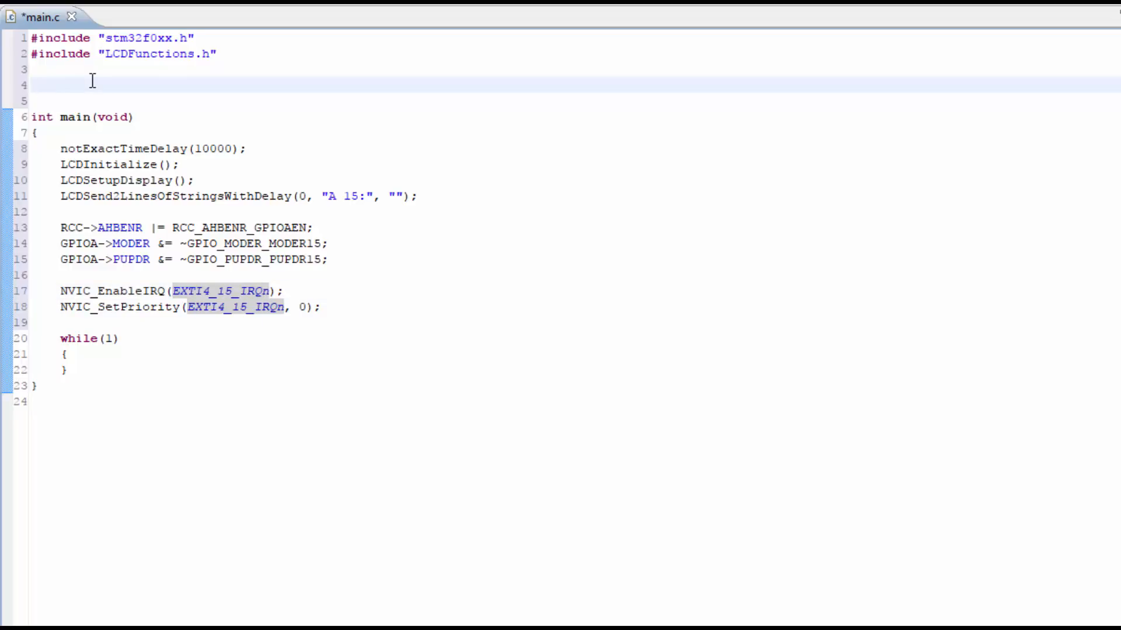
text(void)
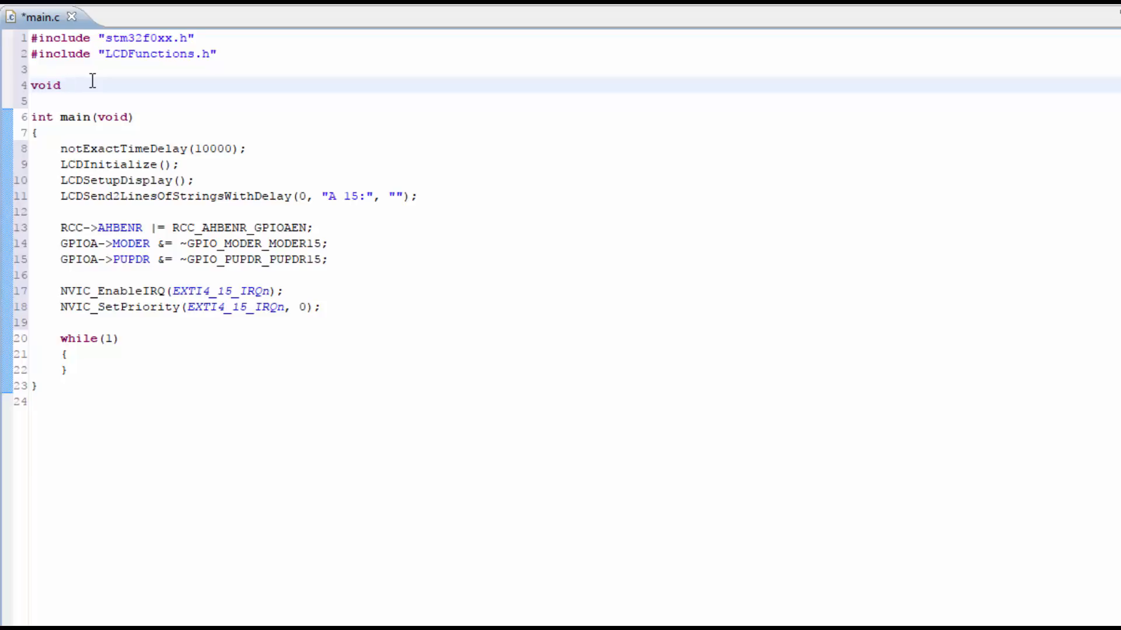
text(EXTI4_15_IRQ)
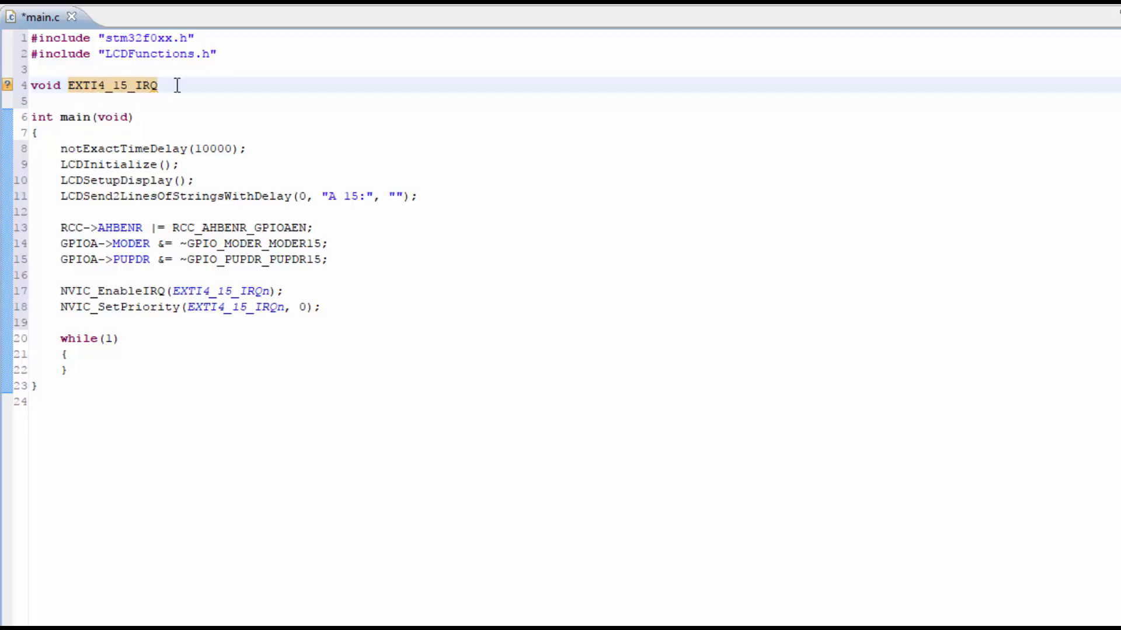
text(Ha)
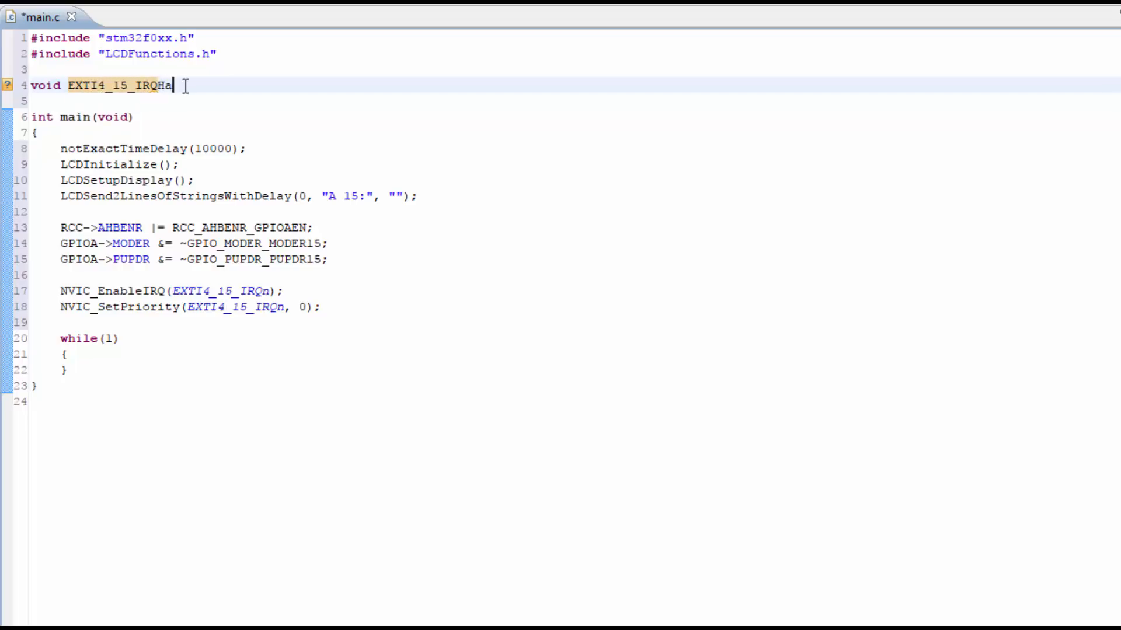
text(ndler)
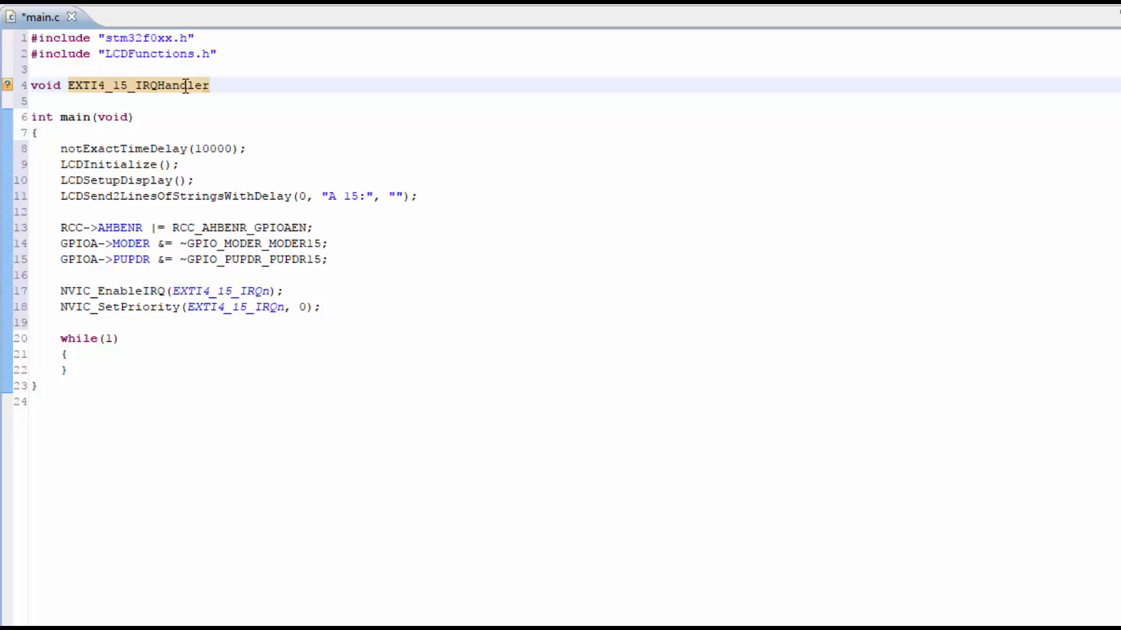
text(())
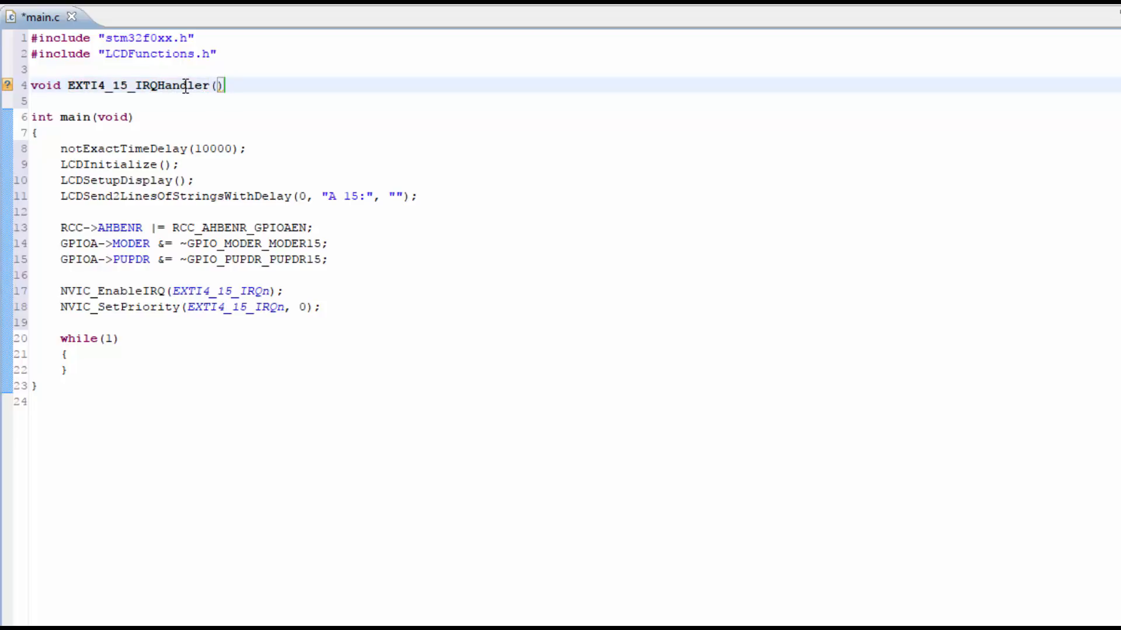
text(void)
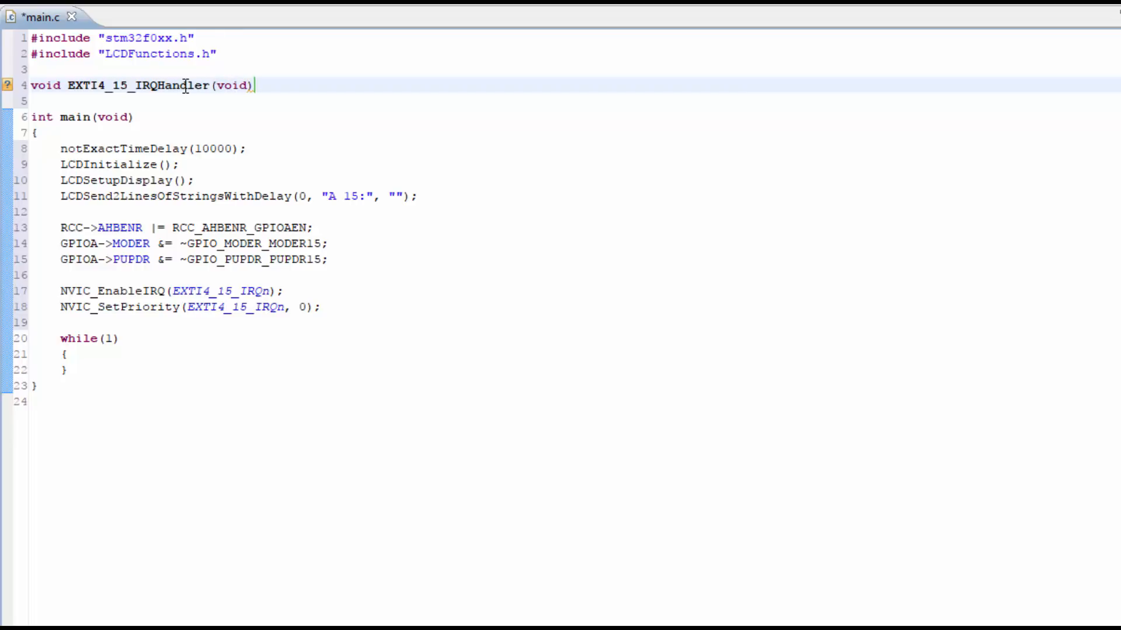
Step: Point out the void return type and parameter of the new handler signature
double_click(44, 85)
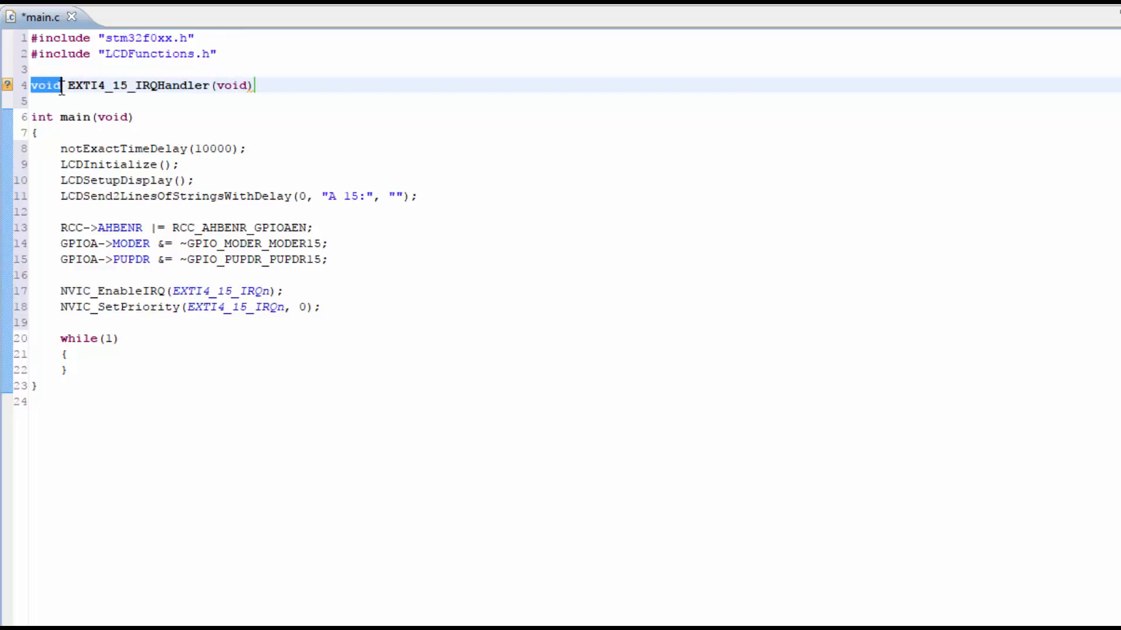
double_click(234, 85)
text({)
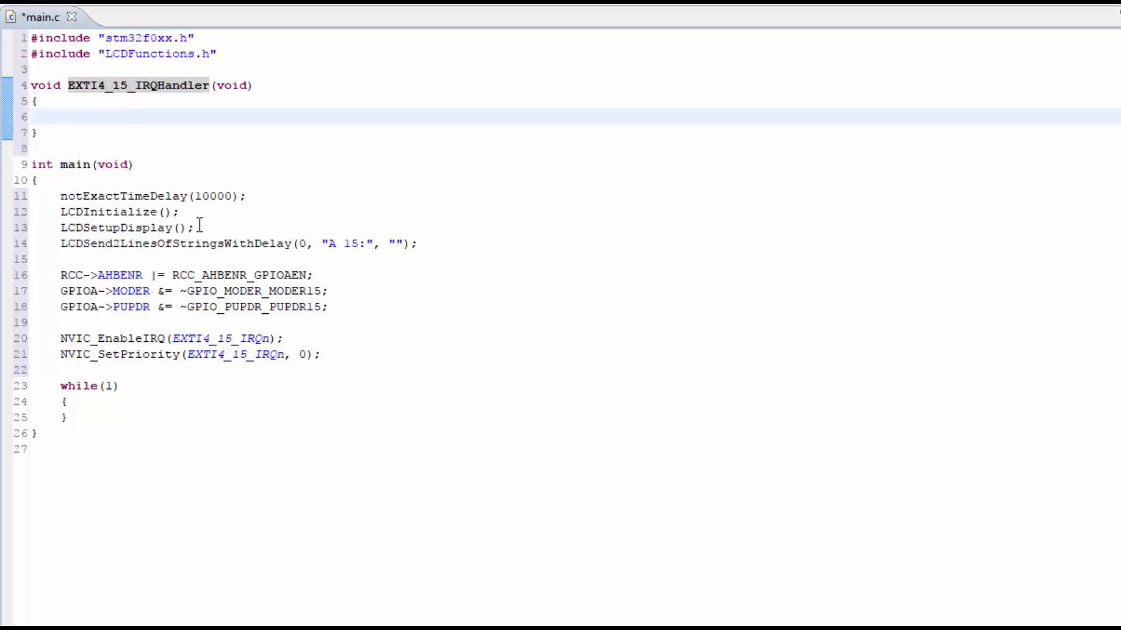
mouse_move(103, 259)
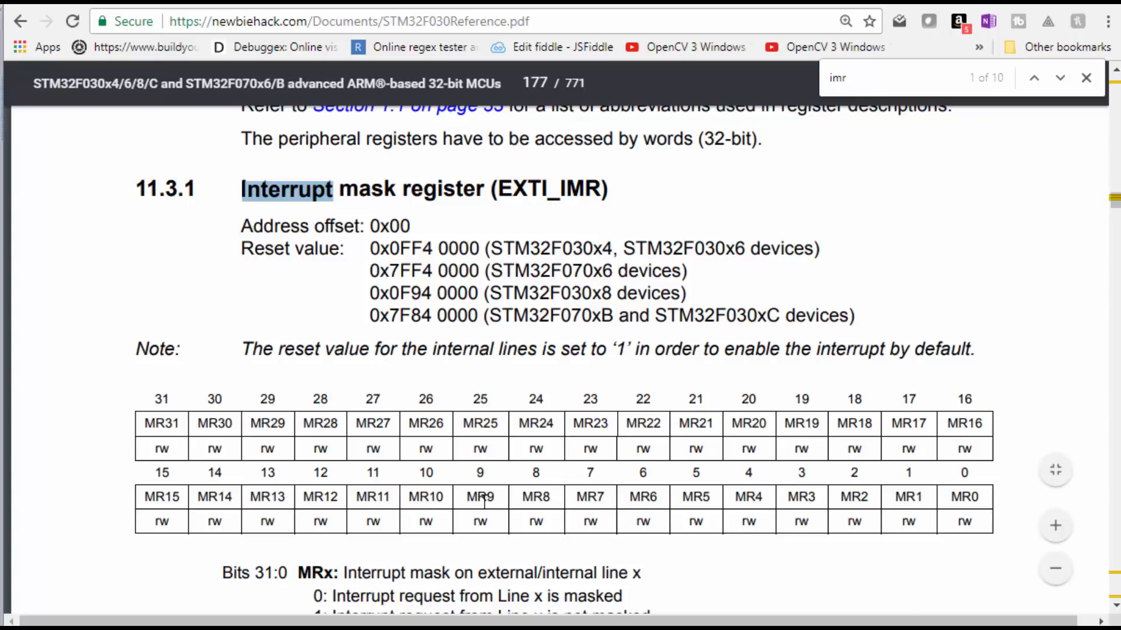
Step: Read the EXTI_IMR MR15 bit in the manual and begin EXTI->IMR |= EXT in main.c
scroll(up, 3)
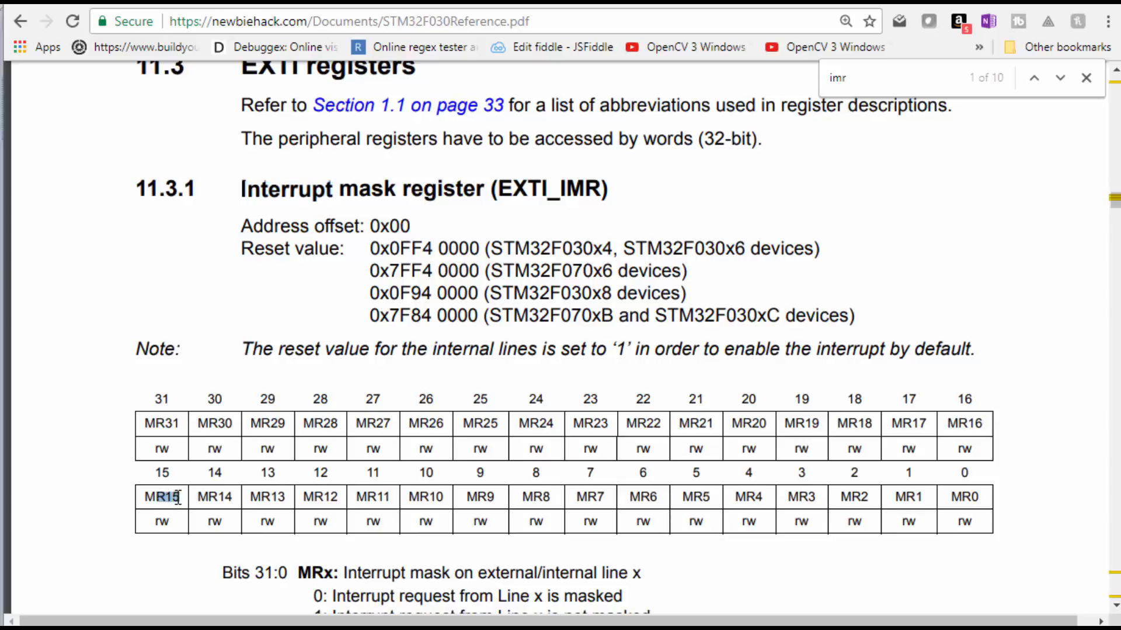
scroll(down, 3)
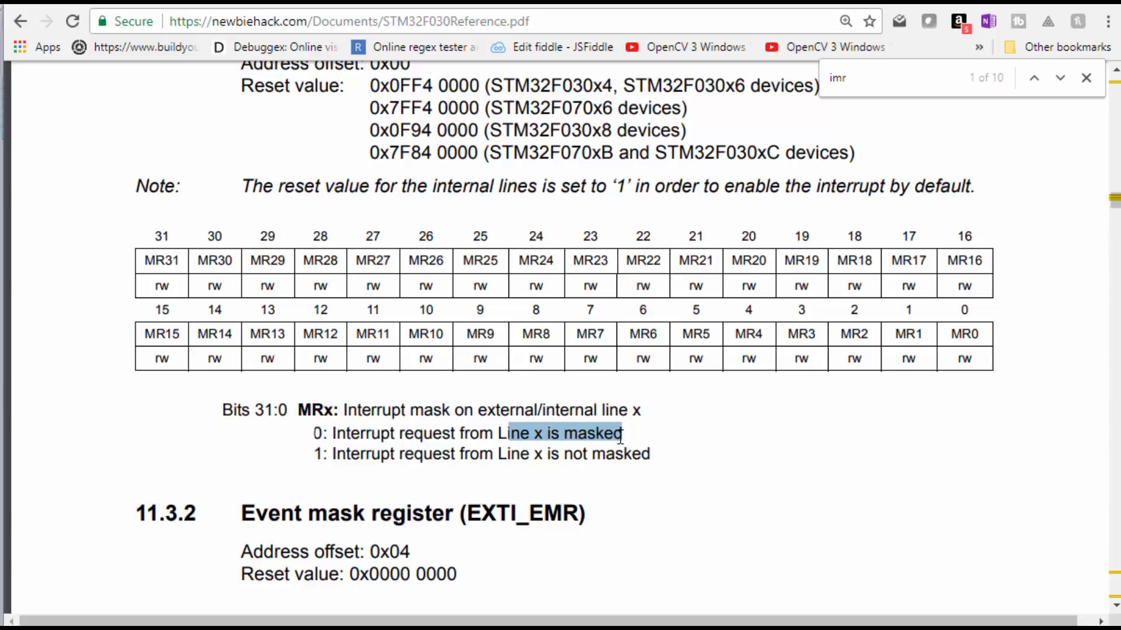
click(521, 456)
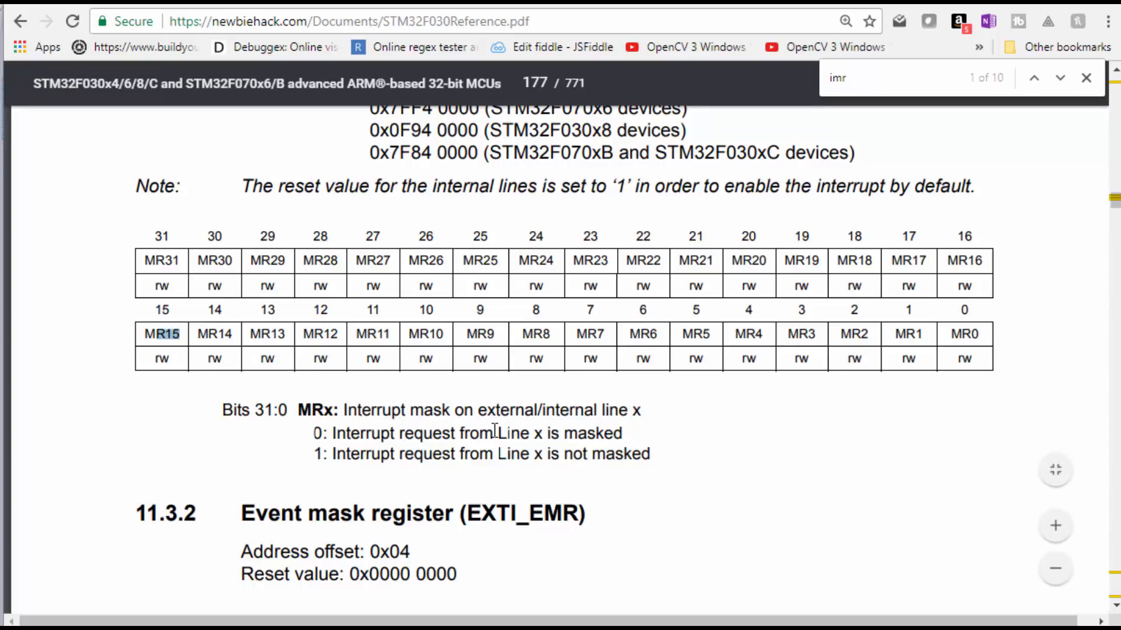
mouse_move(538, 535)
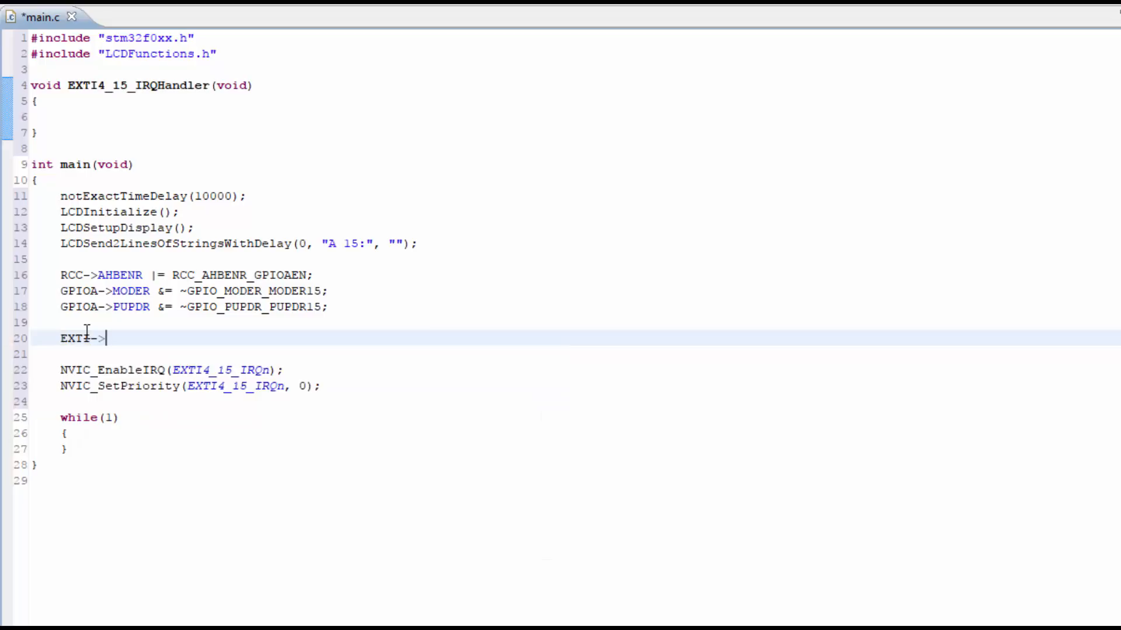
text(IMR |= EXT)
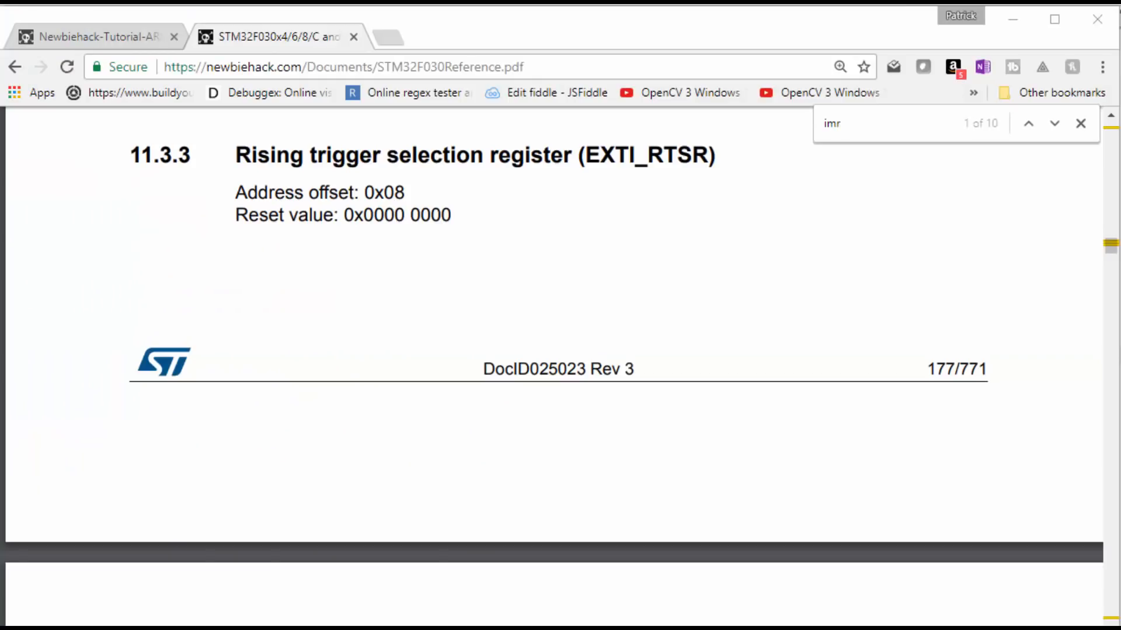
Step: Scroll the manual's EXTI_RTSR section before completing EXTI->IMR |= EXTI_IMR_MR15;
scroll(up, 3)
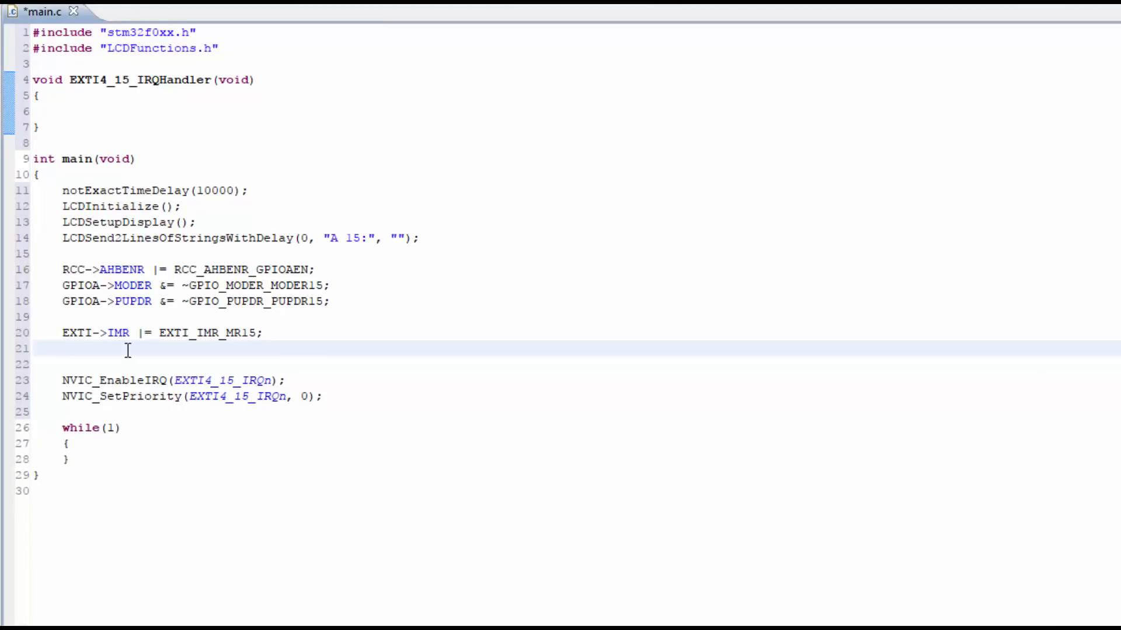
Step: Start the rising-trigger line EXTI->RTSR |= EXT below the IMR statement
text(EXTI_>R)
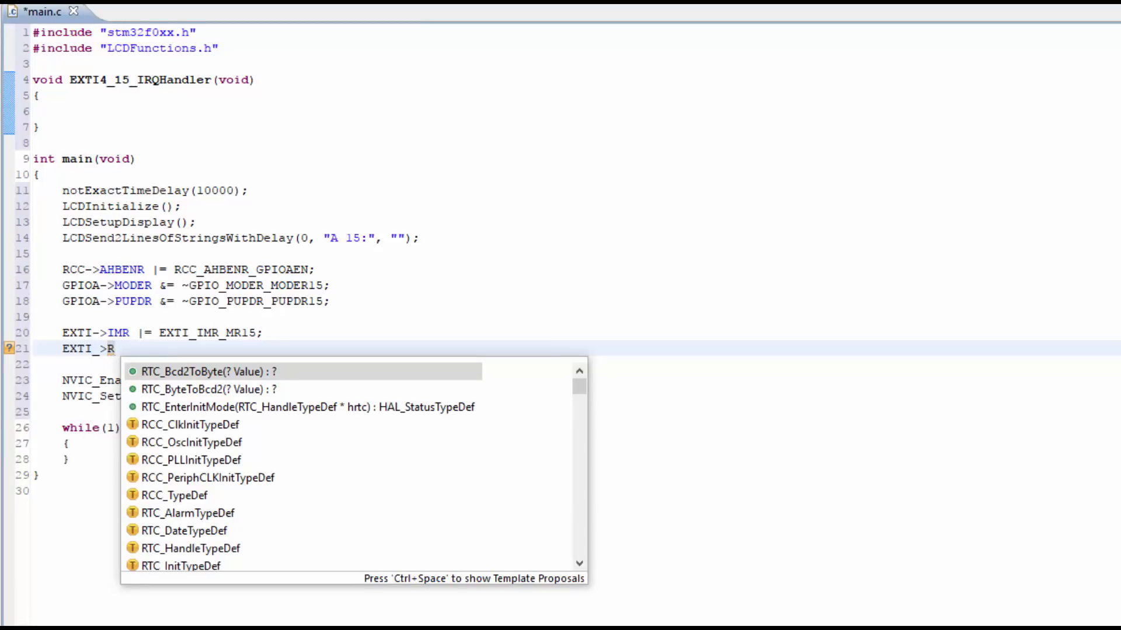
key(Escape)
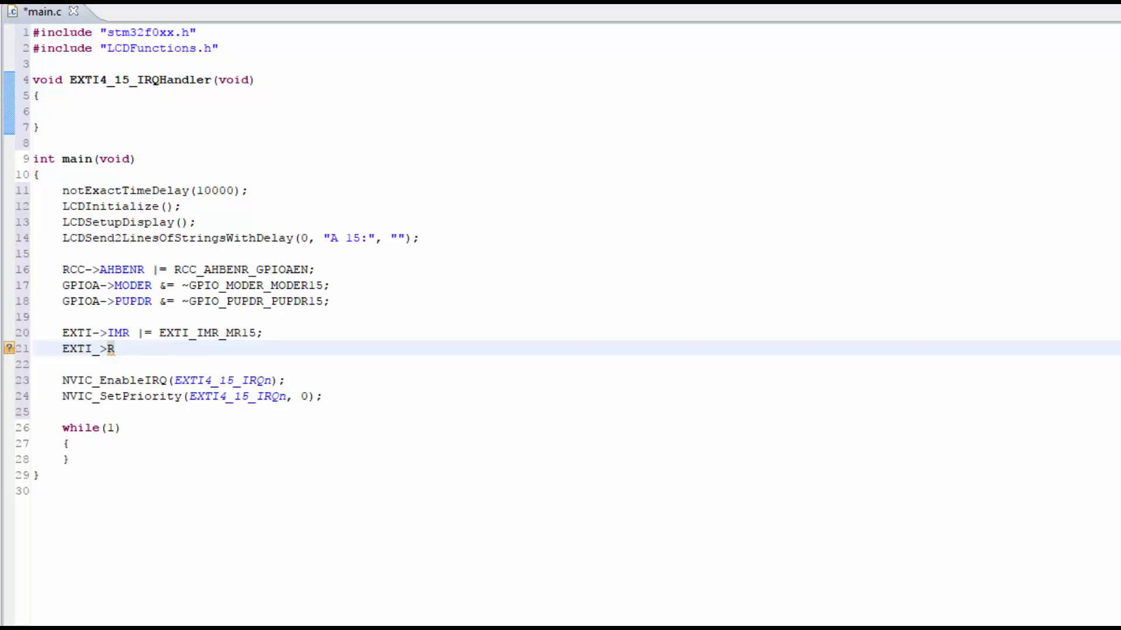
mouse_move(159, 351)
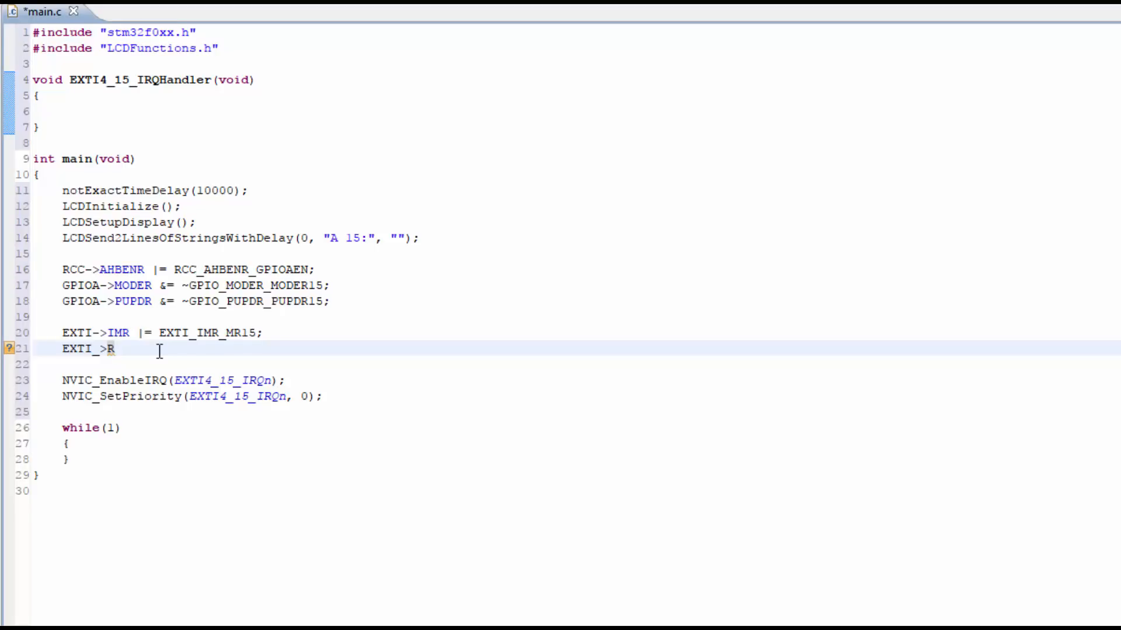
text(TSR)
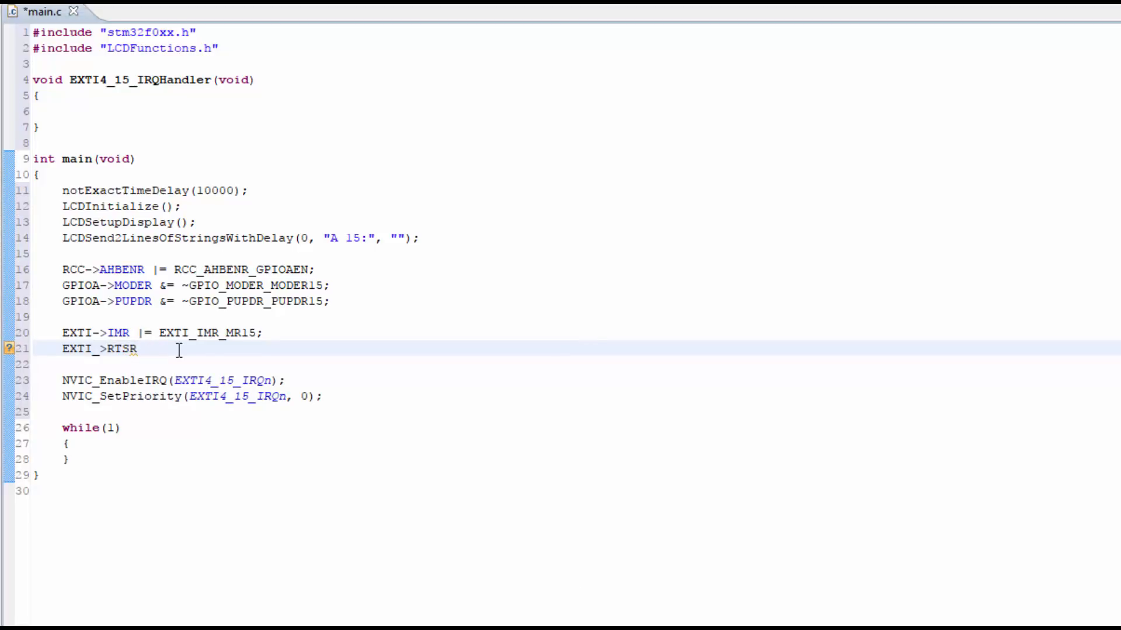
text(|= EXTI_RTS)
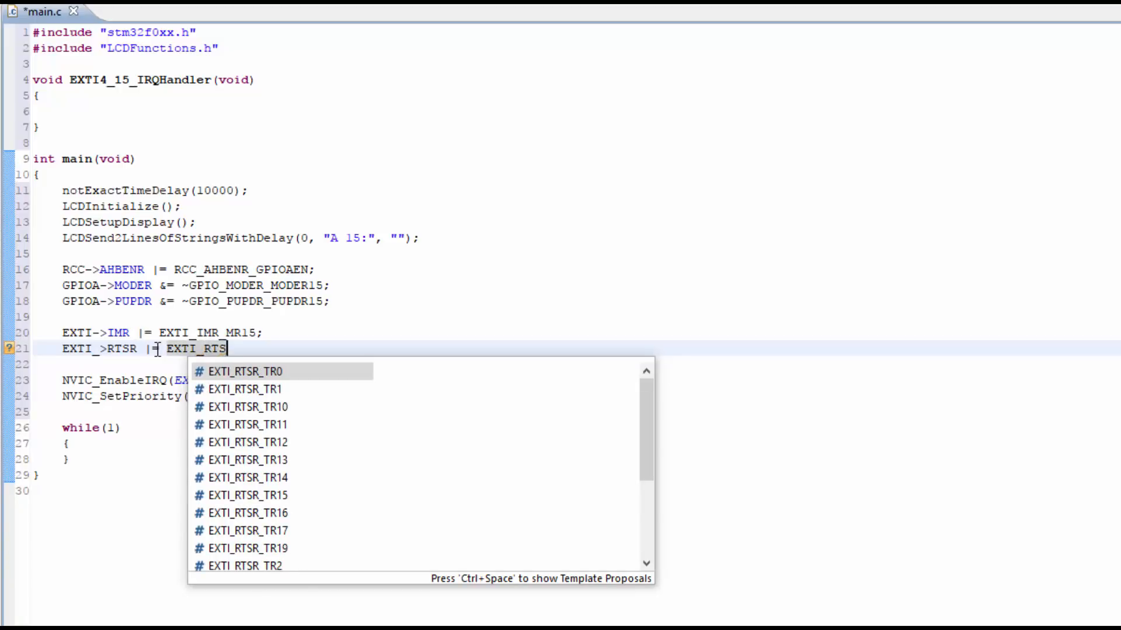
mouse_move(250, 478)
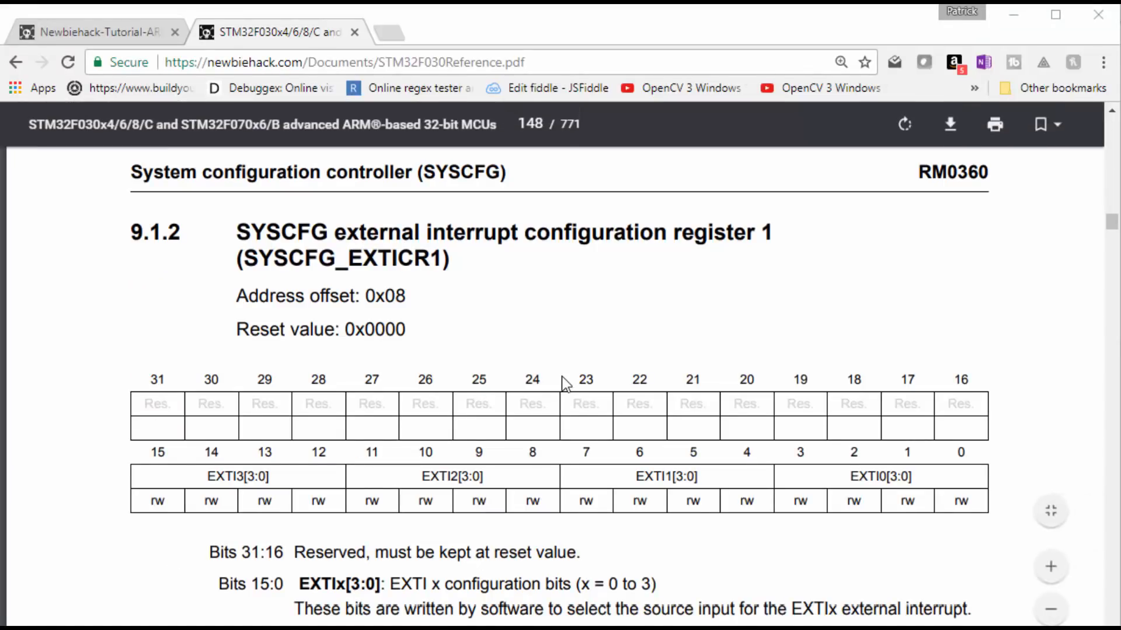
Step: Locate the SYSCFG_EXTICR1 register heading in the reference manual
double_click(281, 233)
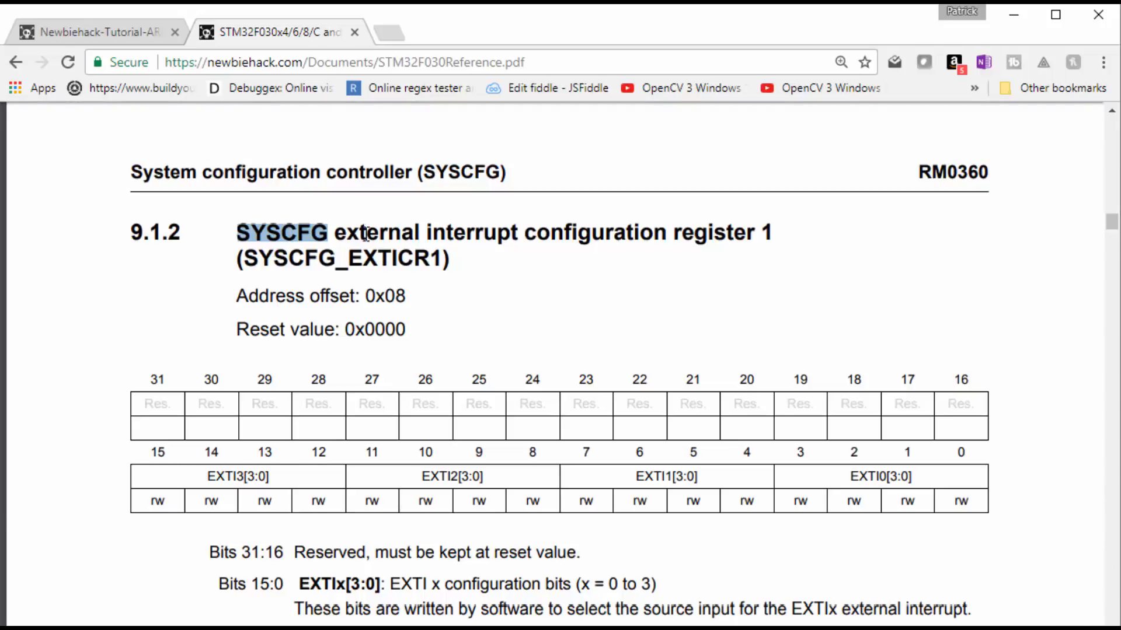
double_click(377, 232)
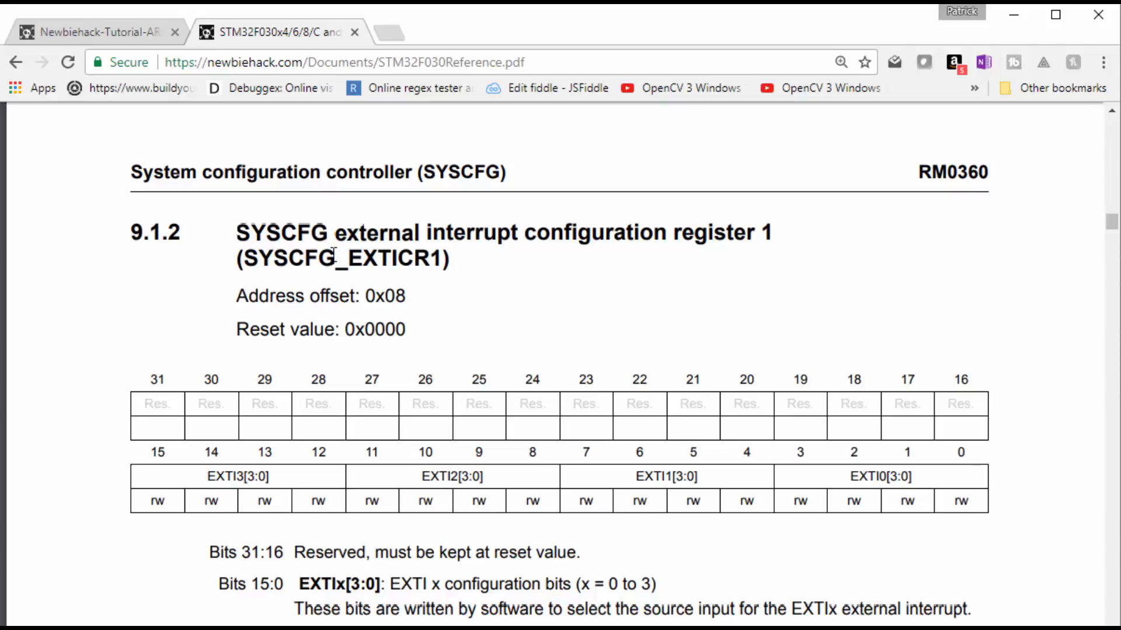
mouse_move(343, 329)
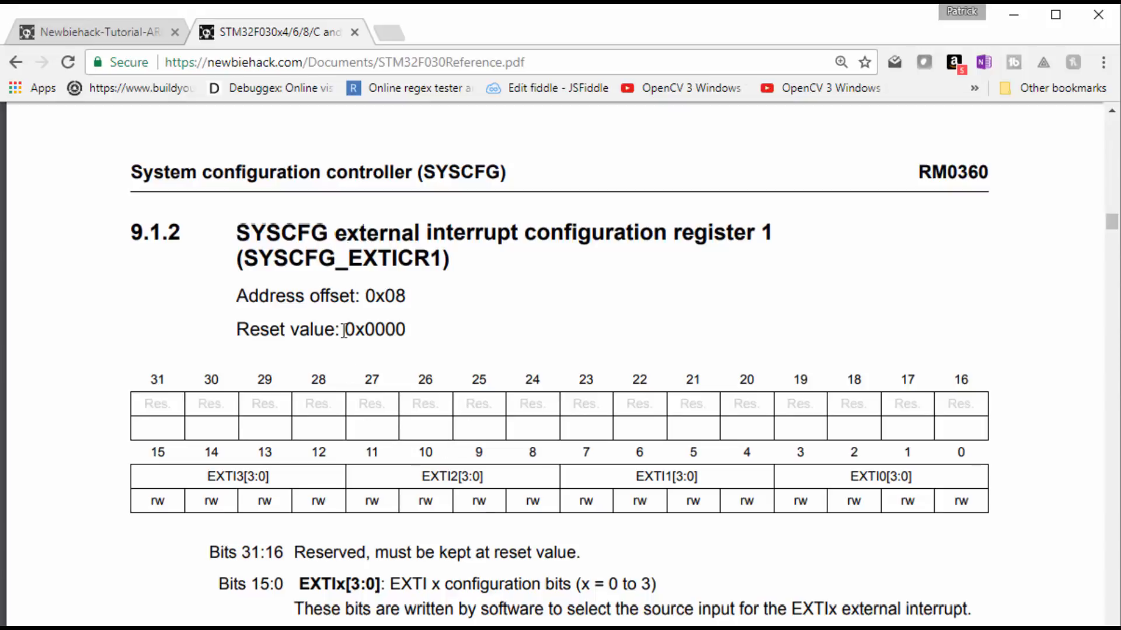
mouse_move(425, 393)
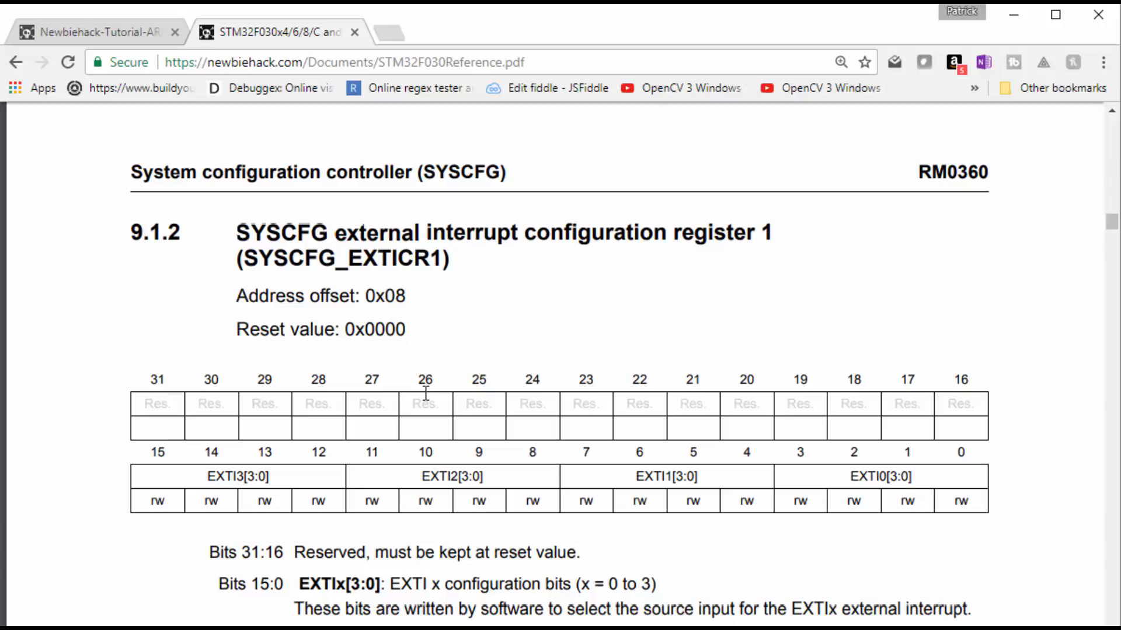
scroll(down, 3)
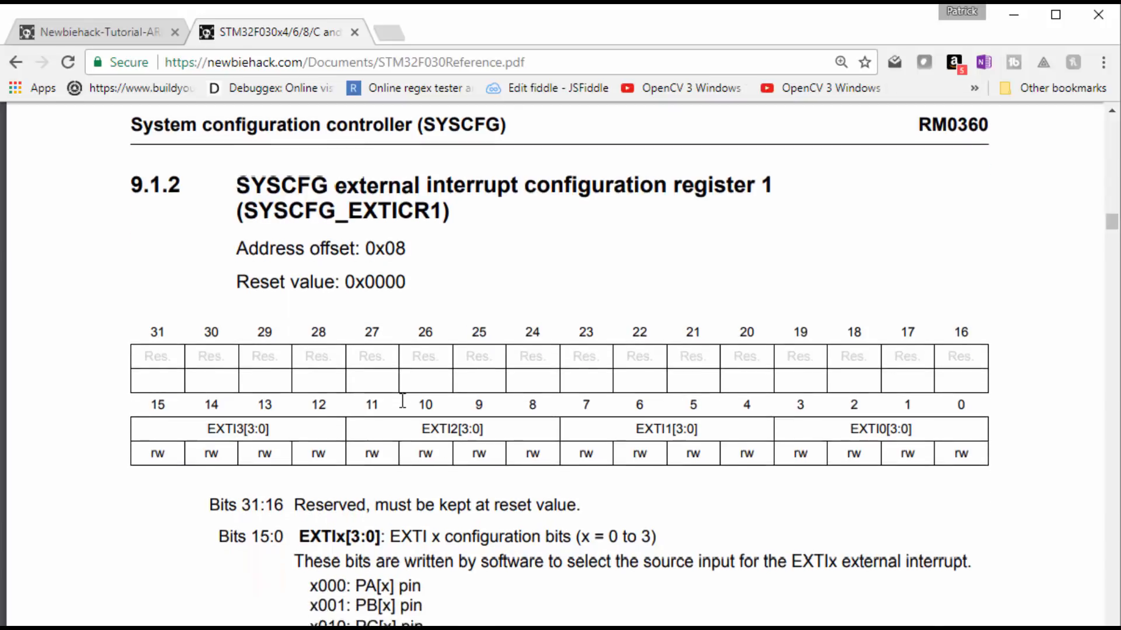
scroll(down, 3)
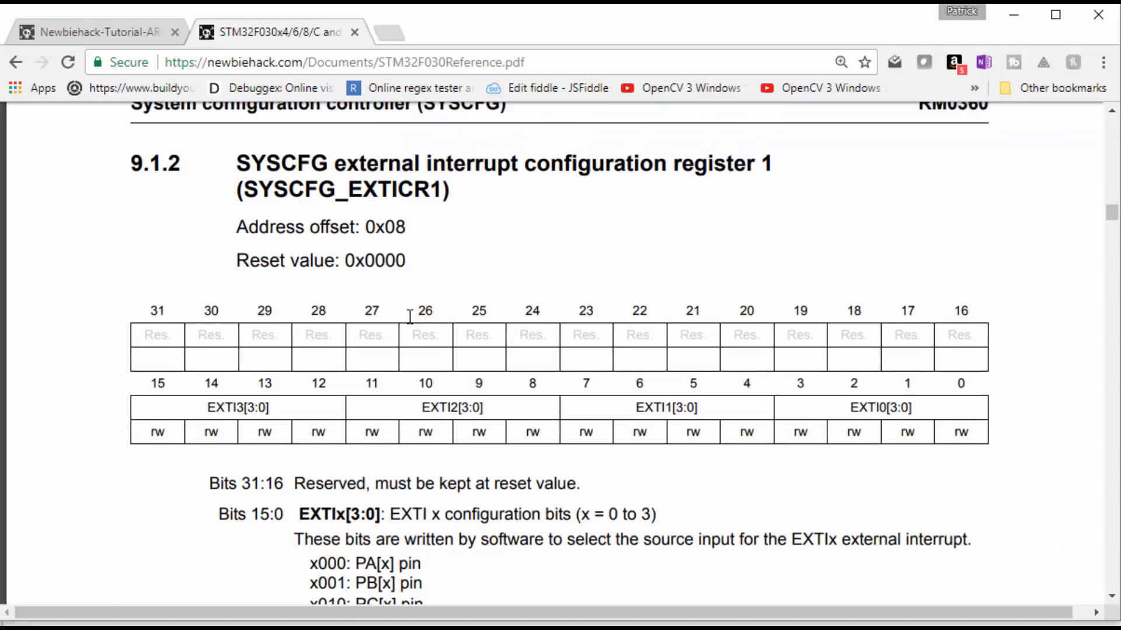
mouse_move(318, 552)
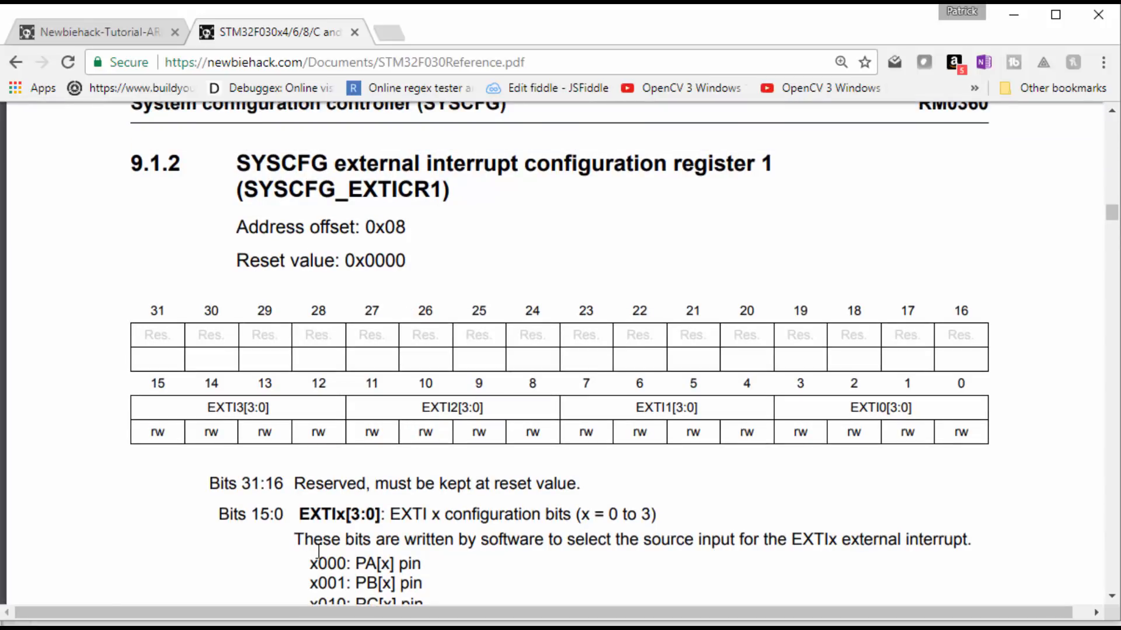
scroll(down, 3)
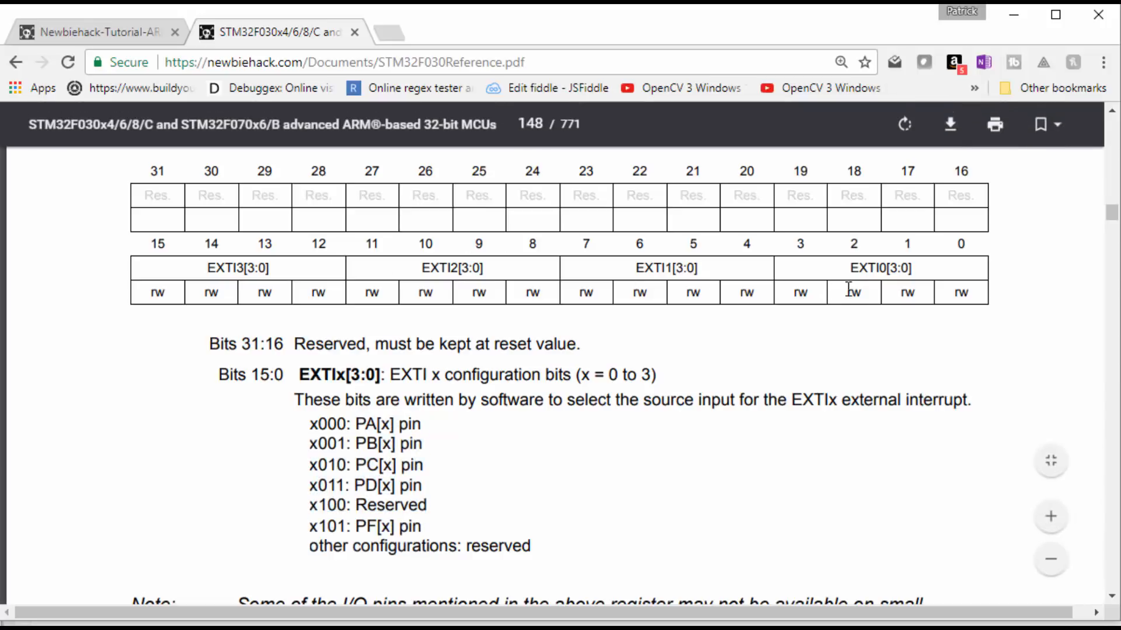
mouse_move(882, 269)
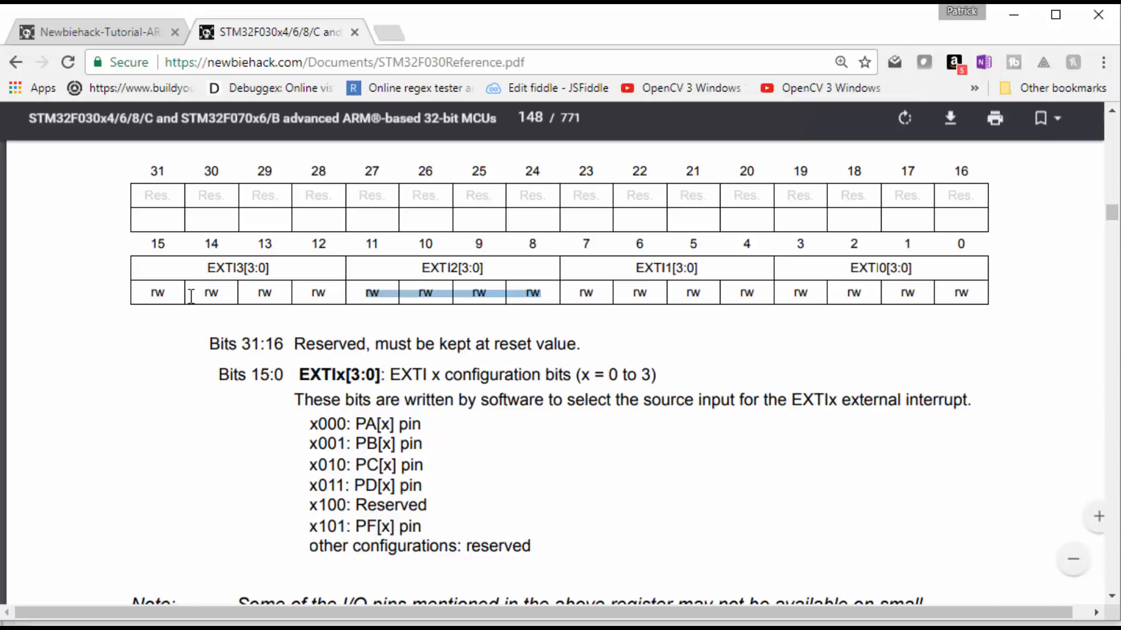
scroll(up, 3)
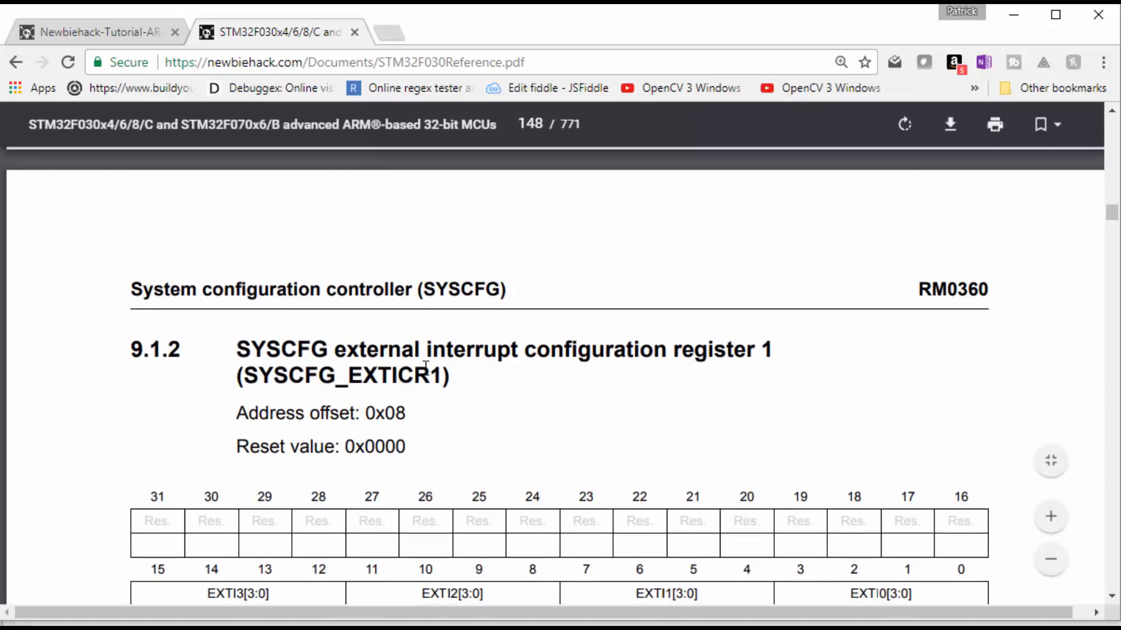
double_click(394, 374)
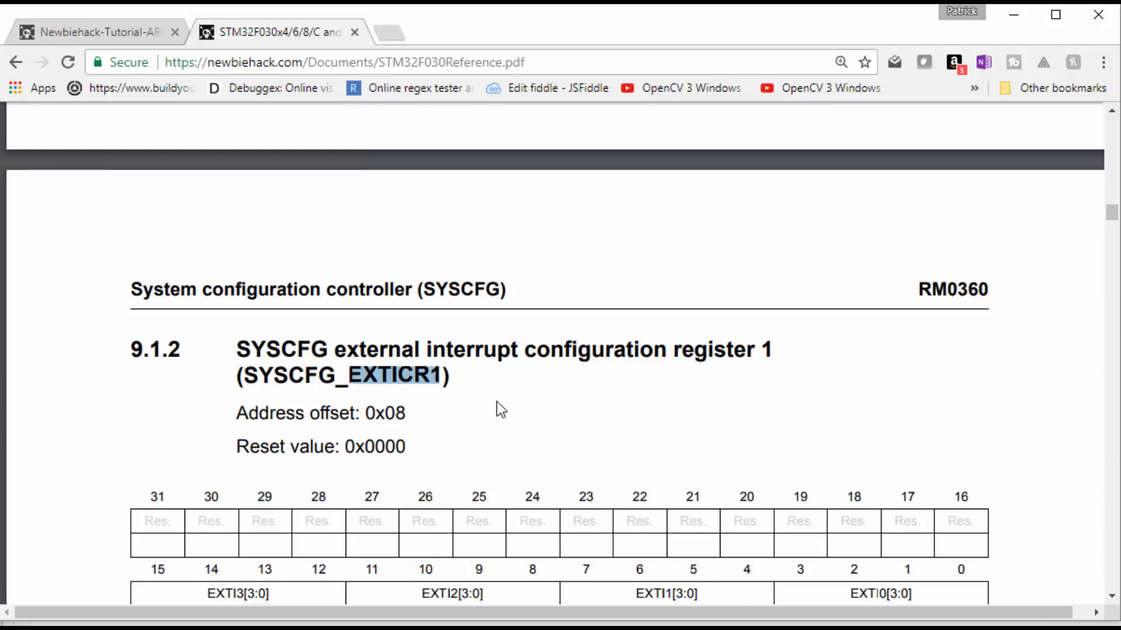
Step: Scroll on to SYSCFG_EXTICR4 and read the EXTI15 source-pin bits, where x000 means port A
scroll(down, 3)
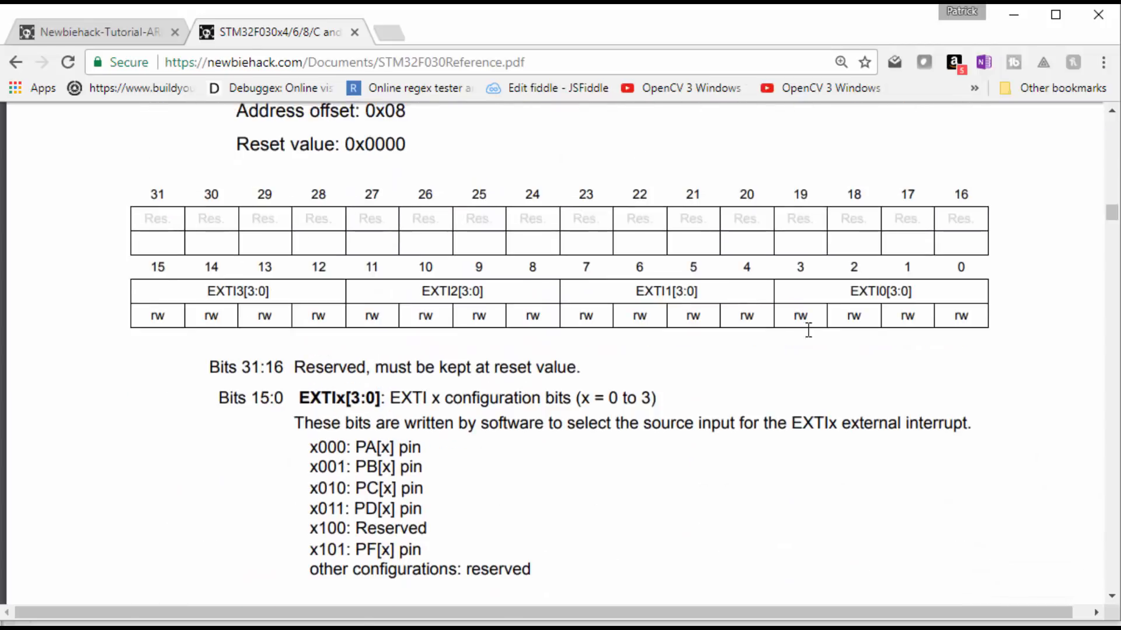
scroll(down, 3)
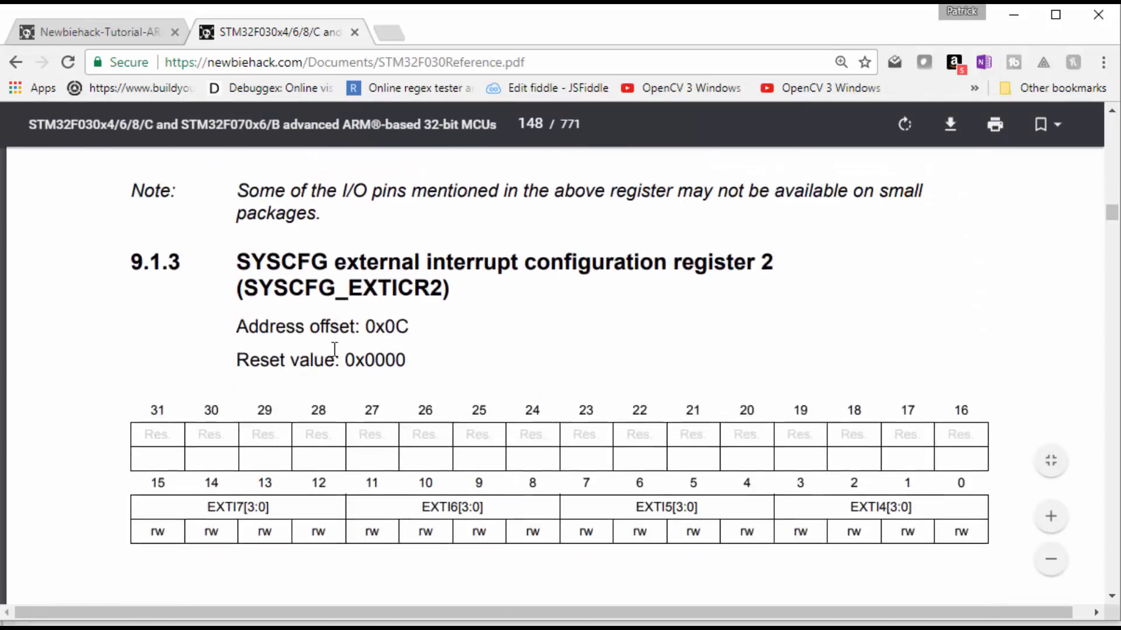
scroll(down, 3)
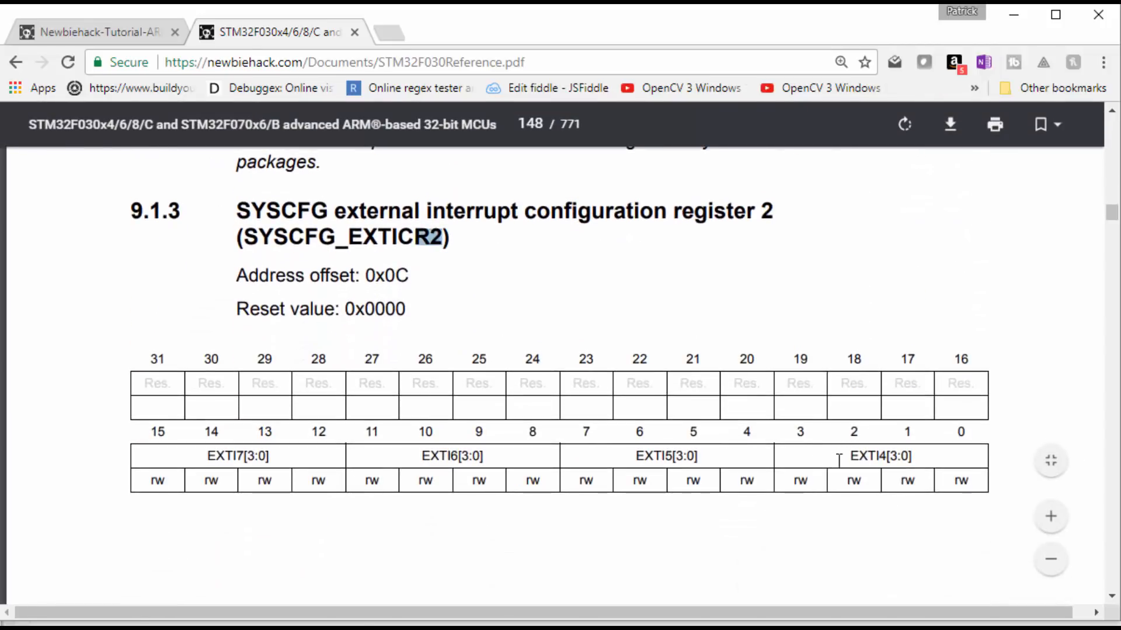
scroll(down, 3)
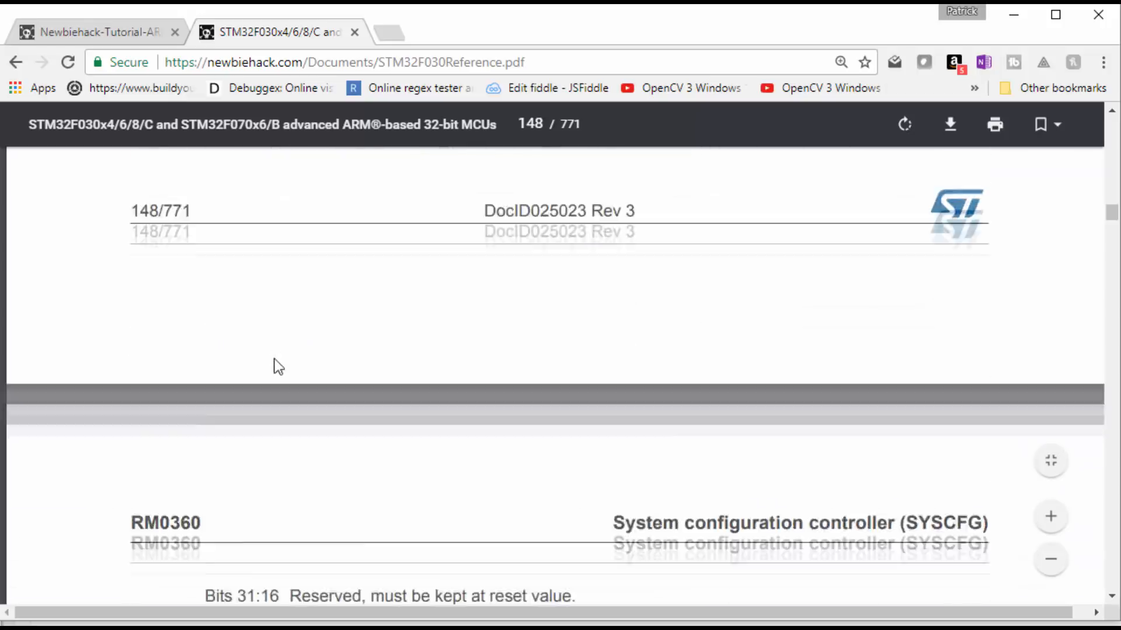
scroll(down, 3)
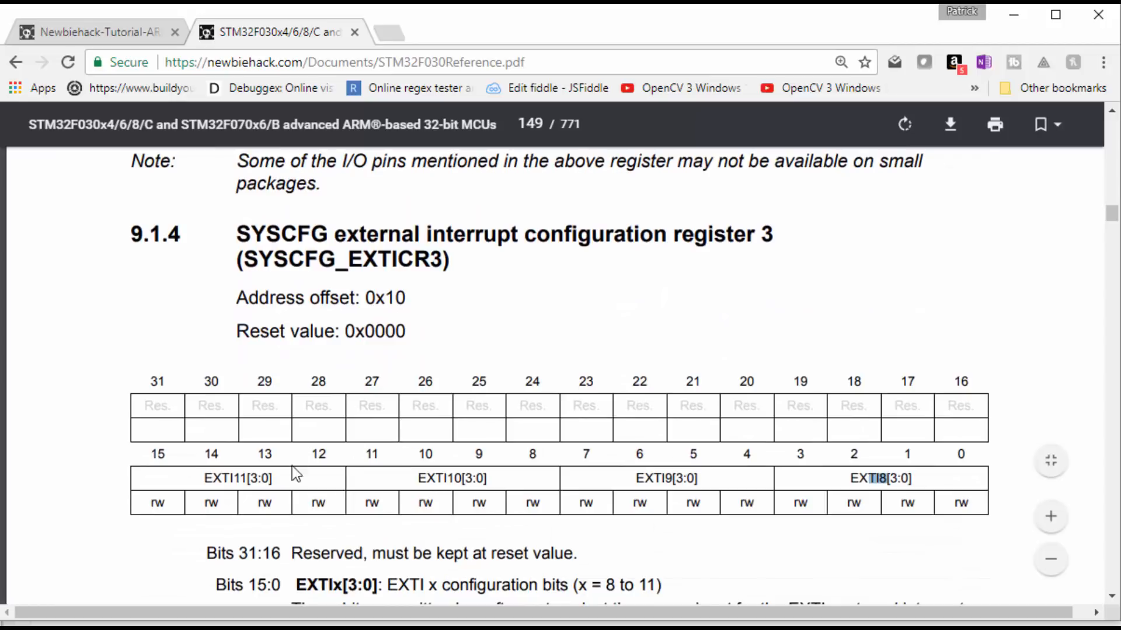
scroll(up, 3)
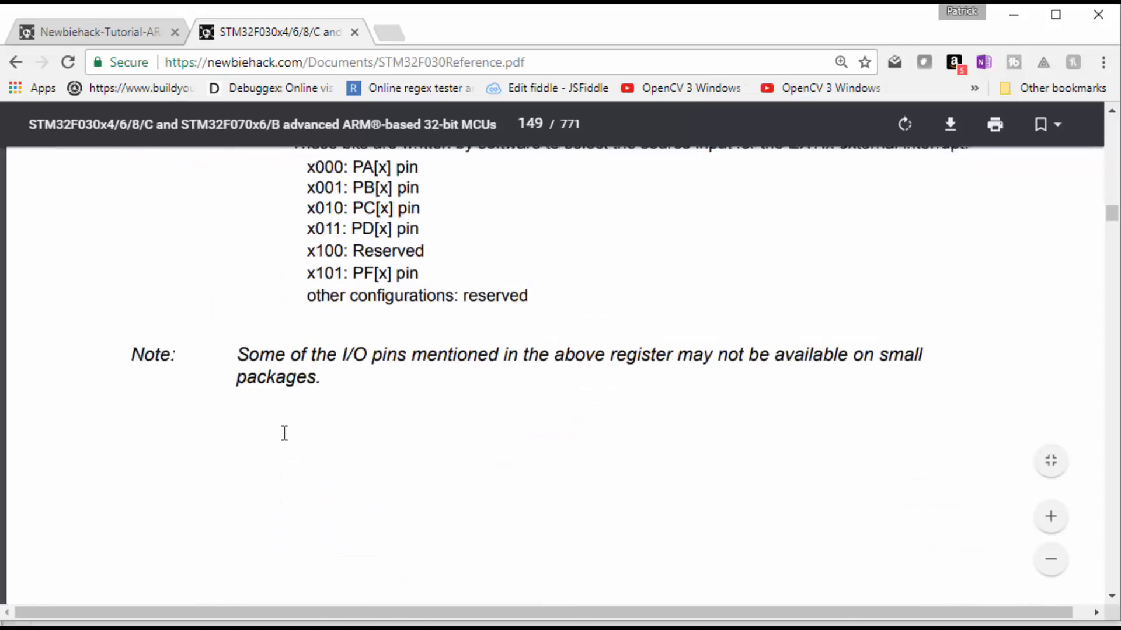
scroll(down, 3)
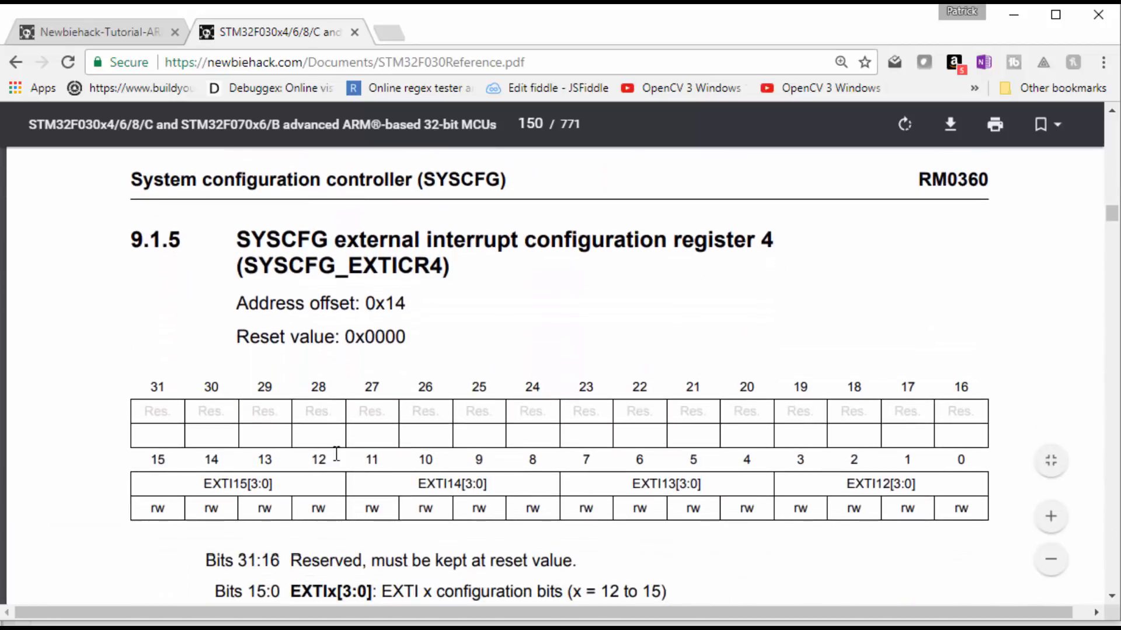
double_click(874, 483)
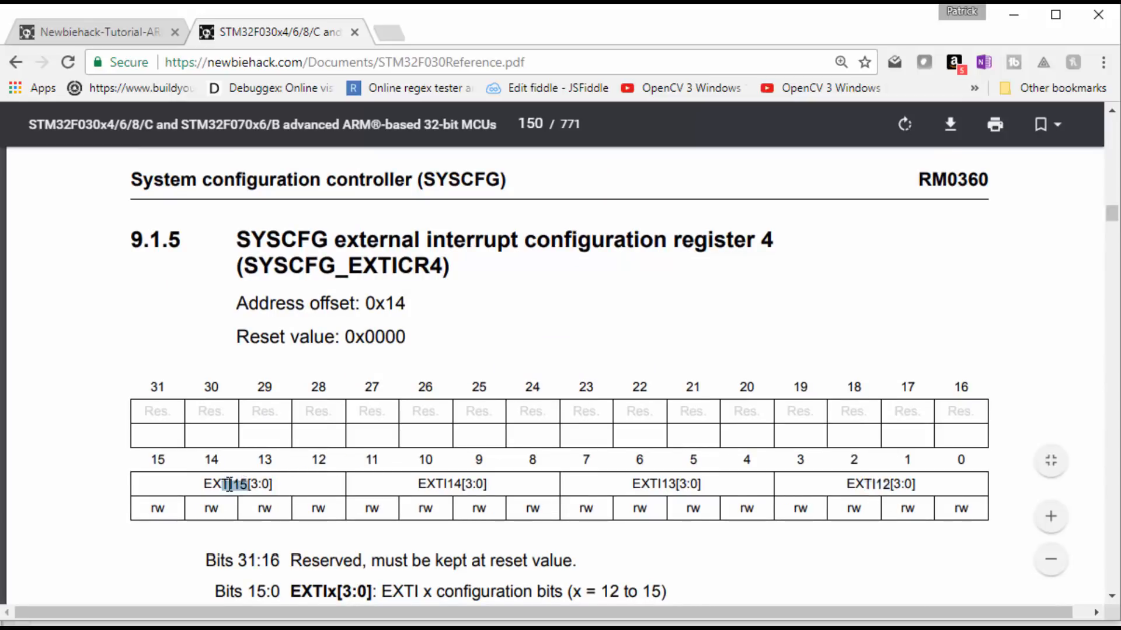
scroll(down, 3)
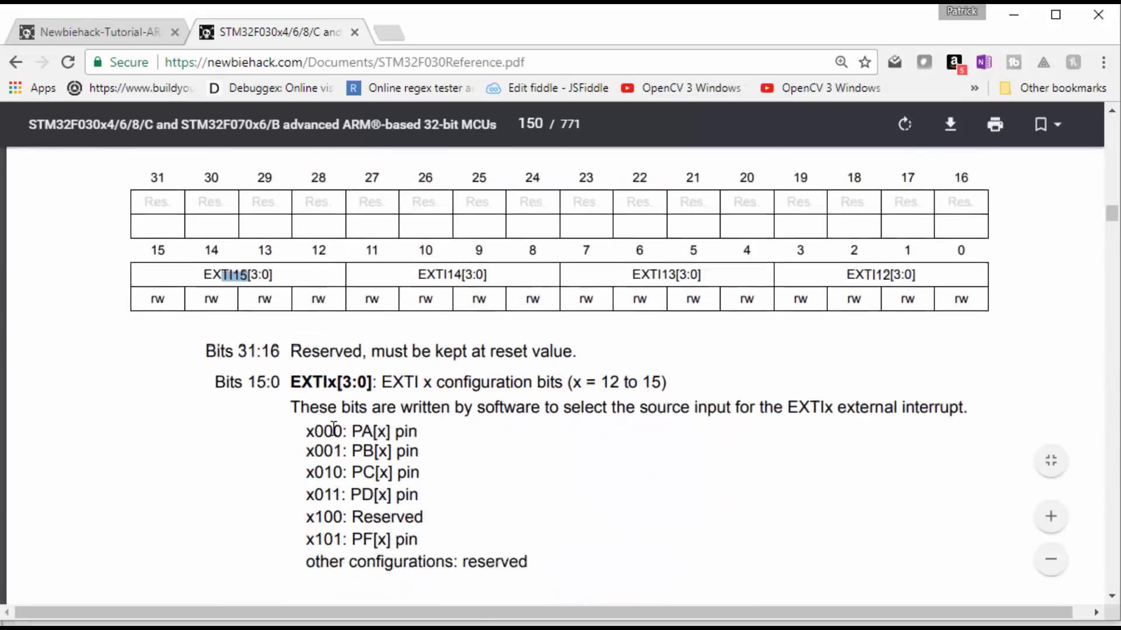
scroll(down, 3)
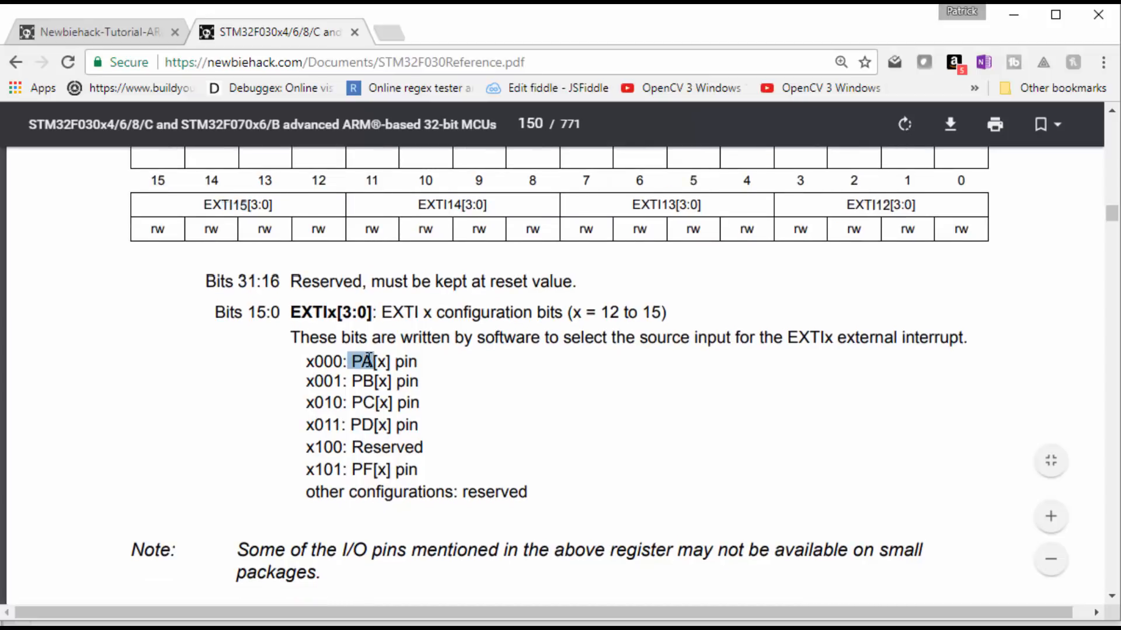
scroll(up, 3)
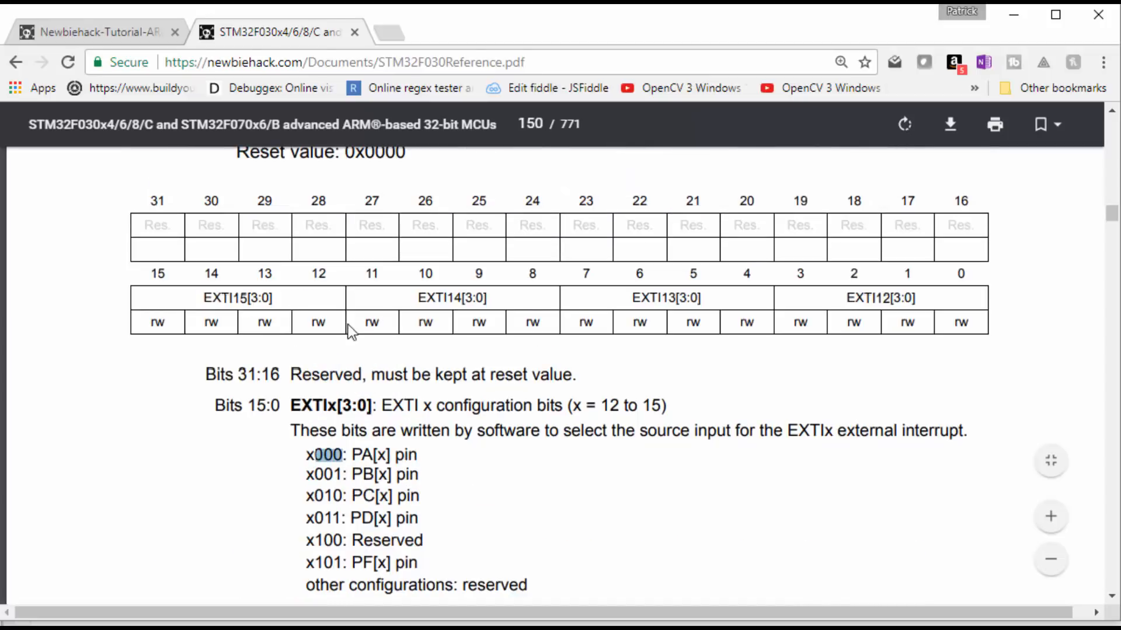
scroll(up, 3)
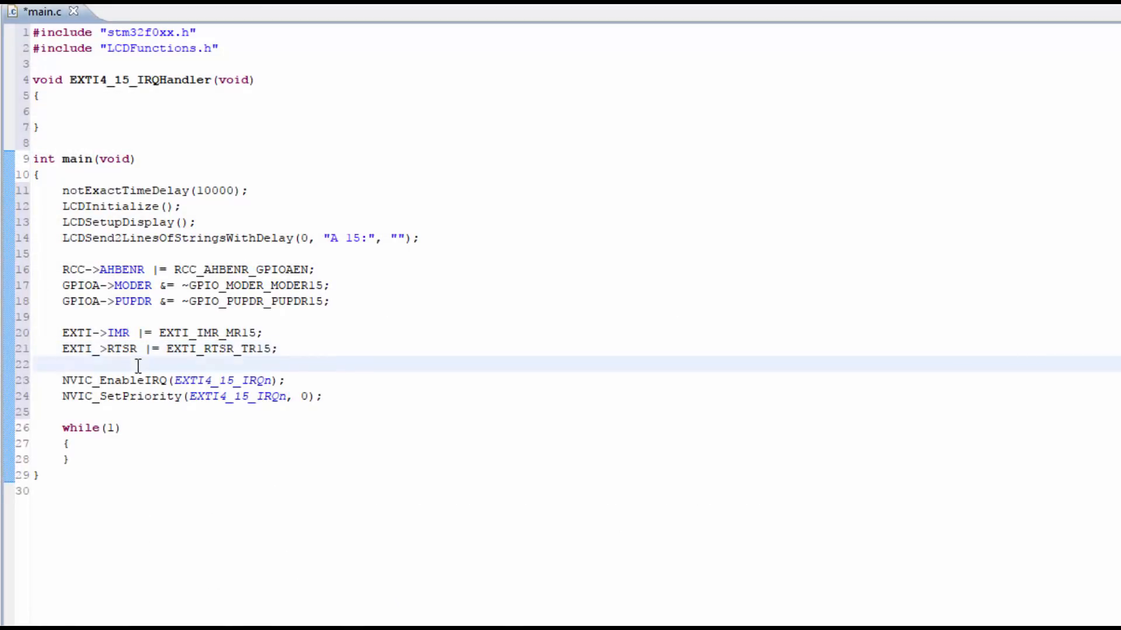
Step: Write SYSCFG->EXTICR[3] = syscfg_EX and browse completion for a SYSCFG_EXTICR constant
text(SYSCFG)
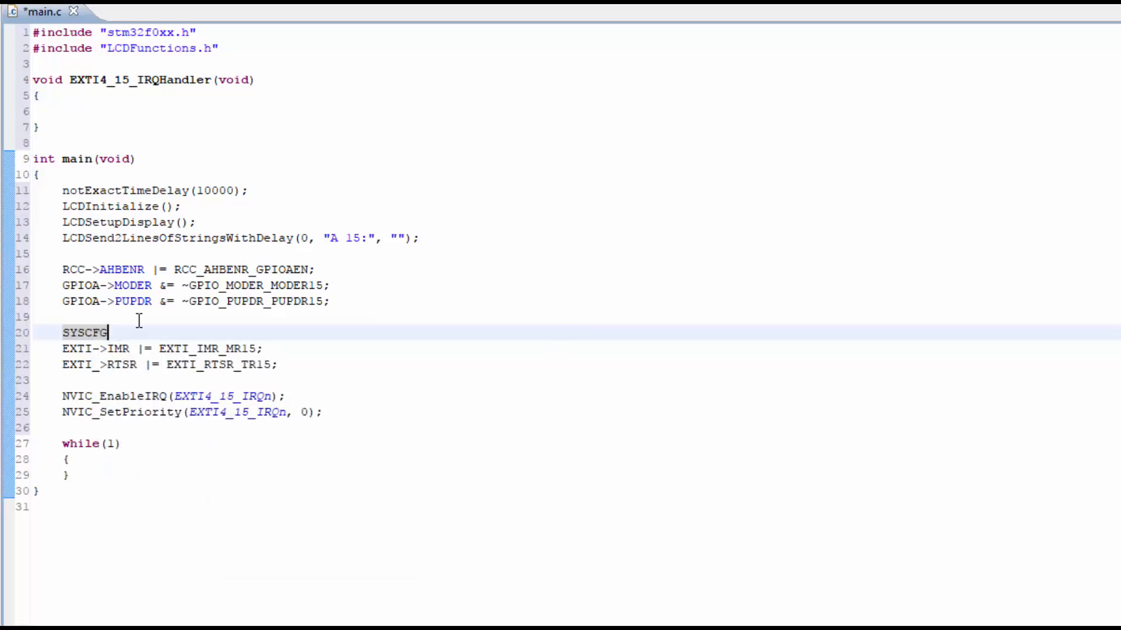
text(->EX)
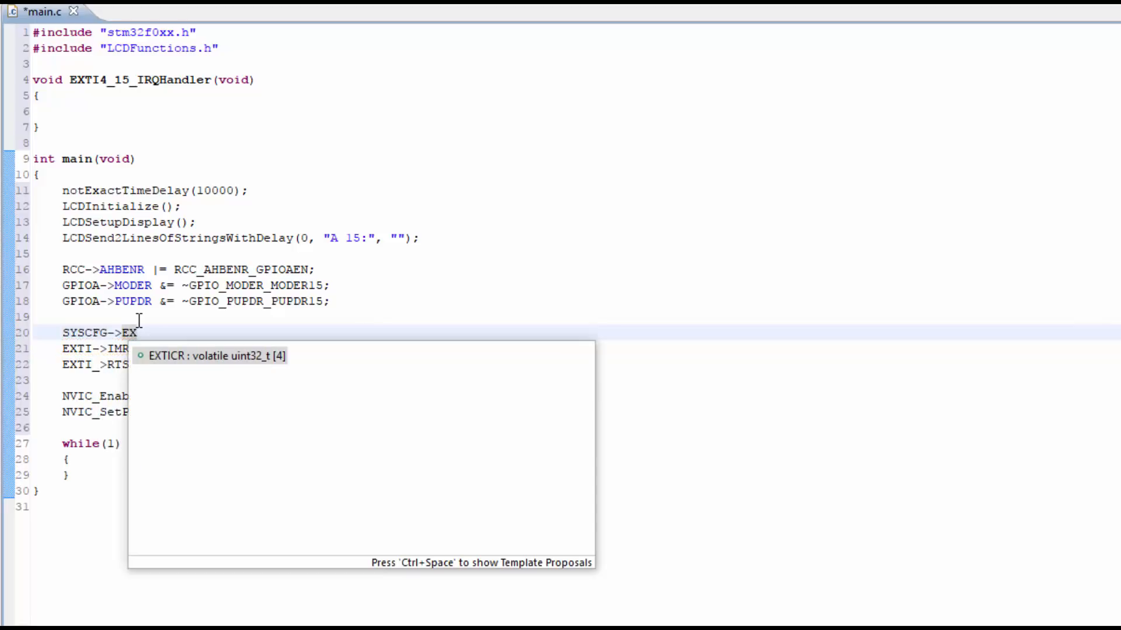
mouse_move(280, 371)
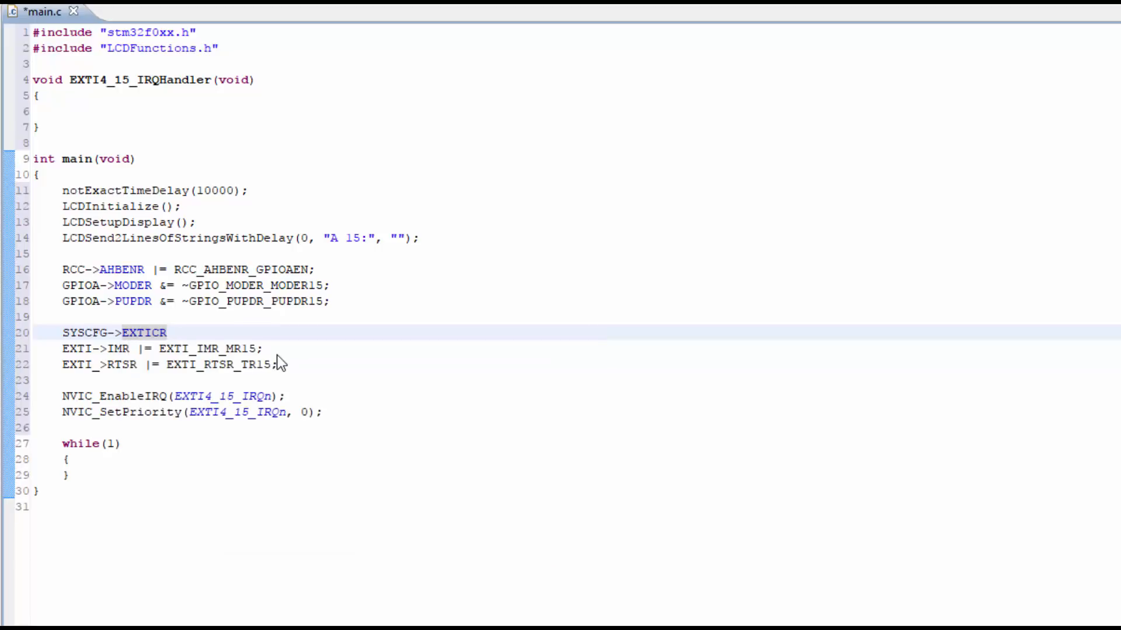
text([])
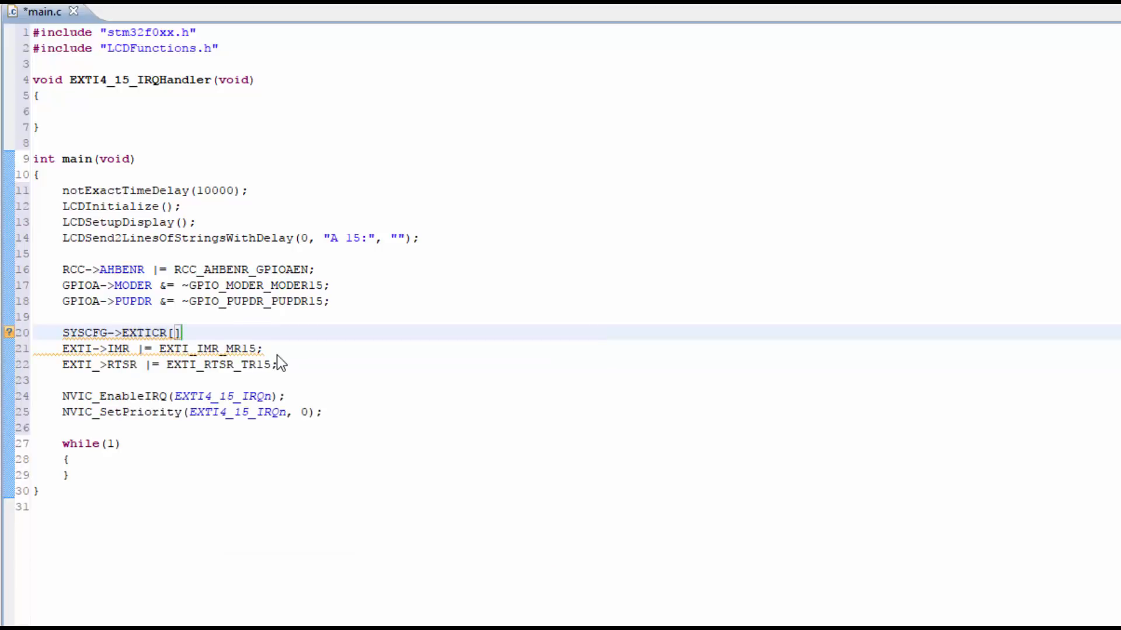
text(3)
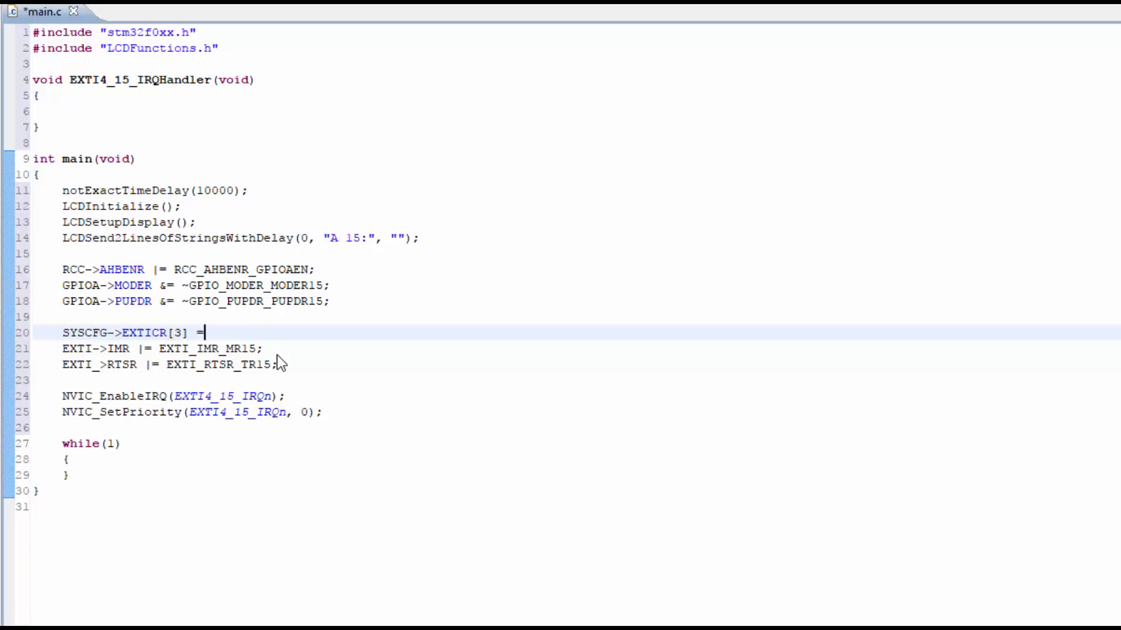
text(sys)
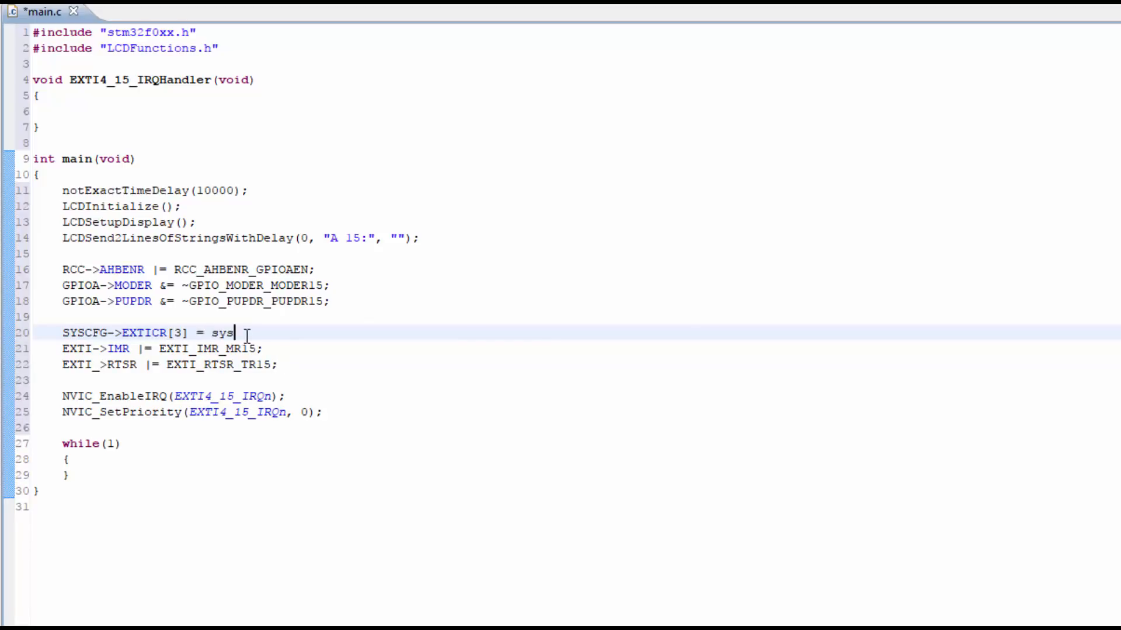
text(cfg_EX)
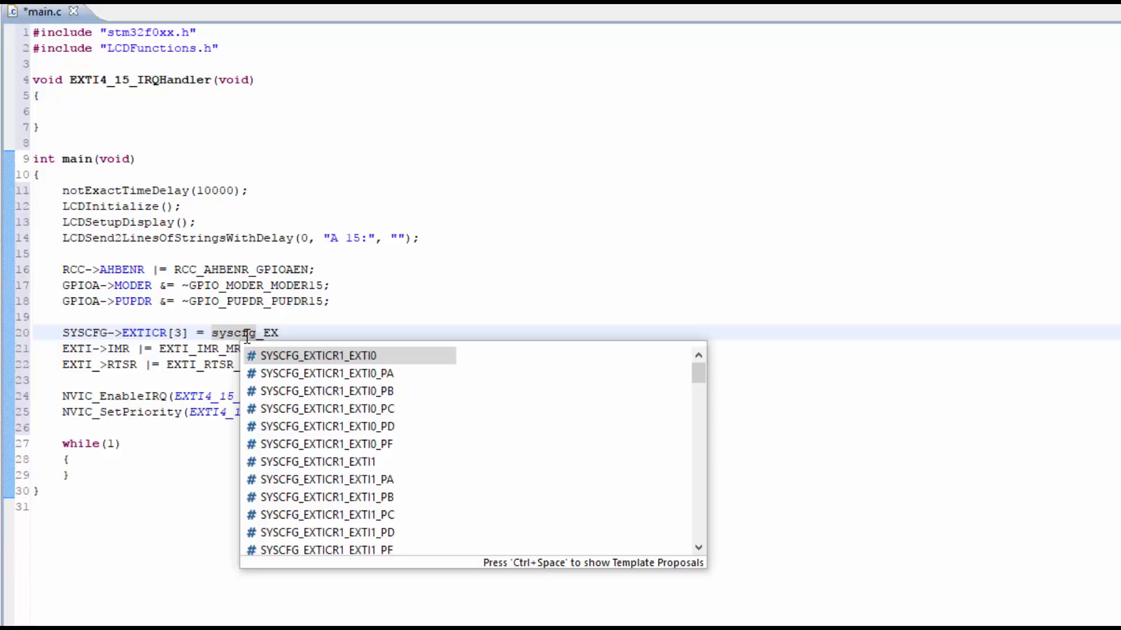
scroll(down, 3)
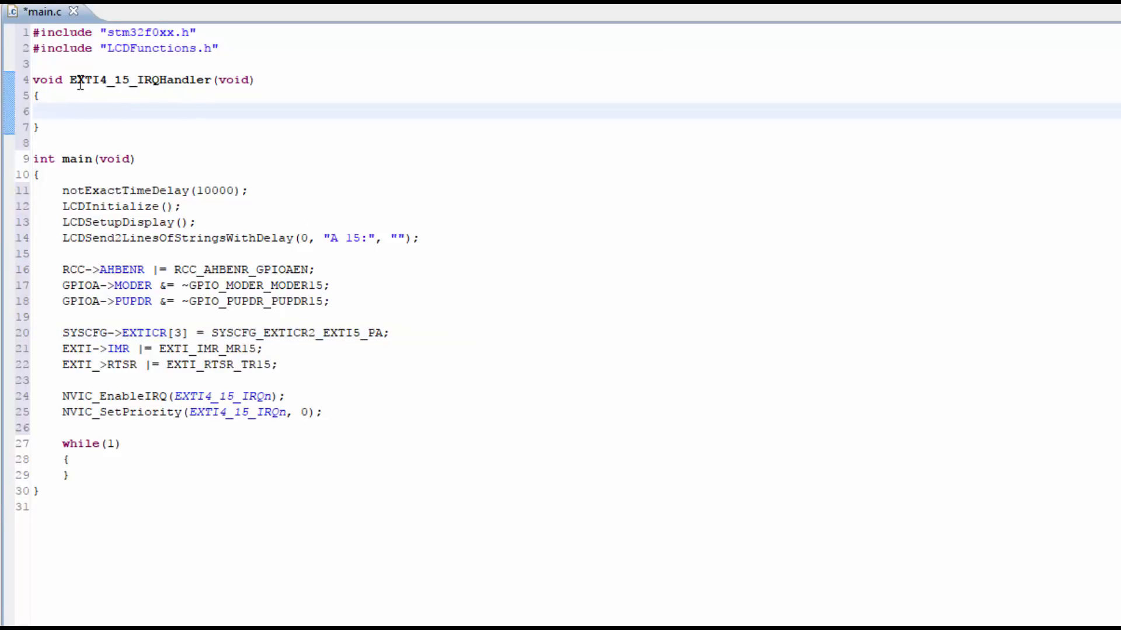
drag(68, 80, 40, 127)
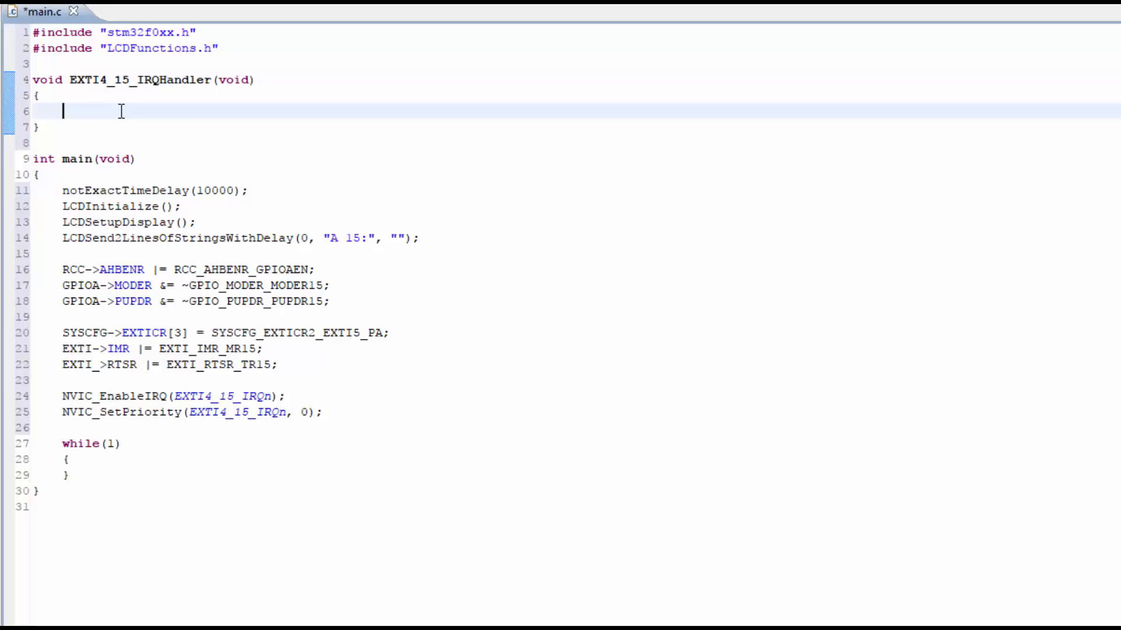
mouse_move(100, 80)
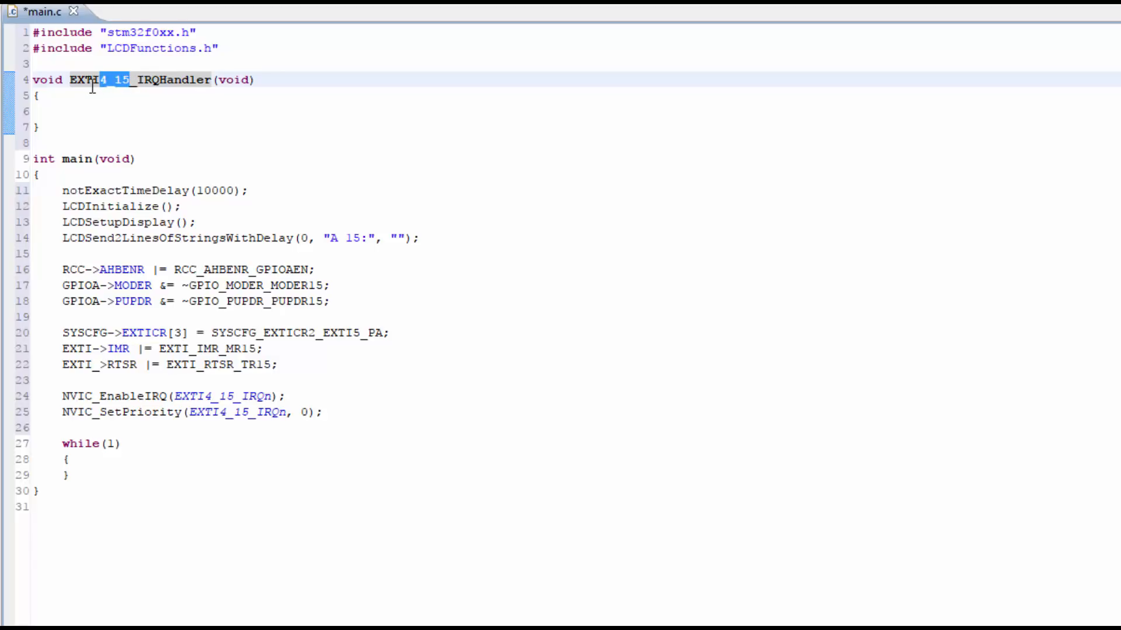
click(64, 111)
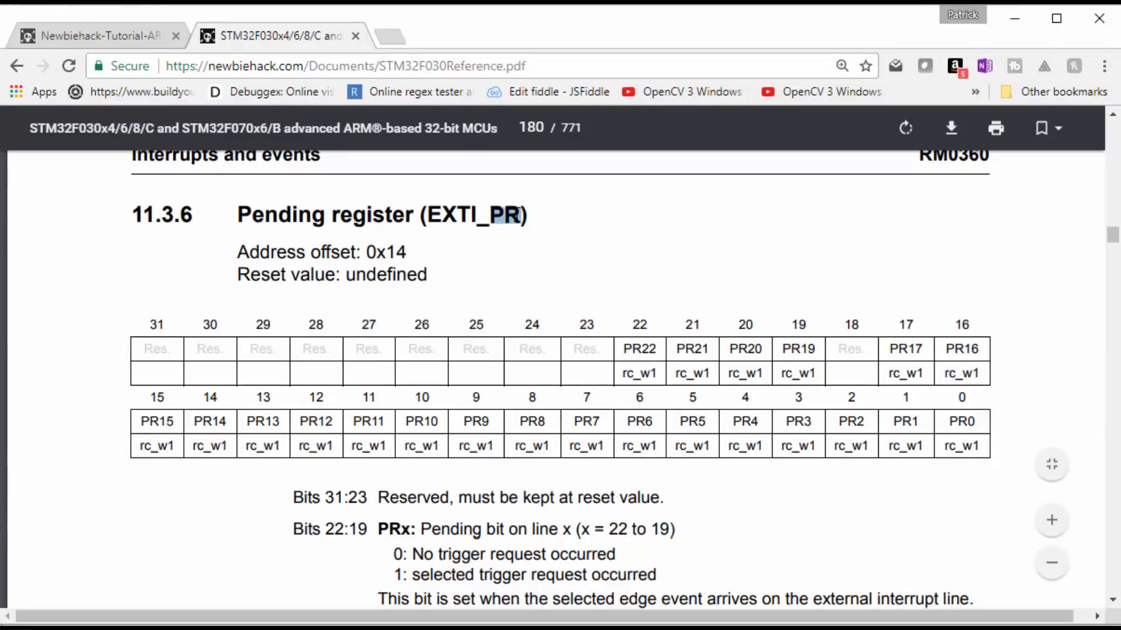
Step: Scroll the manual to the EXTI_PR pending register and its PR15 bit
scroll(down, 3)
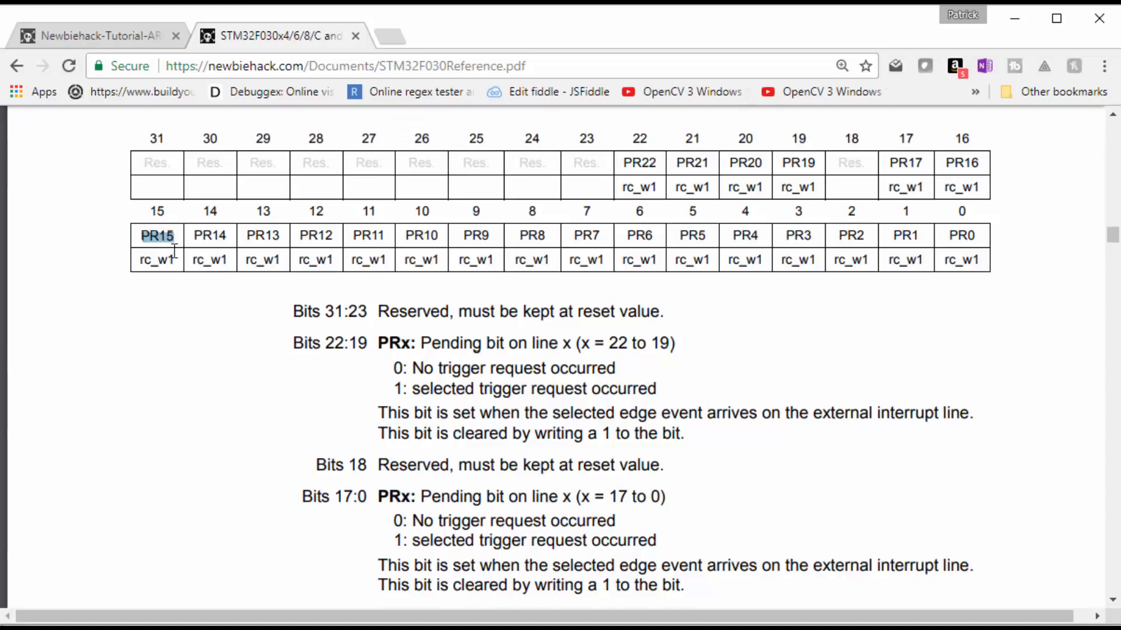
mouse_move(412, 388)
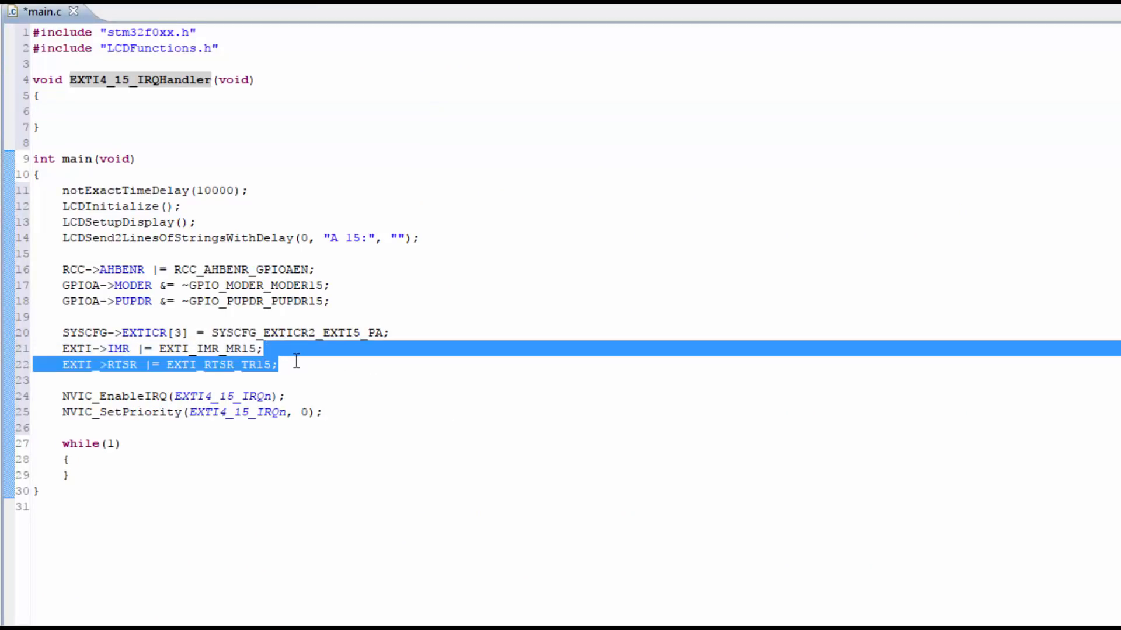
Step: Add if (EXTI->PR & EXTI_PR_PR15) with braces in the handler and position inside the block
click(159, 112)
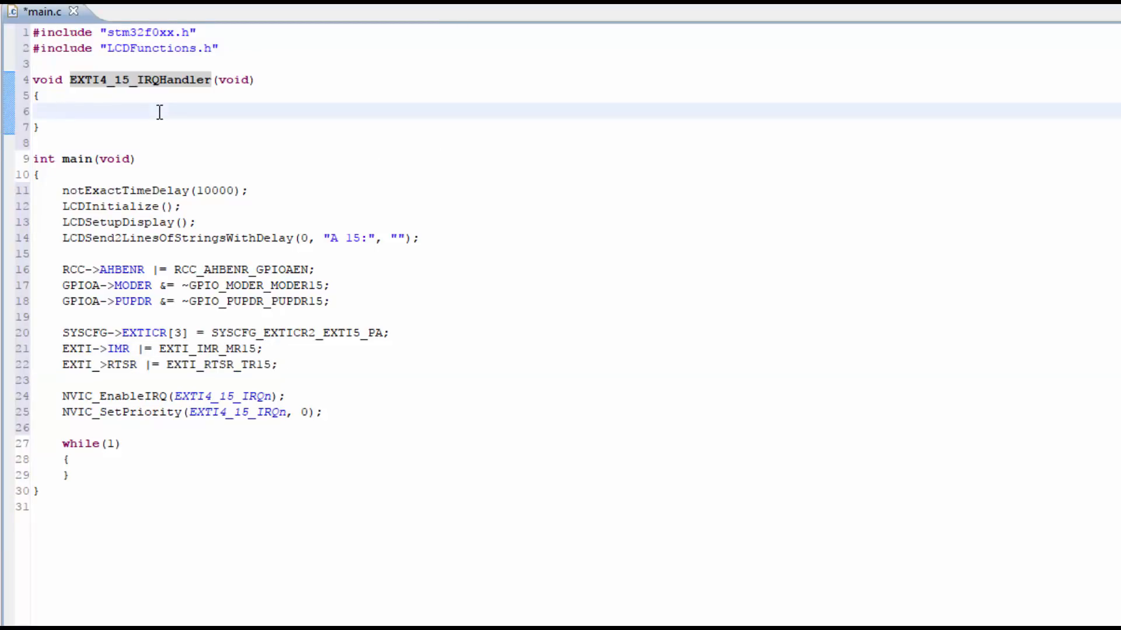
text(if (EXTI->PR & EXTI_PR_PR15)
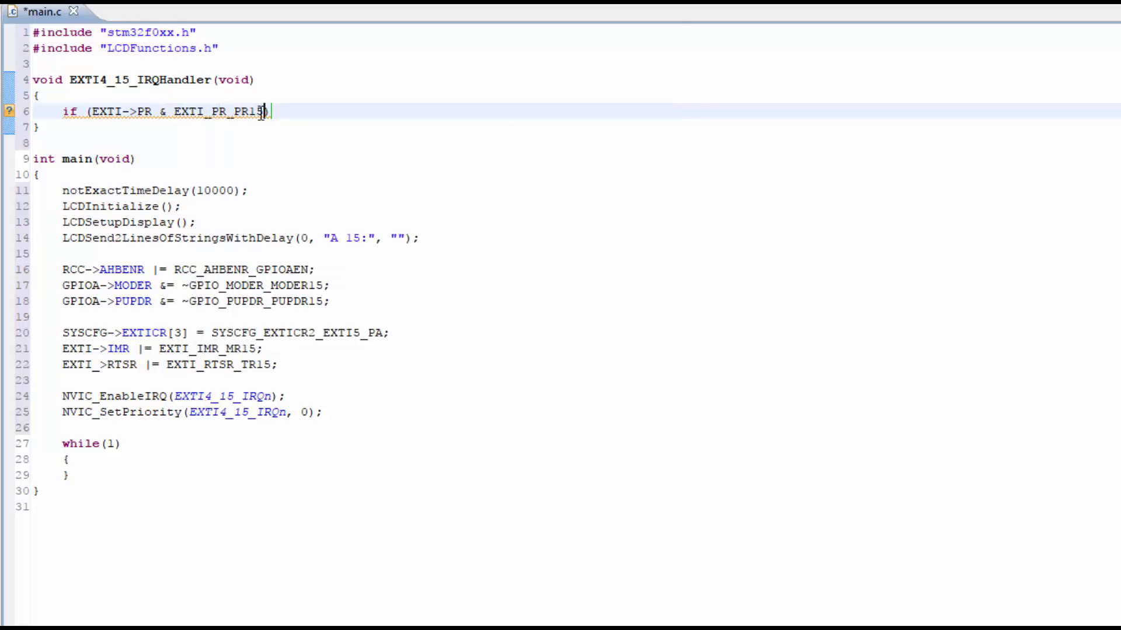
double_click(218, 112)
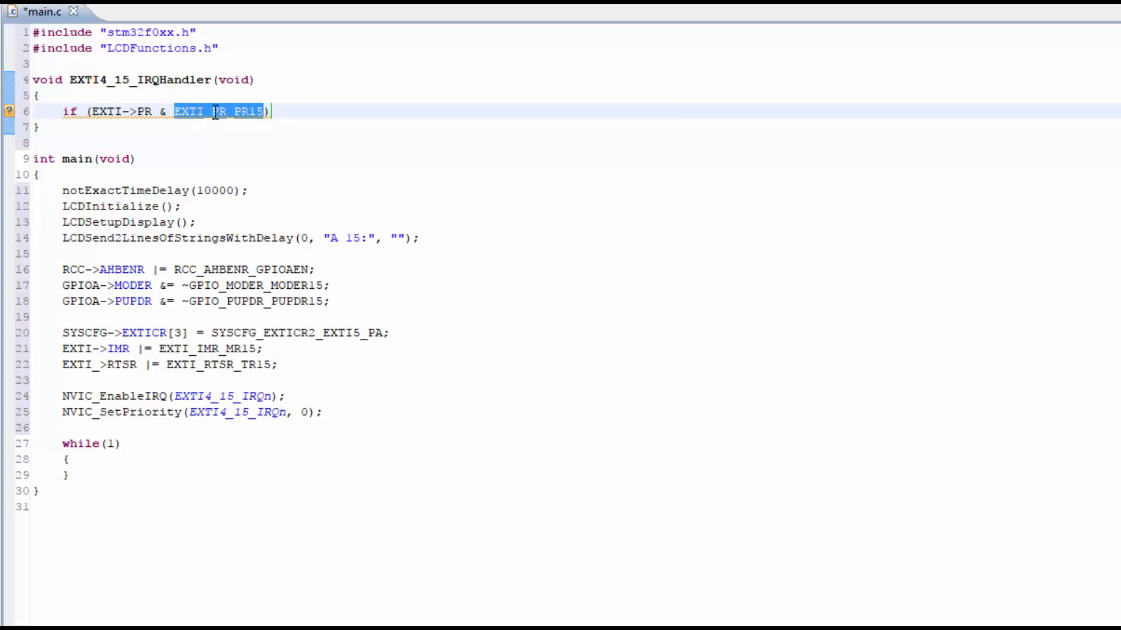
mouse_move(247, 104)
text({)
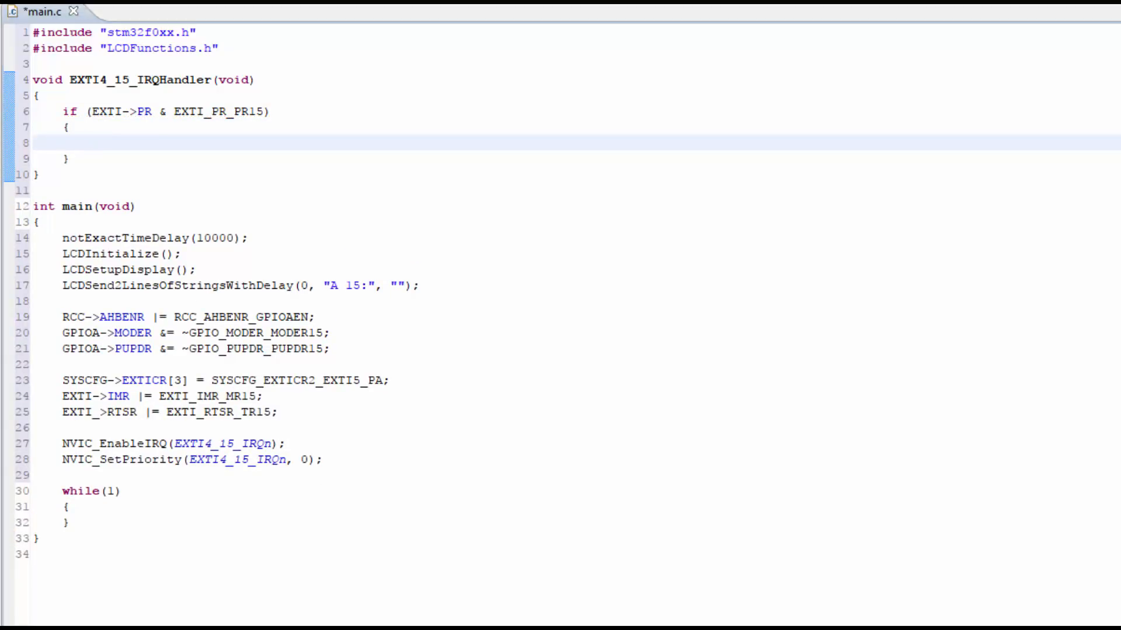
click(128, 141)
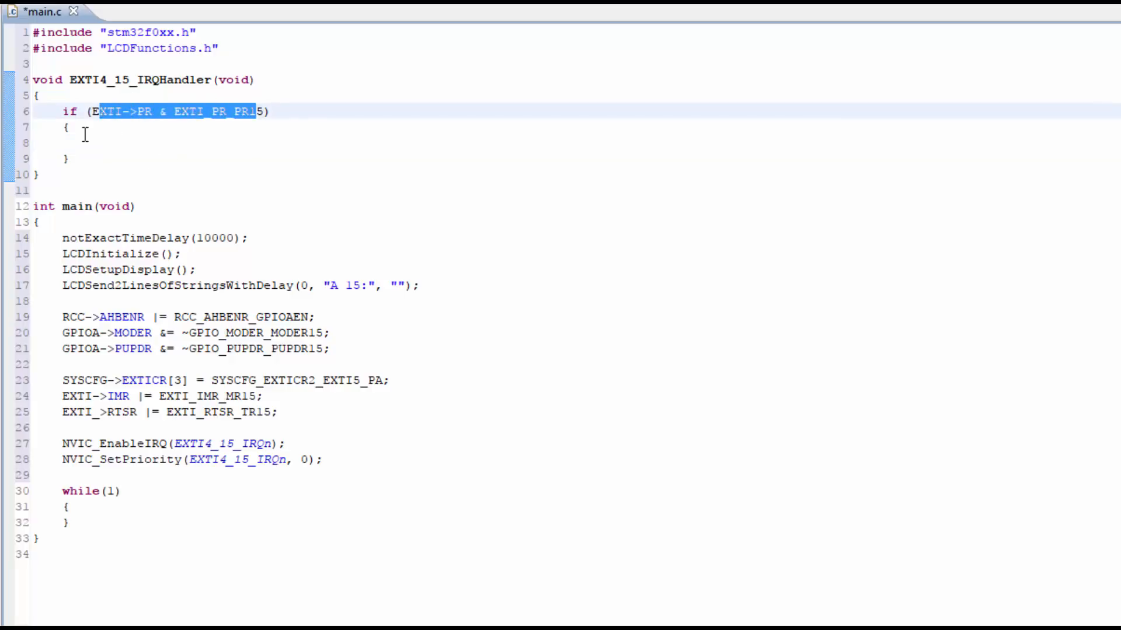
mouse_move(143, 143)
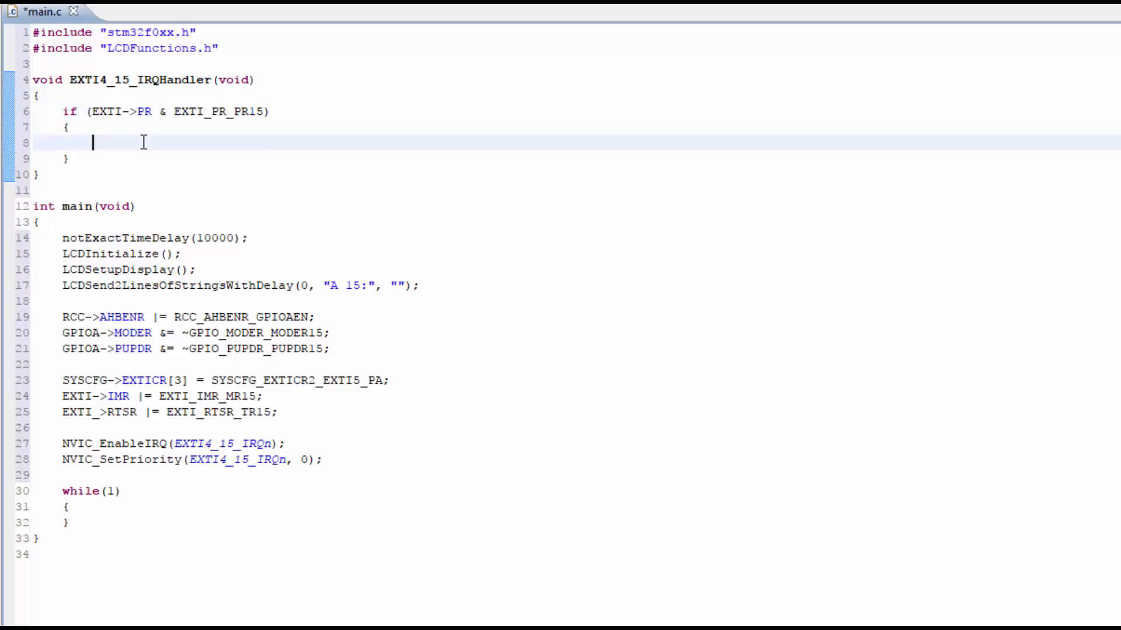
Step: Write EXTI->PR |= EXTI_PR_PR15; inside the if block to clear the pending flag
text(EXTI->PR)
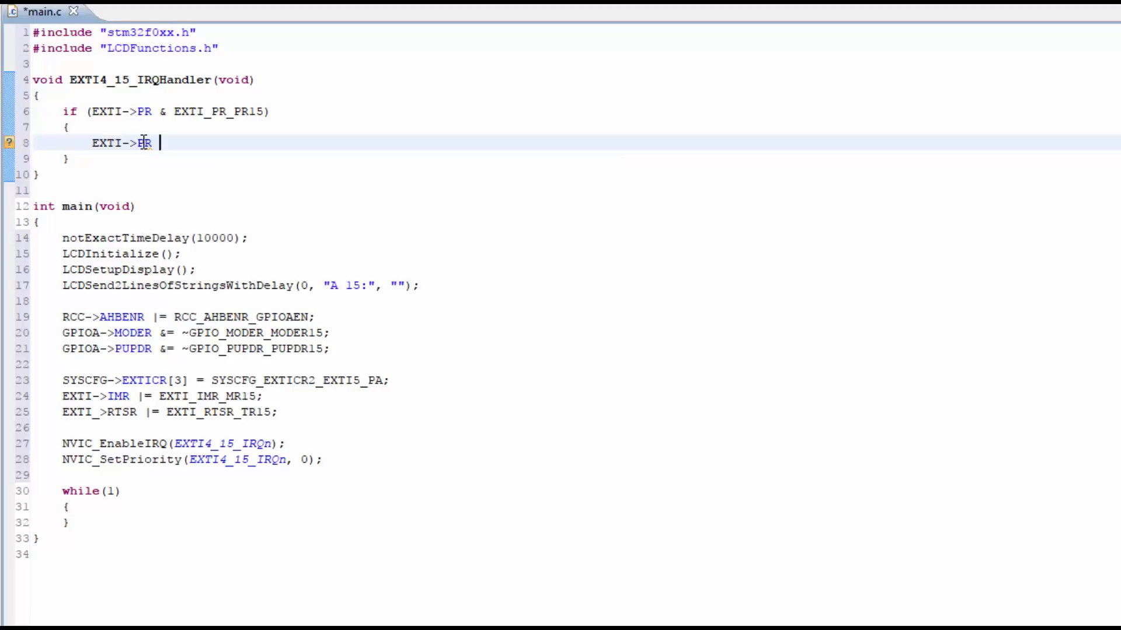
text(|= EXTI_PR_PR15;)
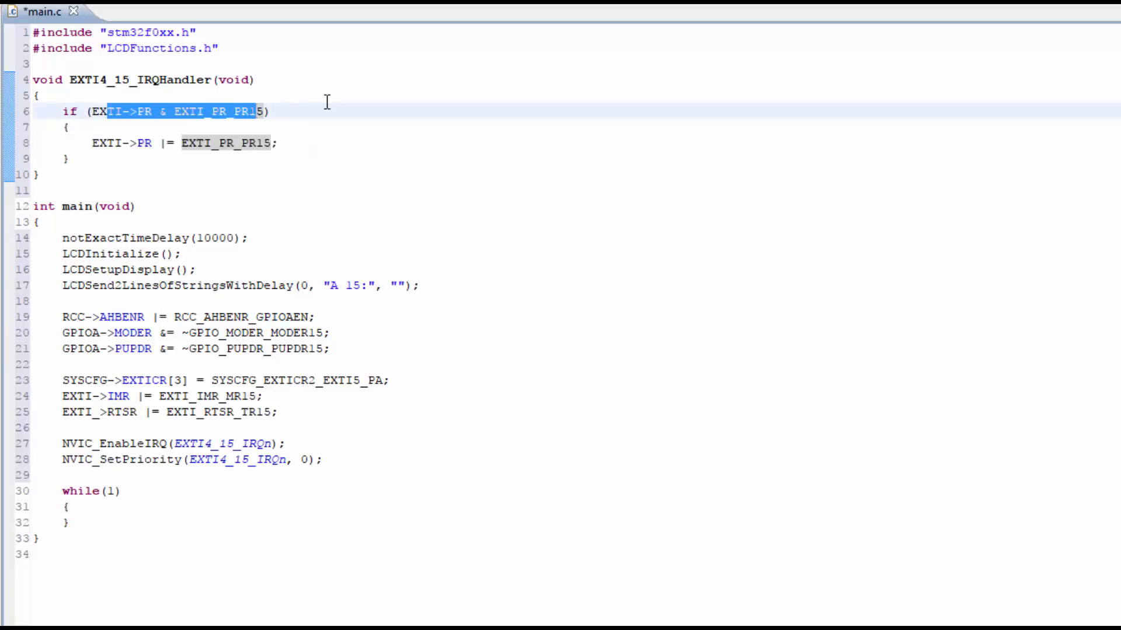
click(125, 80)
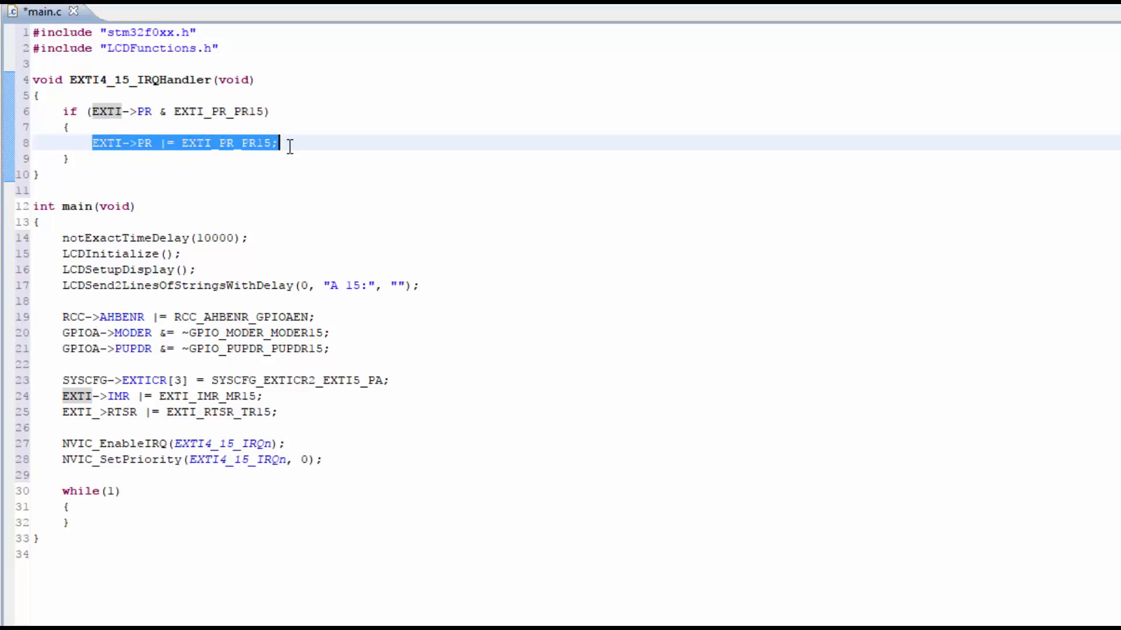
mouse_move(250, 128)
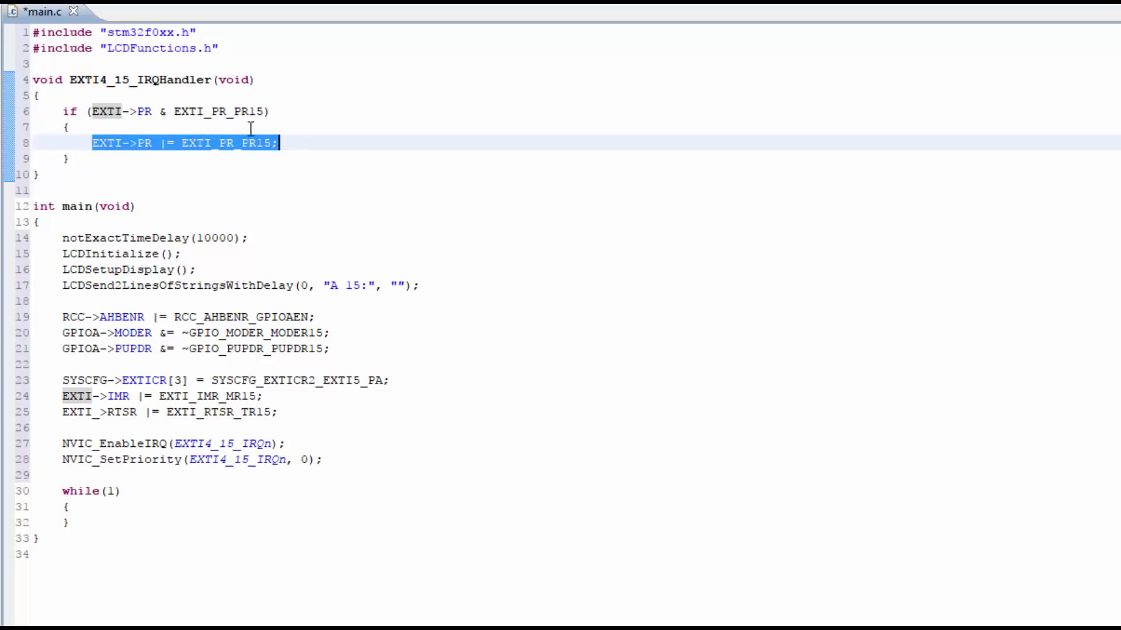
Step: Insert blank lines above the flag-clearing statement and below the #include lines
click(128, 143)
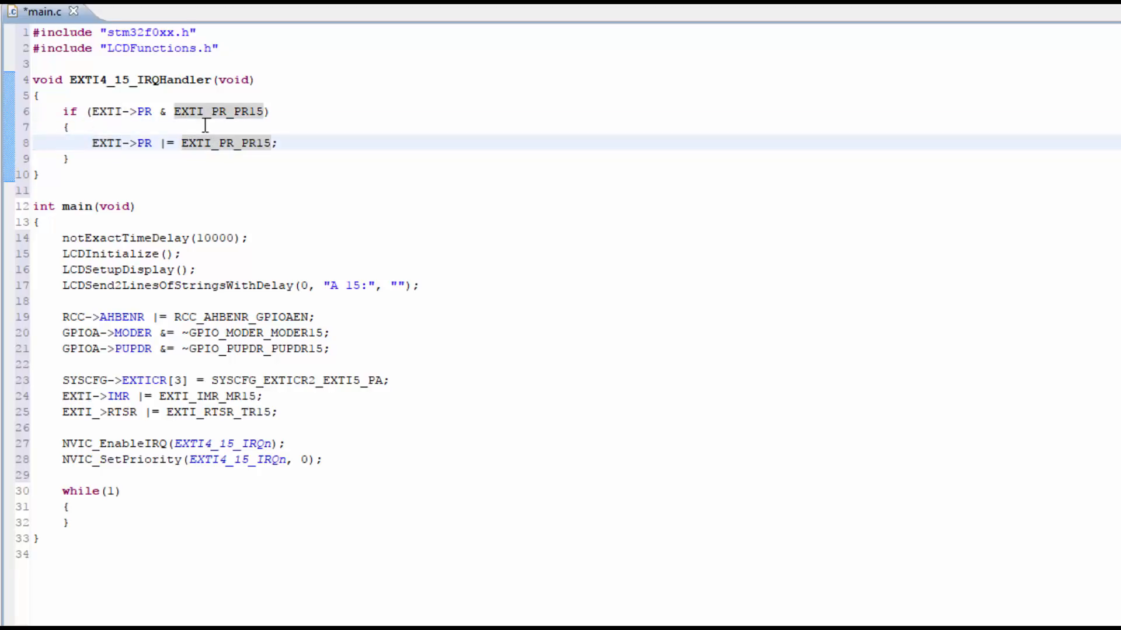
key(Return)
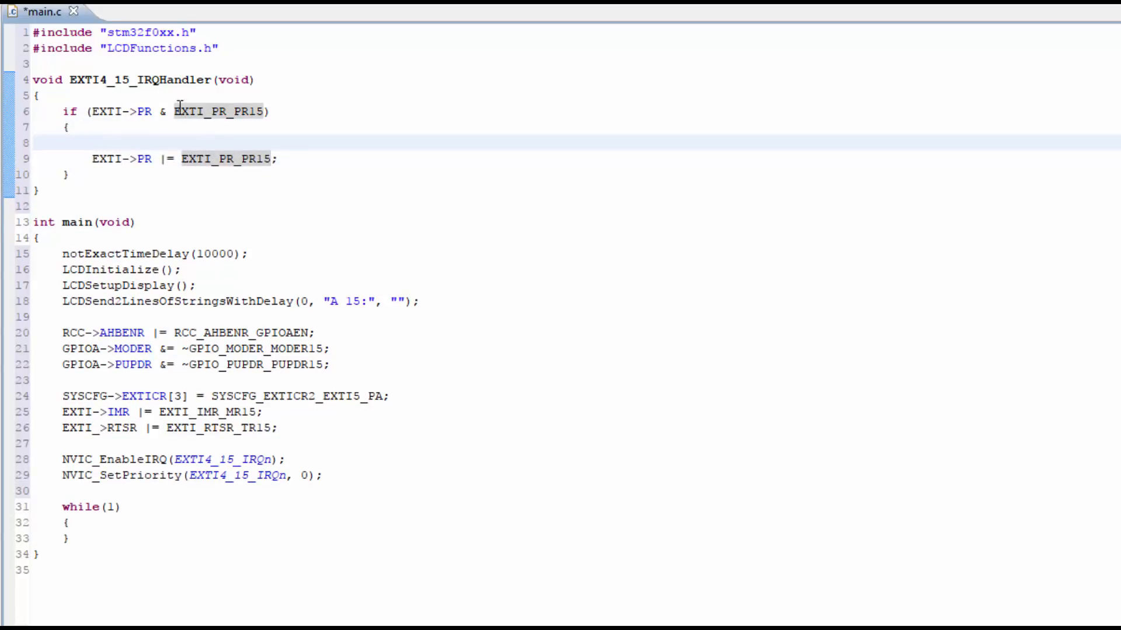
key(Enter)
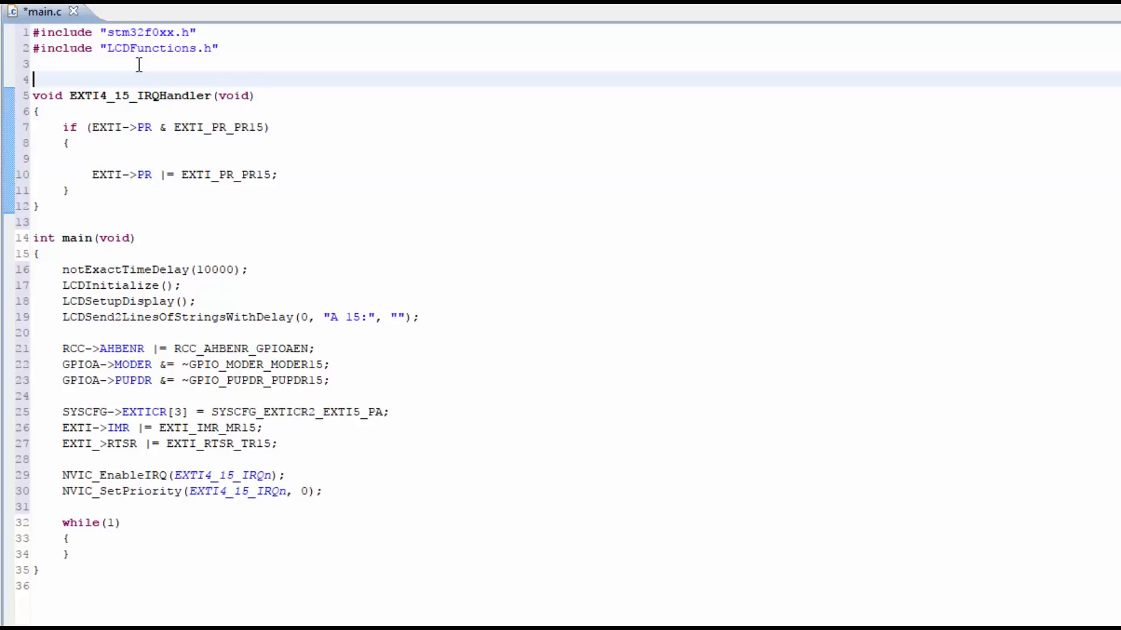
Step: Declare the global 'volatile int portAPin15Counter;' below the includes
drag(129, 127, 142, 175)
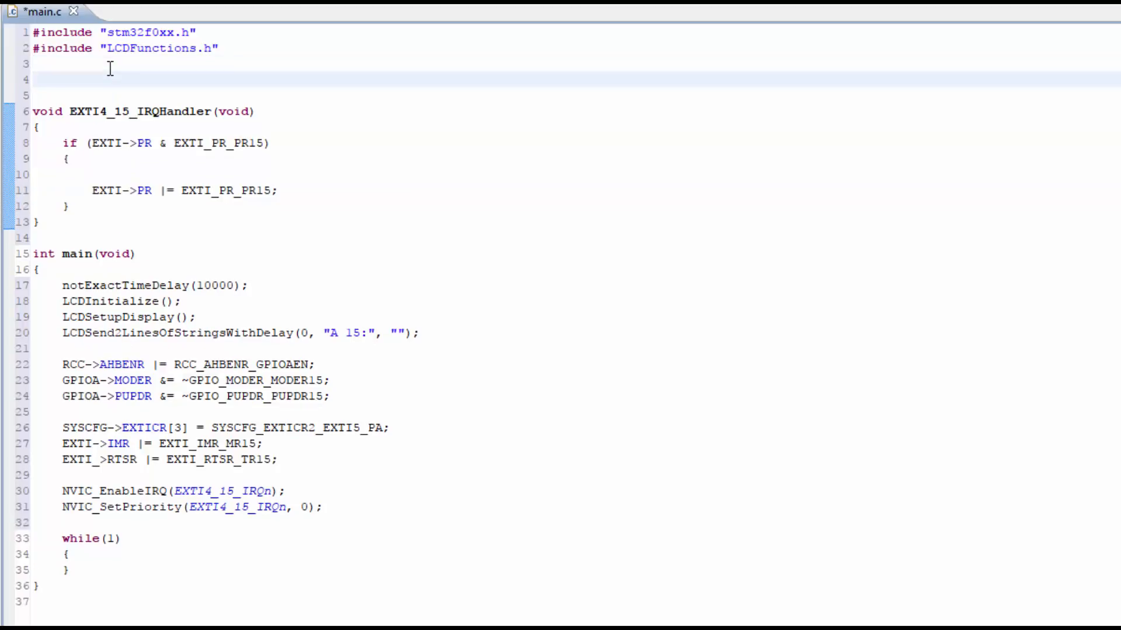
text(volatile)
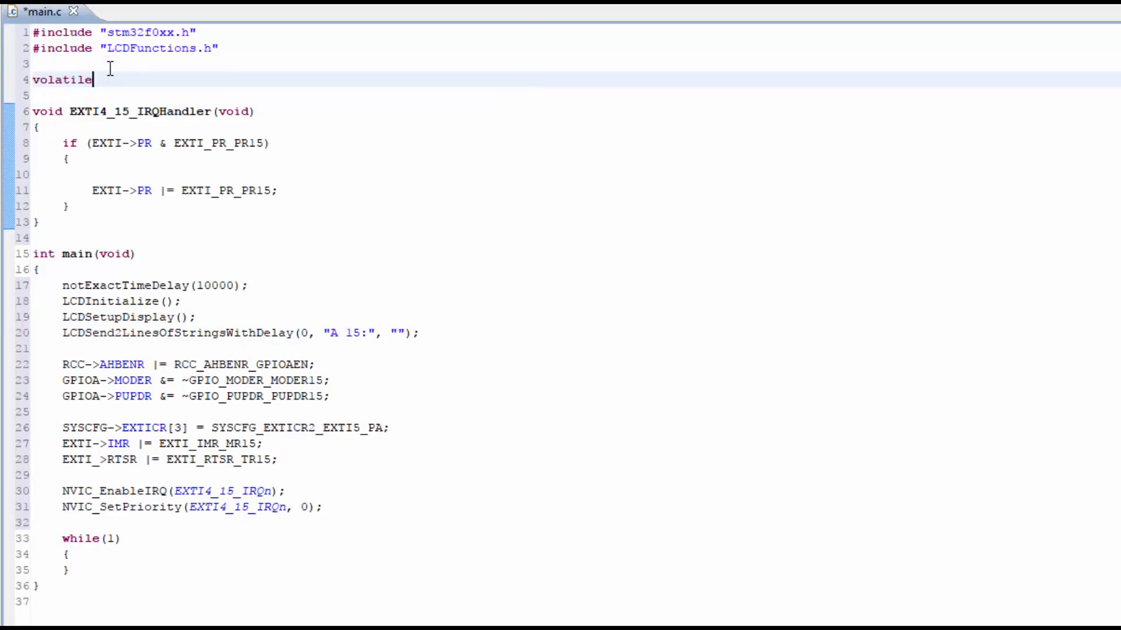
text(int)
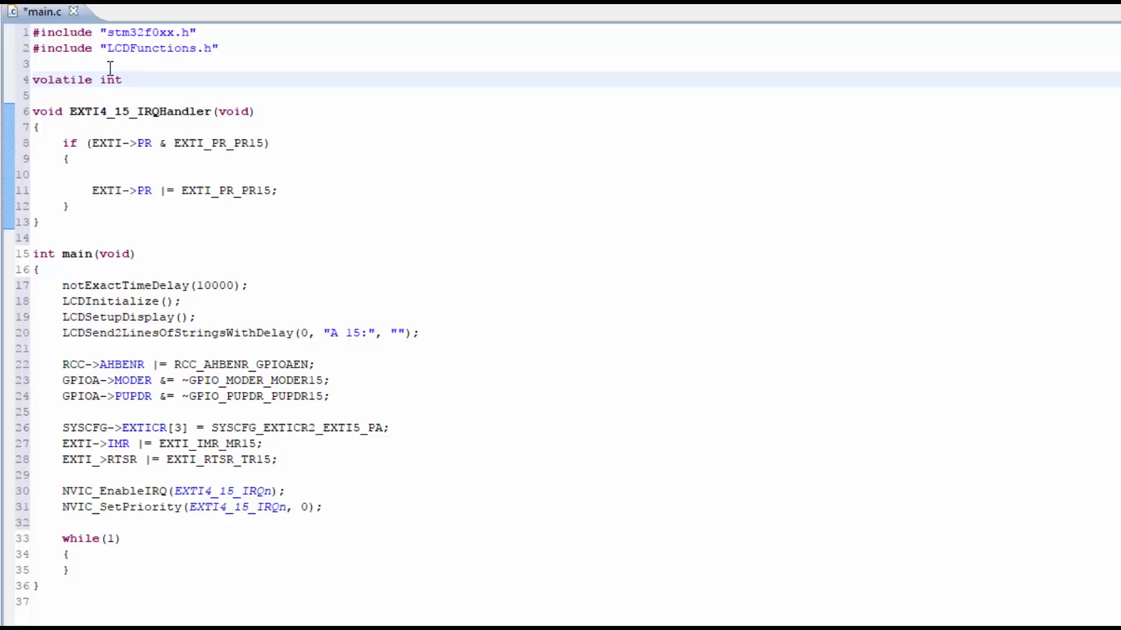
text(portA)
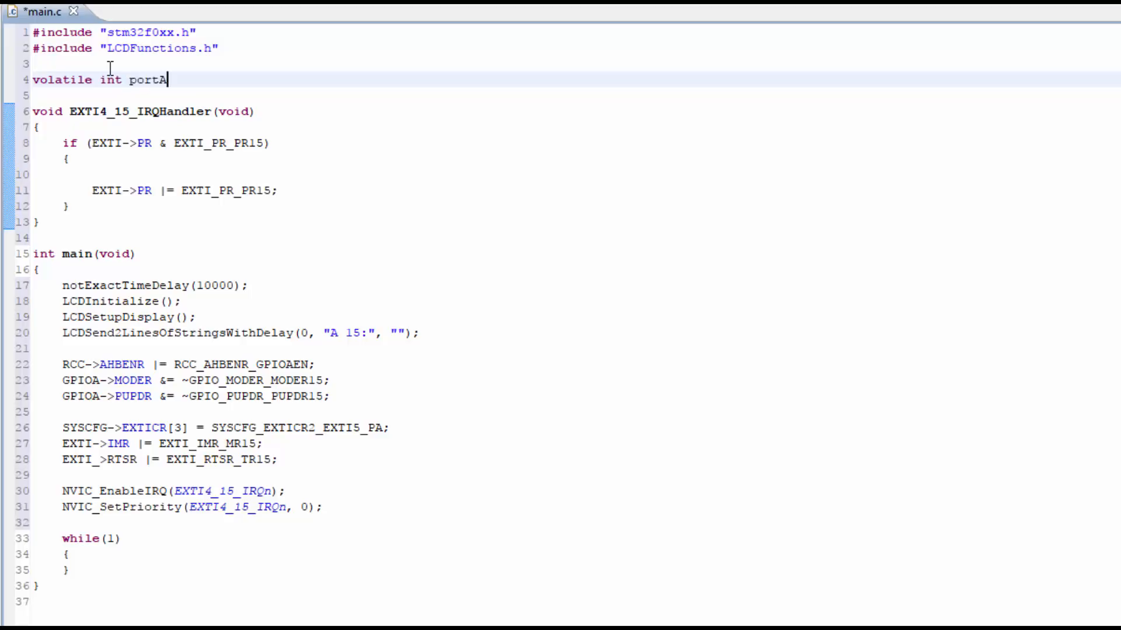
text(Pin15)
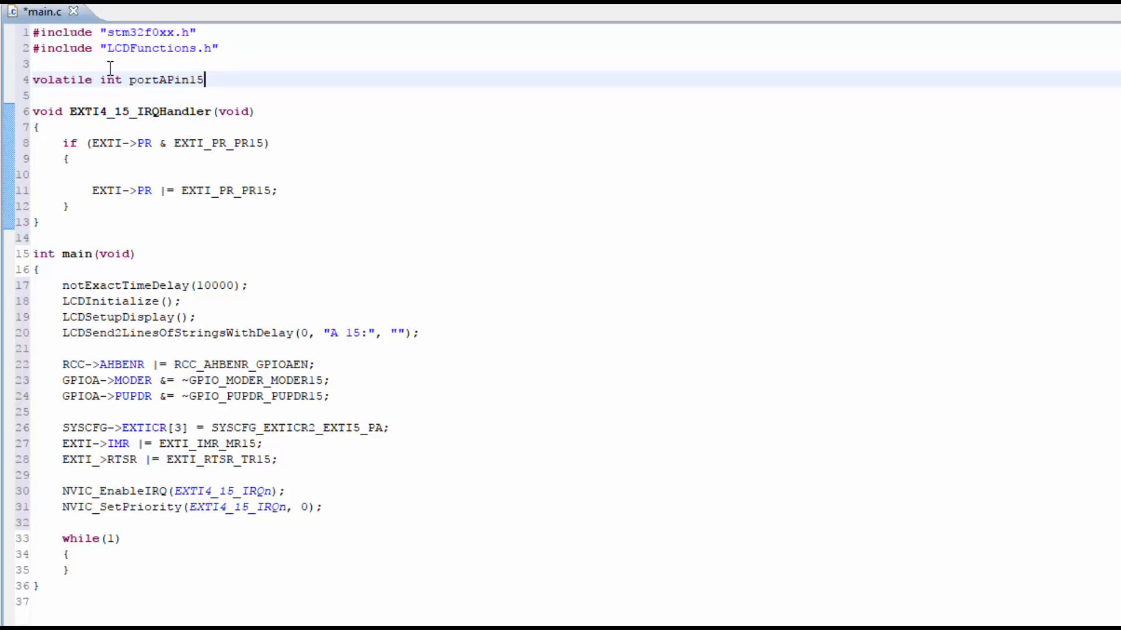
text(Counter;)
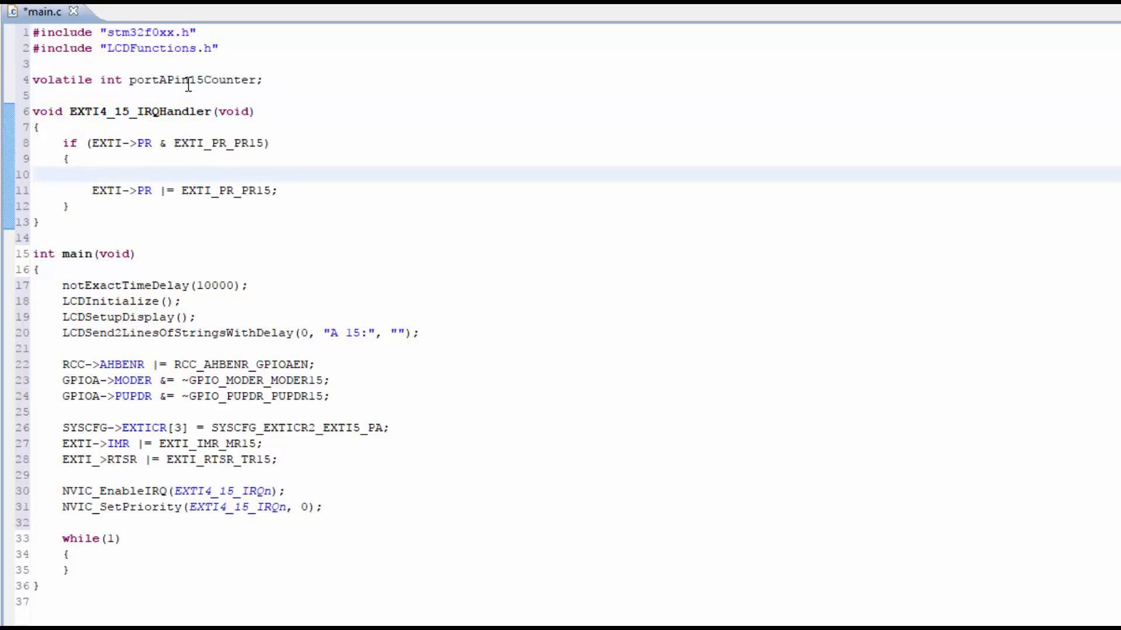
Step: Increment portAPin15Counter inside the if block of EXTI4_15_IRQHandler
text(portAPin15Counter++;)
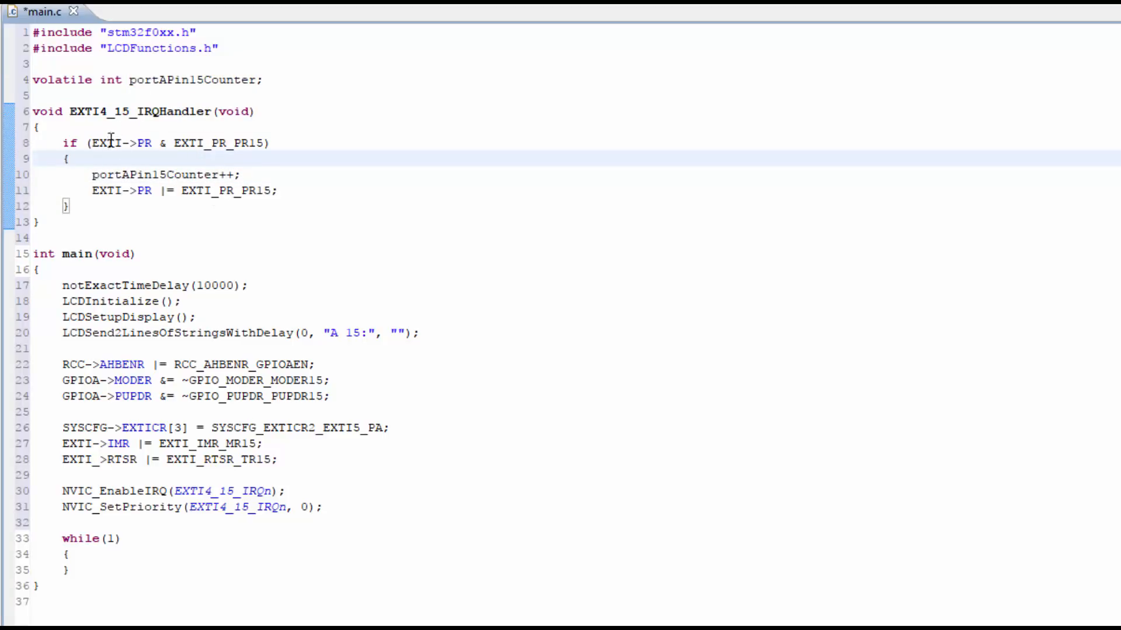
drag(114, 142, 272, 143)
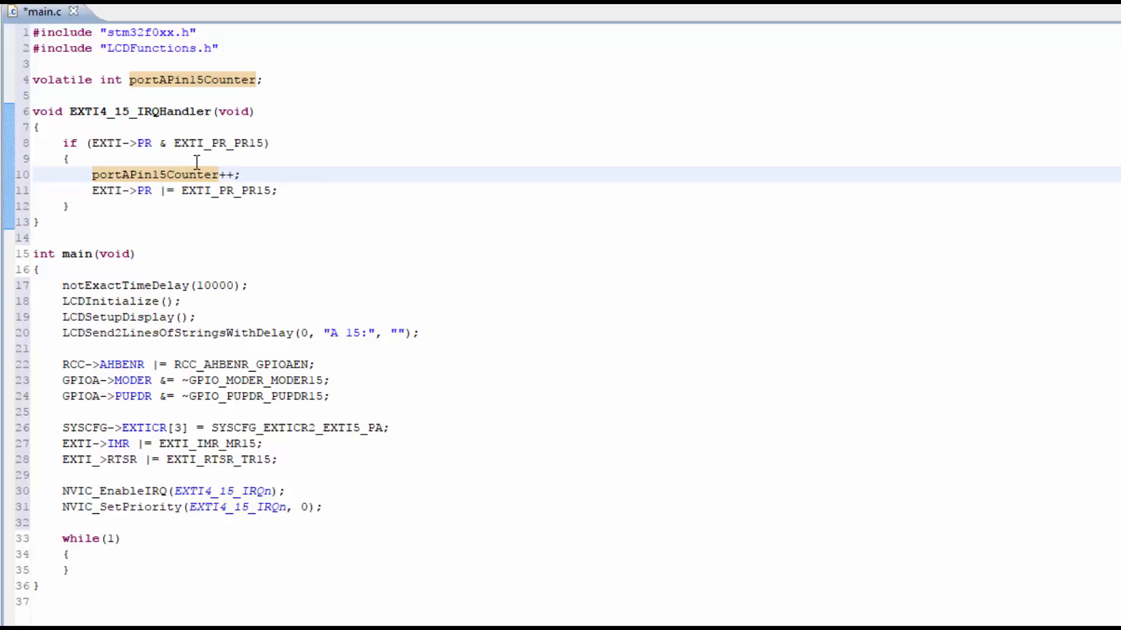
mouse_move(180, 159)
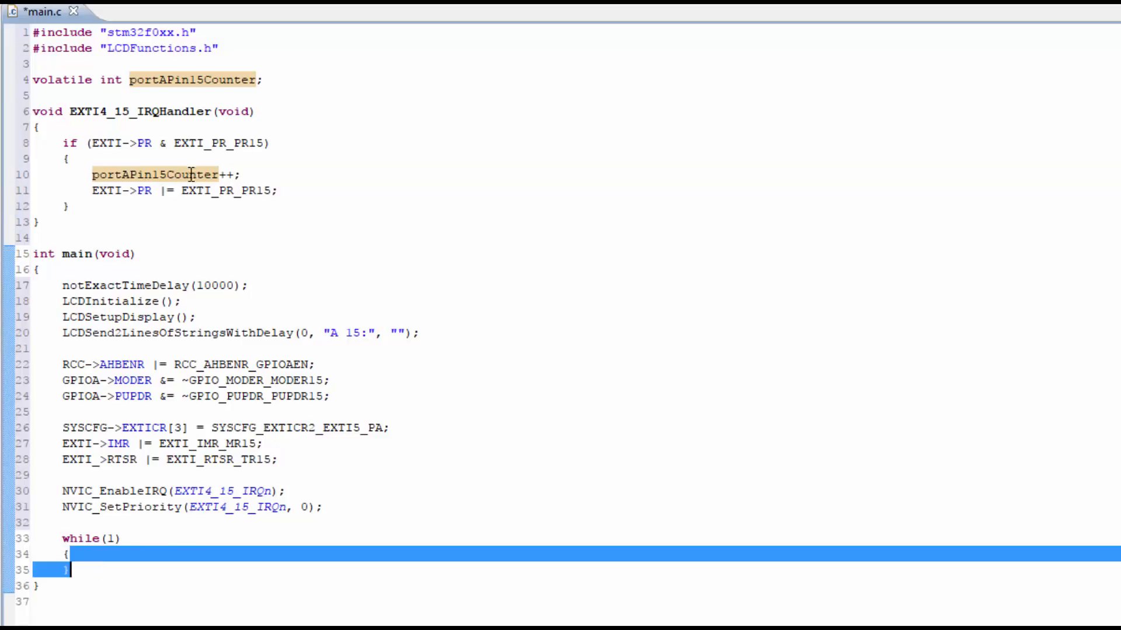
Step: Inside while(1), add LCDSetCursorLocation(6, 0); to position the LCD cursor
click(238, 190)
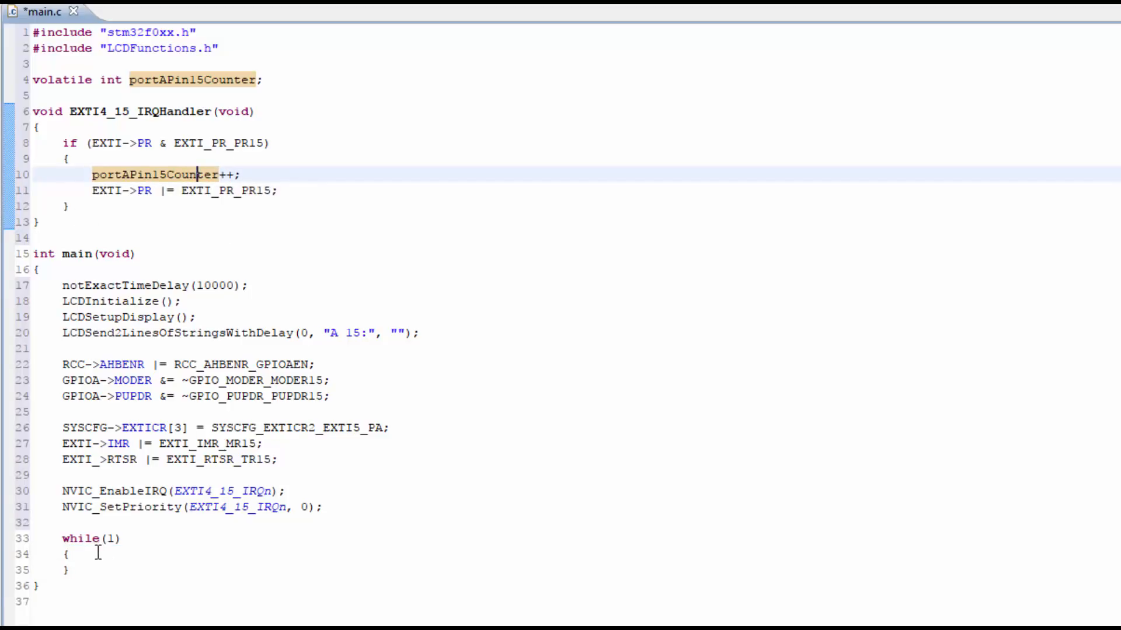
click(70, 553)
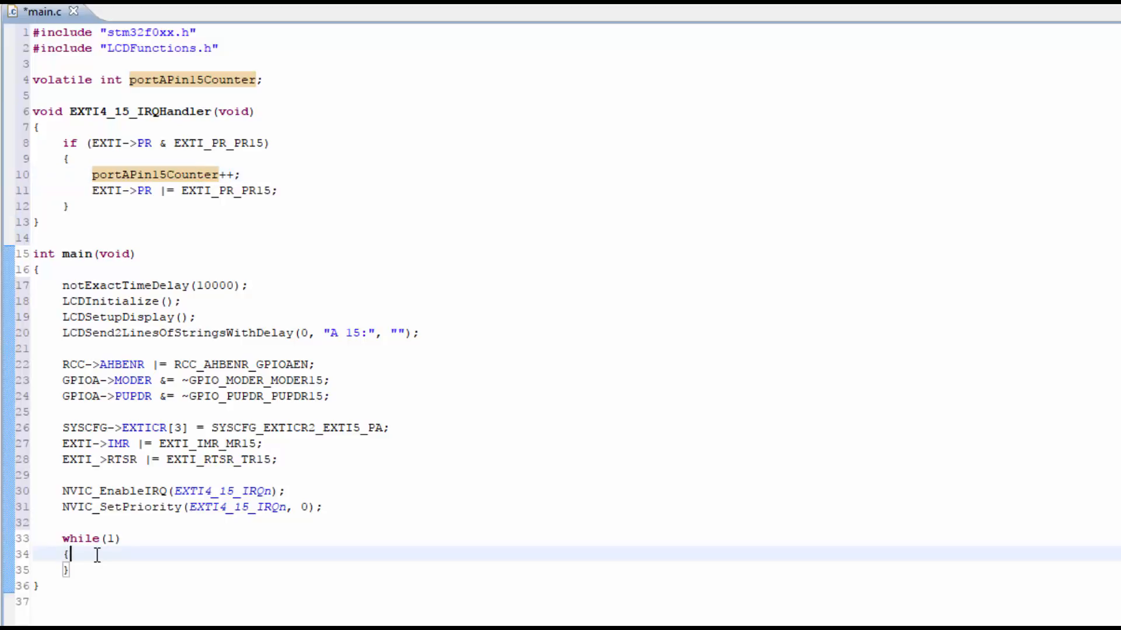
key(Return)
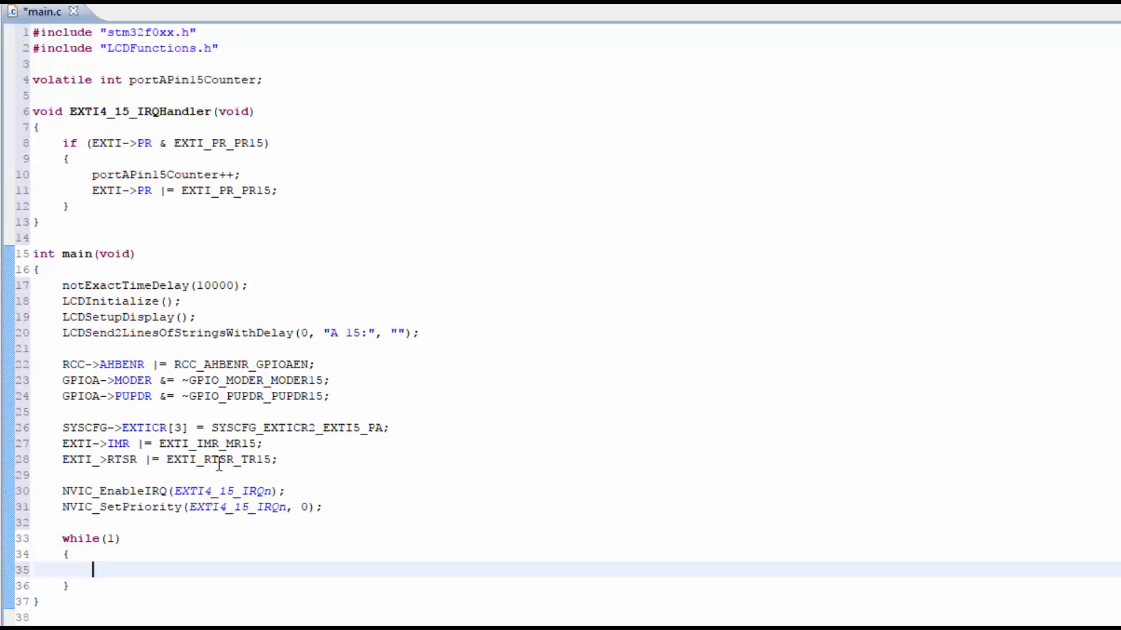
text(LCDSetCursorLocation()
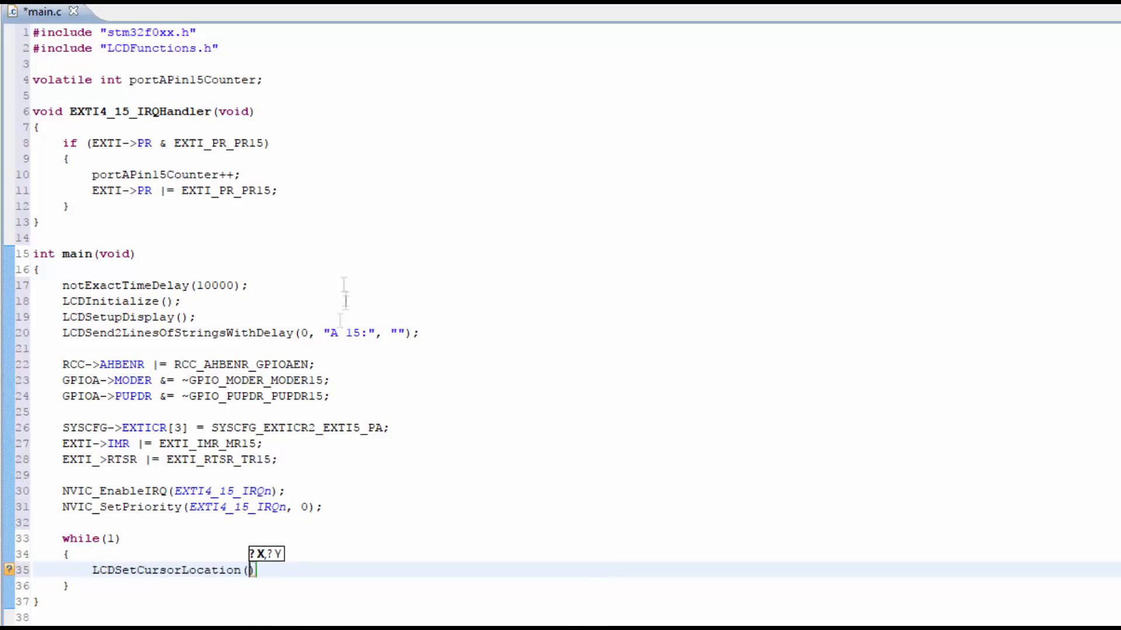
text(6,)
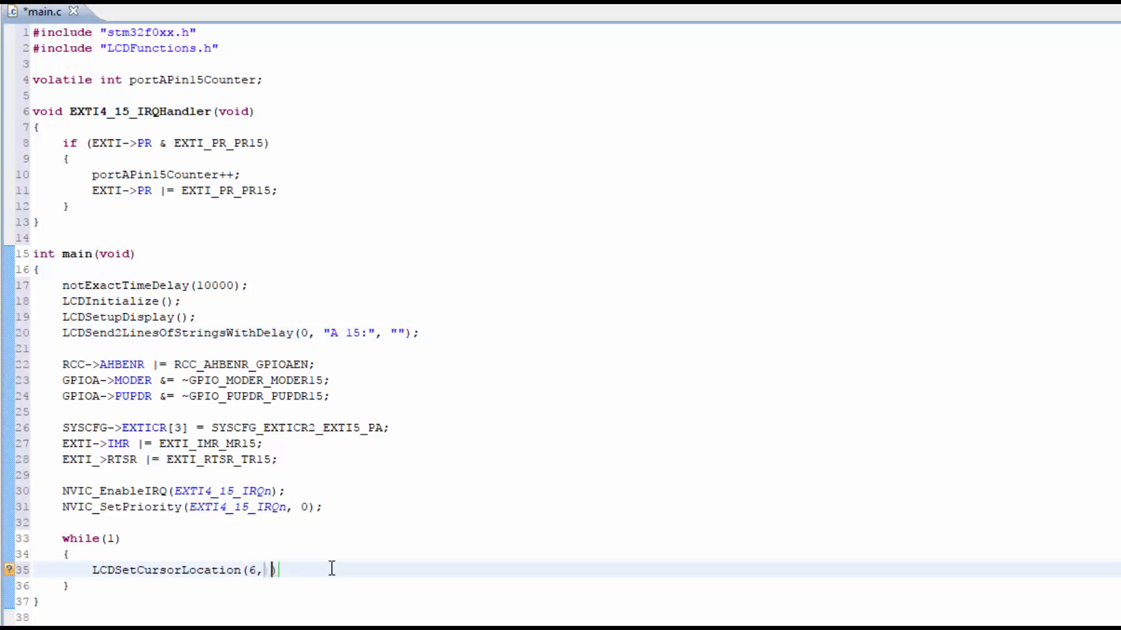
text(0);)
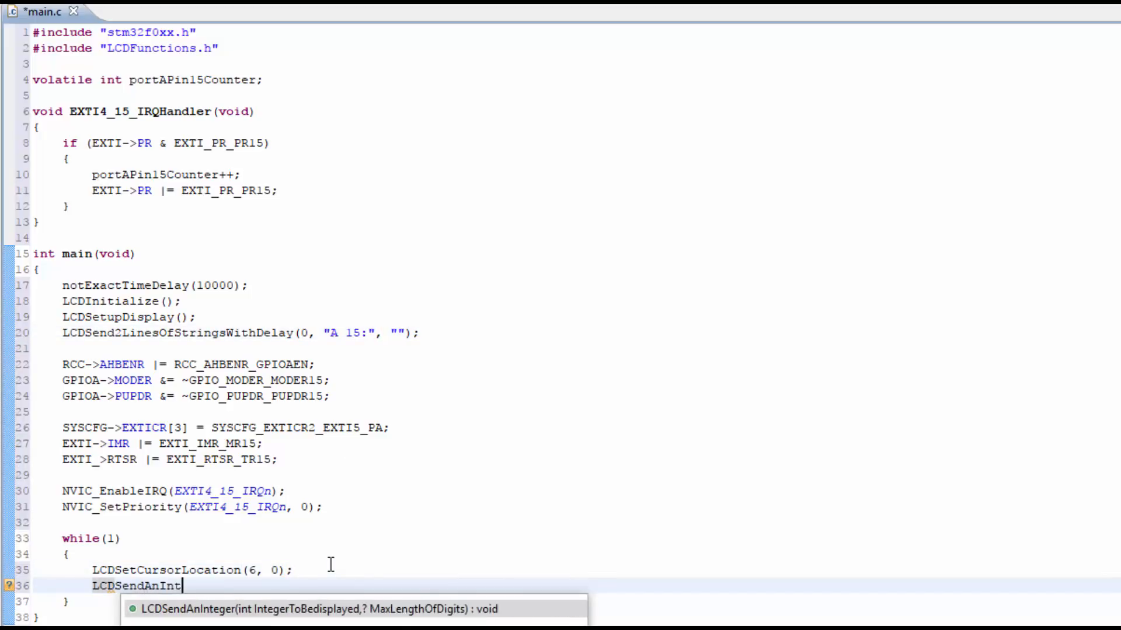
Step: Add LCDSendAnInteger(portAPin15Counter, 5); to display the counter as five digits
key(Return)
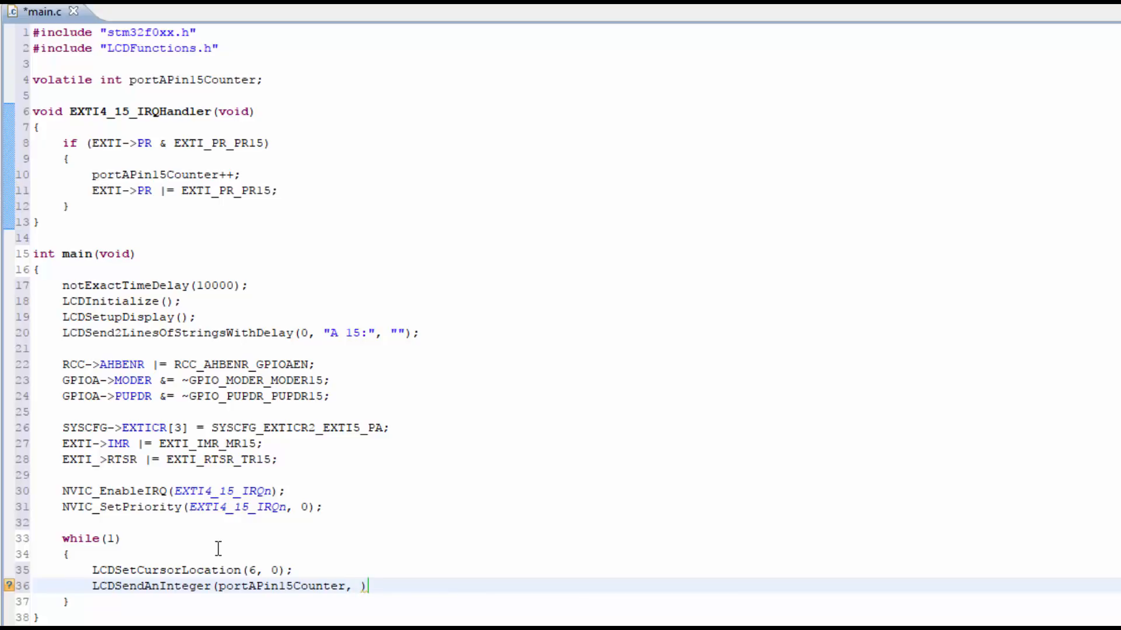
text(5);)
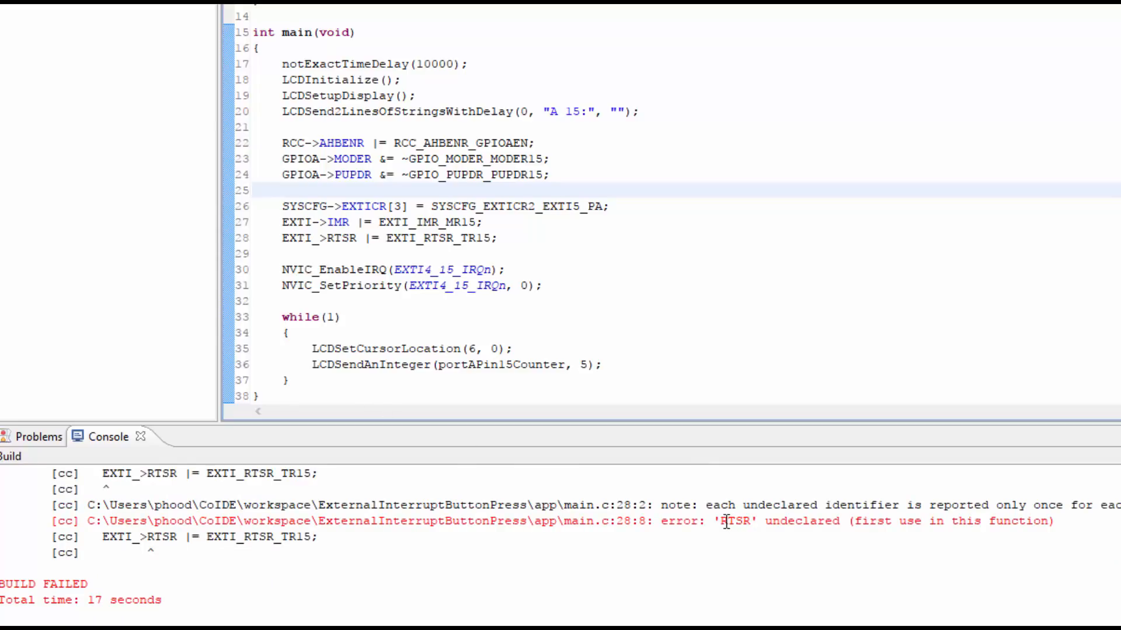
Step: Trace the 'RTSR undeclared' build error to the malformed EXTI_>RTSR statement on line 28
double_click(734, 521)
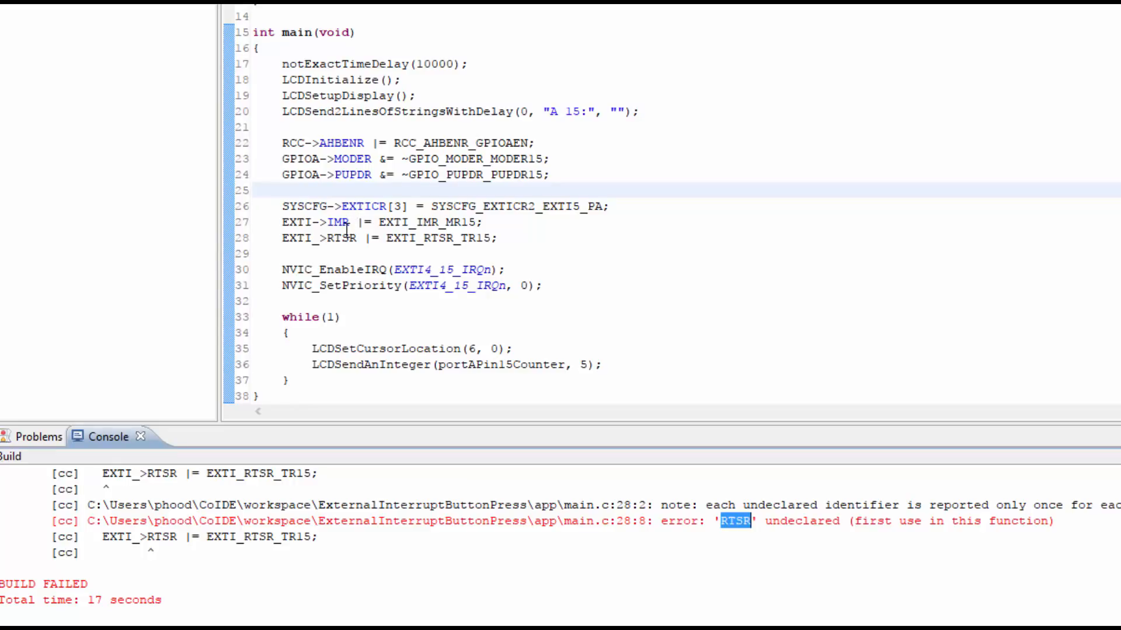
double_click(341, 238)
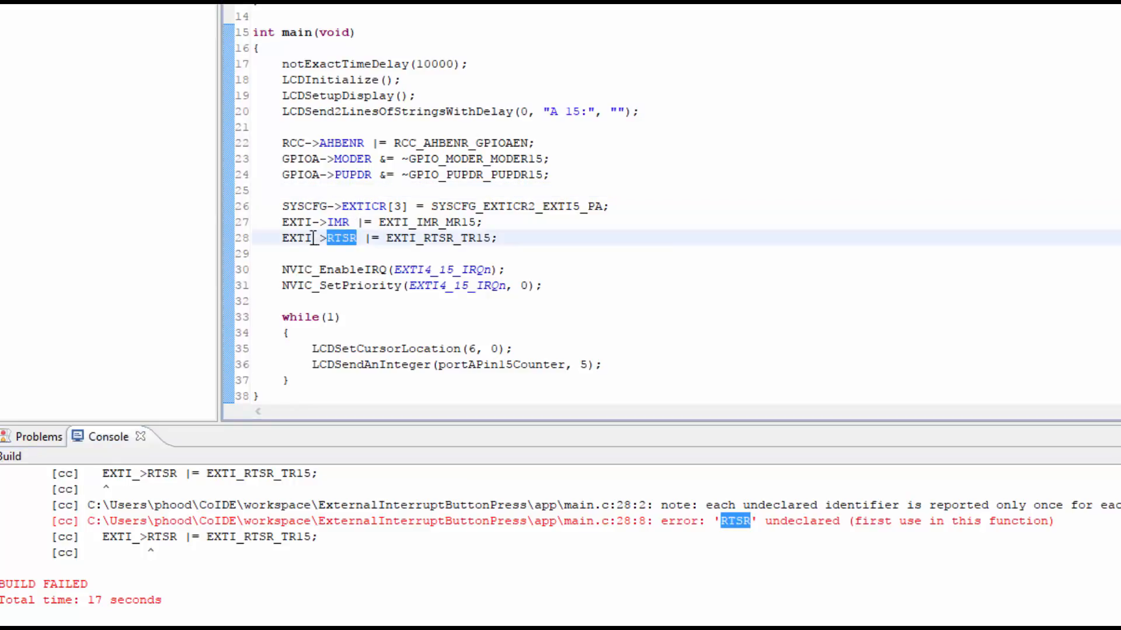
click(309, 238)
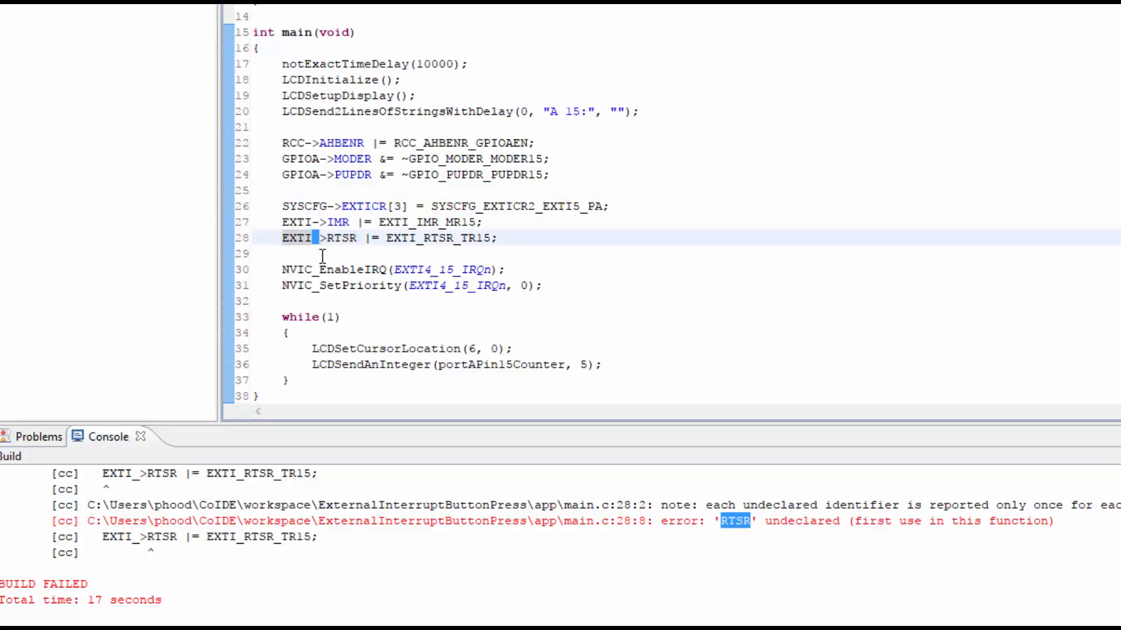
mouse_move(364, 207)
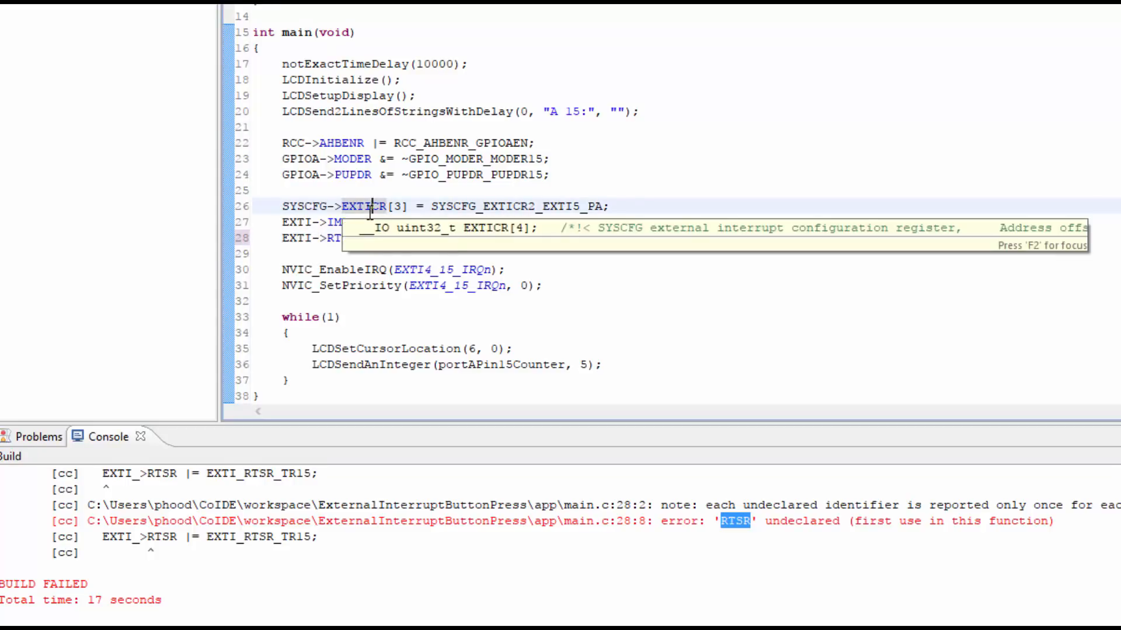